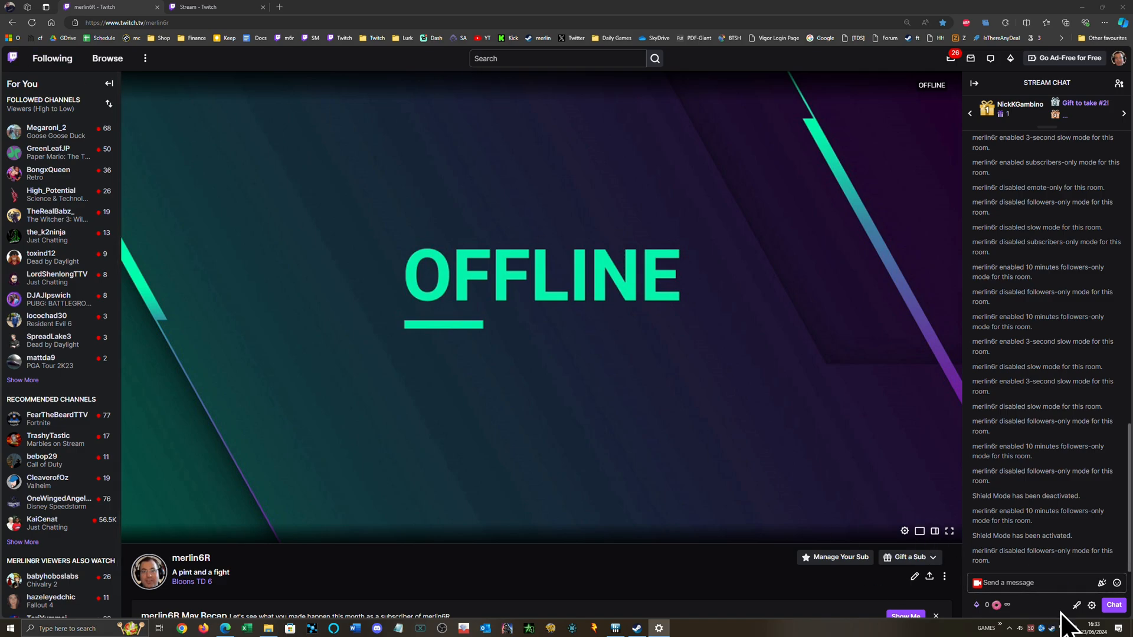
{"action": "mouse_move", "coordinate": [1019, 611]}
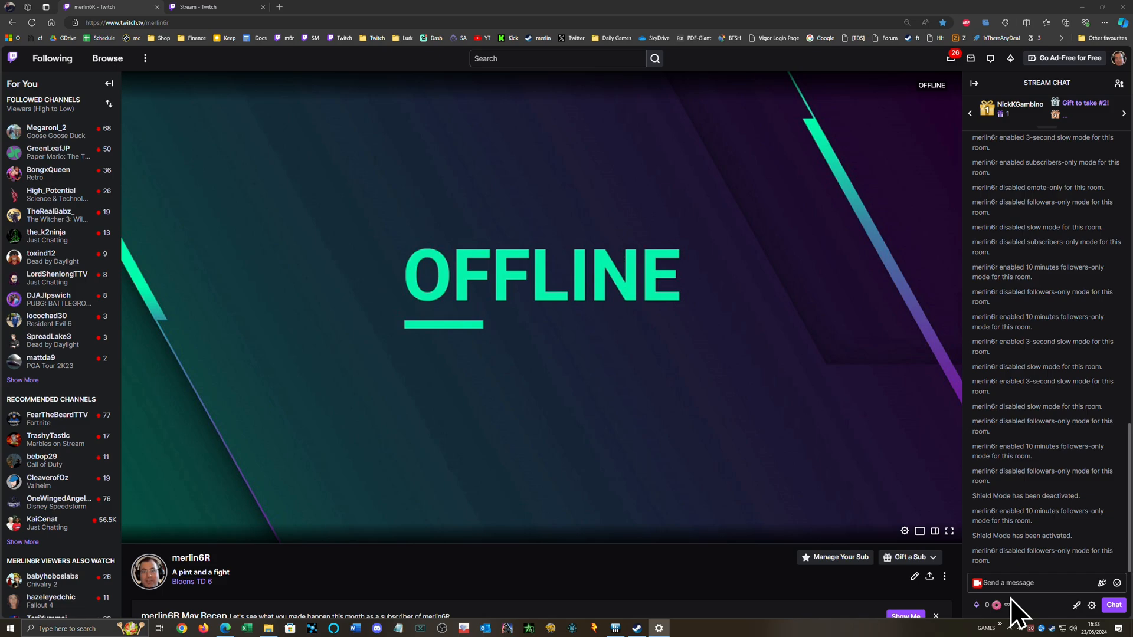
{"action": "mouse_move", "coordinate": [1062, 618]}
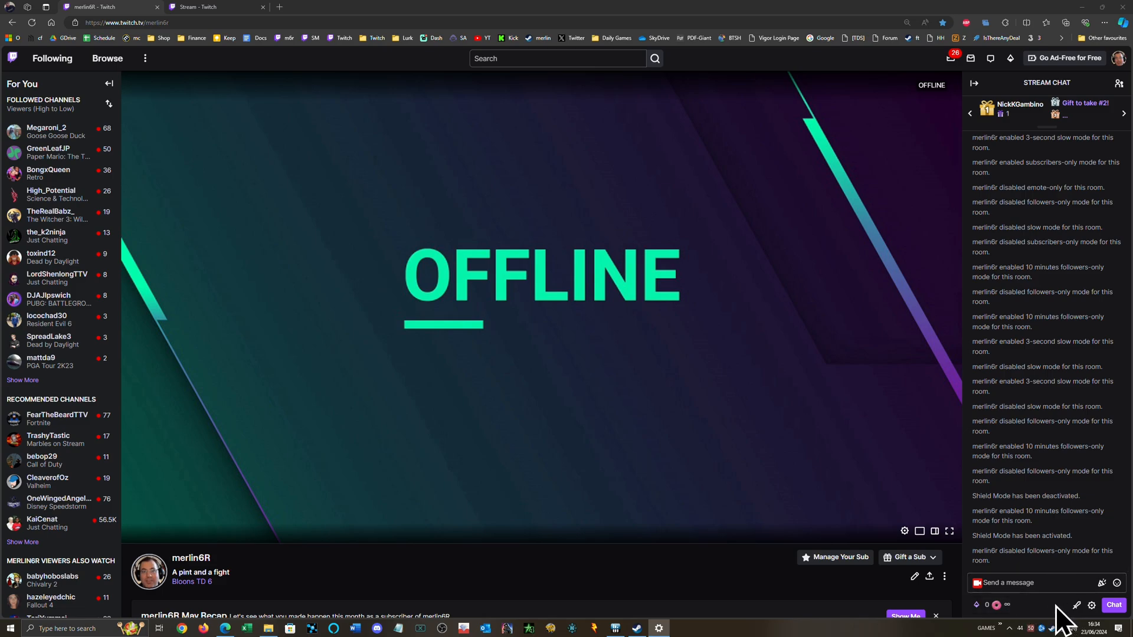
Turn on Shield Mode by entering the /shield command in the chat box.
{"action": "left_click", "coordinate": [1033, 583]}
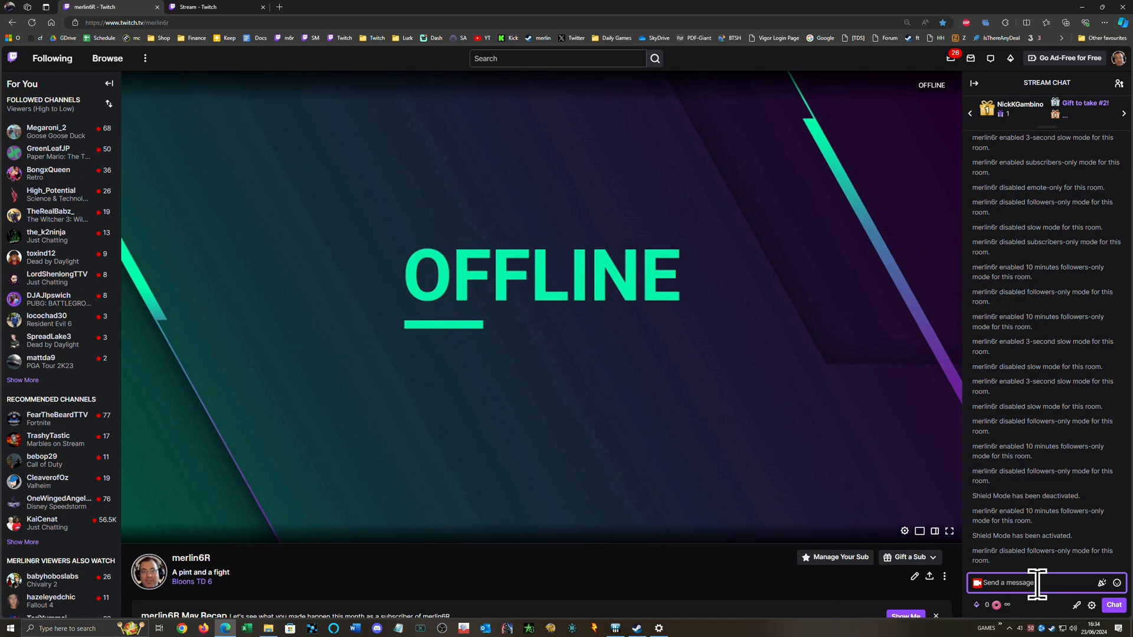
{"action": "type", "text": "/shield"}
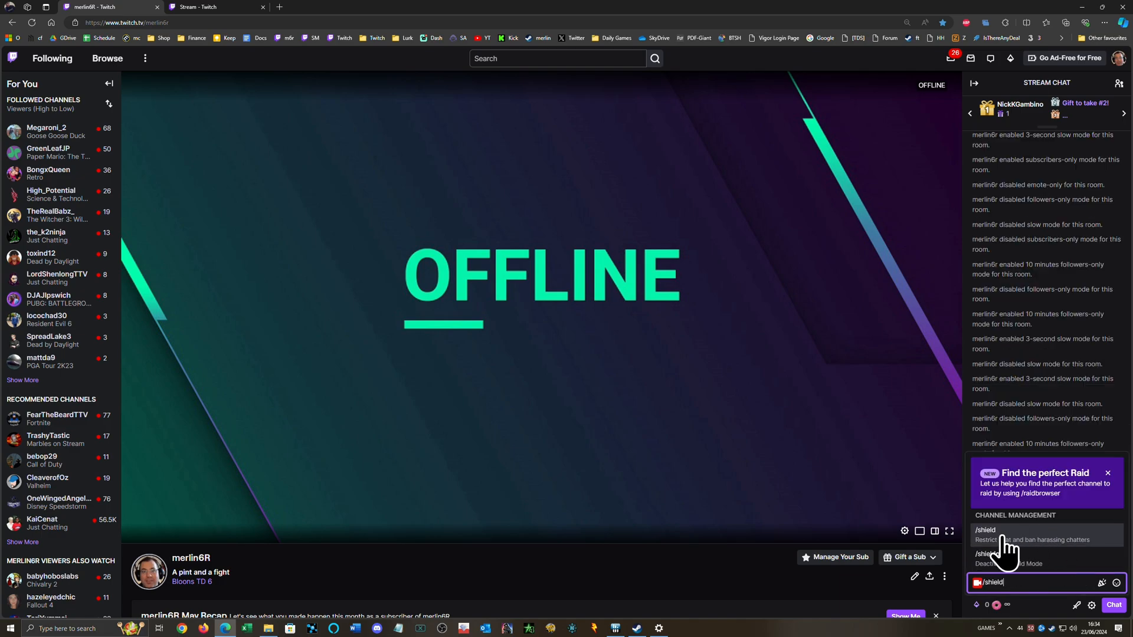
{"action": "key", "text": "Return"}
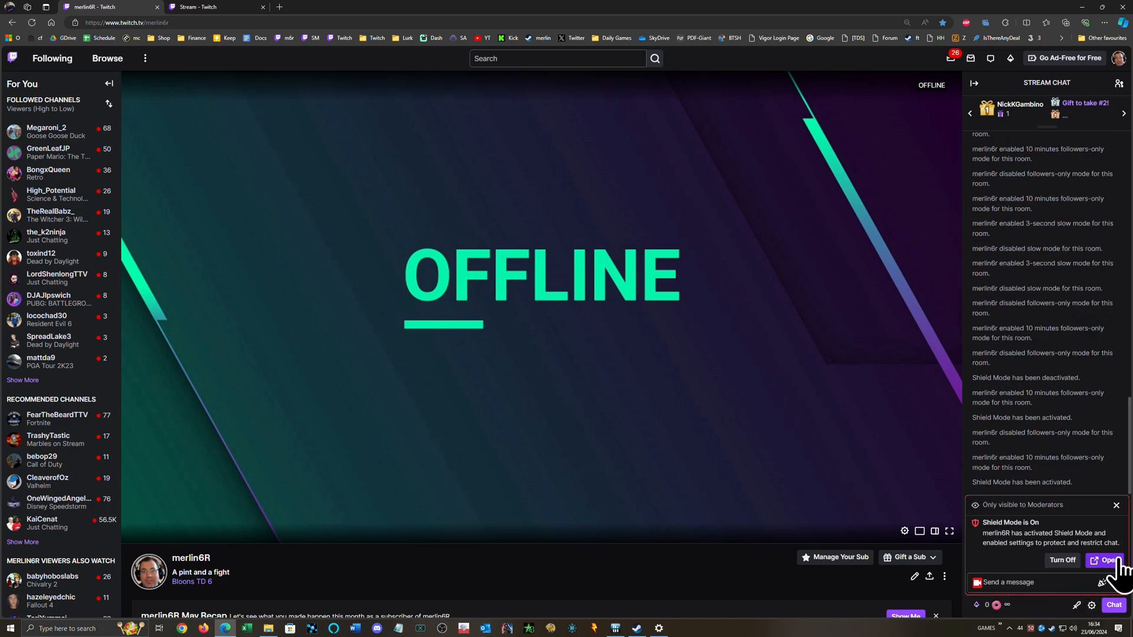
Open Shield Mode settings from the notice, maximize the window, and enable Chat Shortcut.
{"action": "left_click", "coordinate": [1106, 559]}
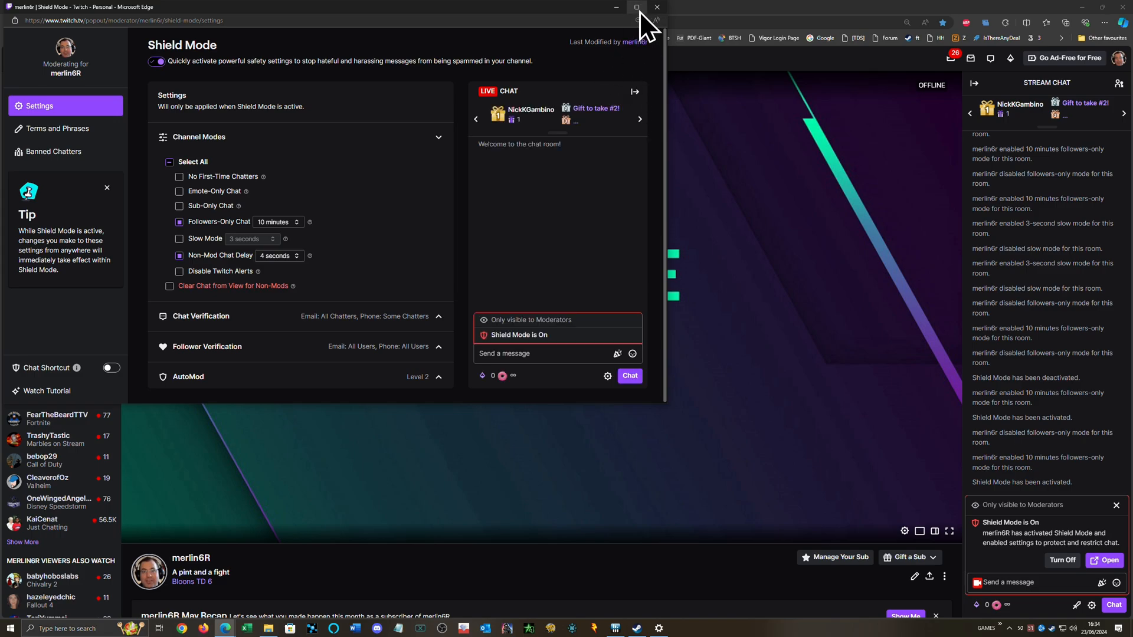
{"action": "left_click", "coordinate": [635, 7]}
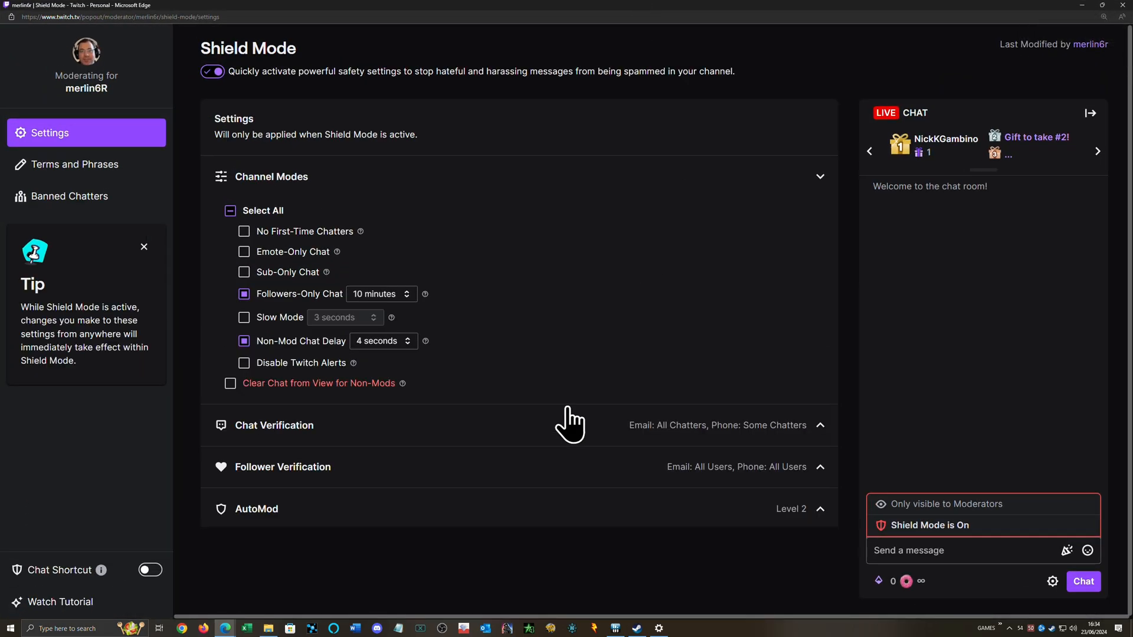
{"action": "mouse_move", "coordinate": [518, 437]}
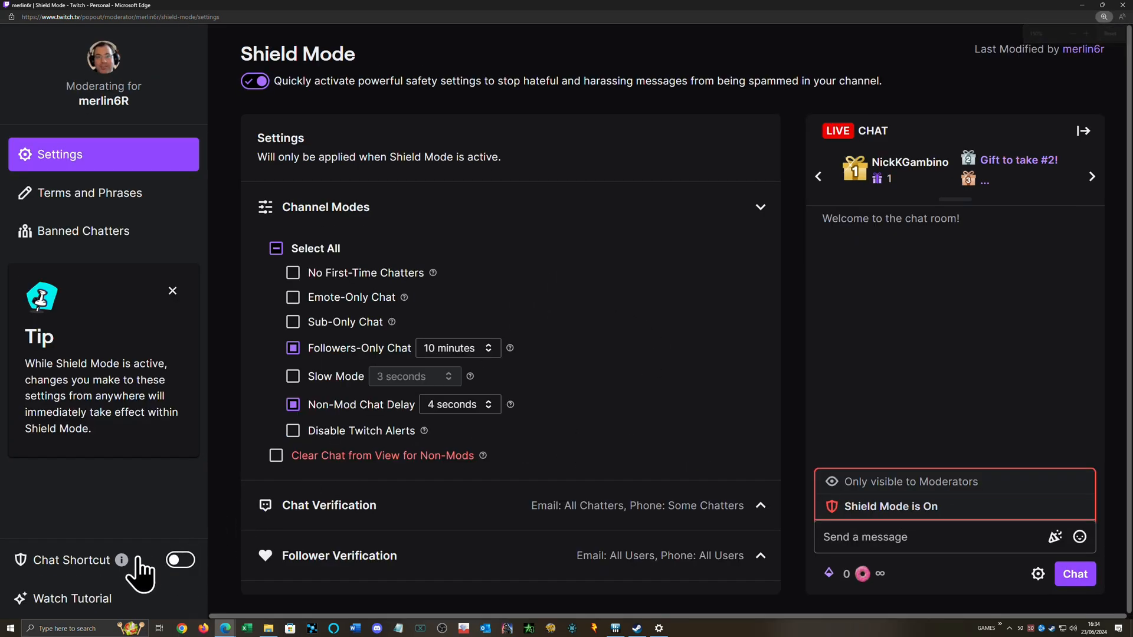
{"action": "left_click", "coordinate": [180, 560]}
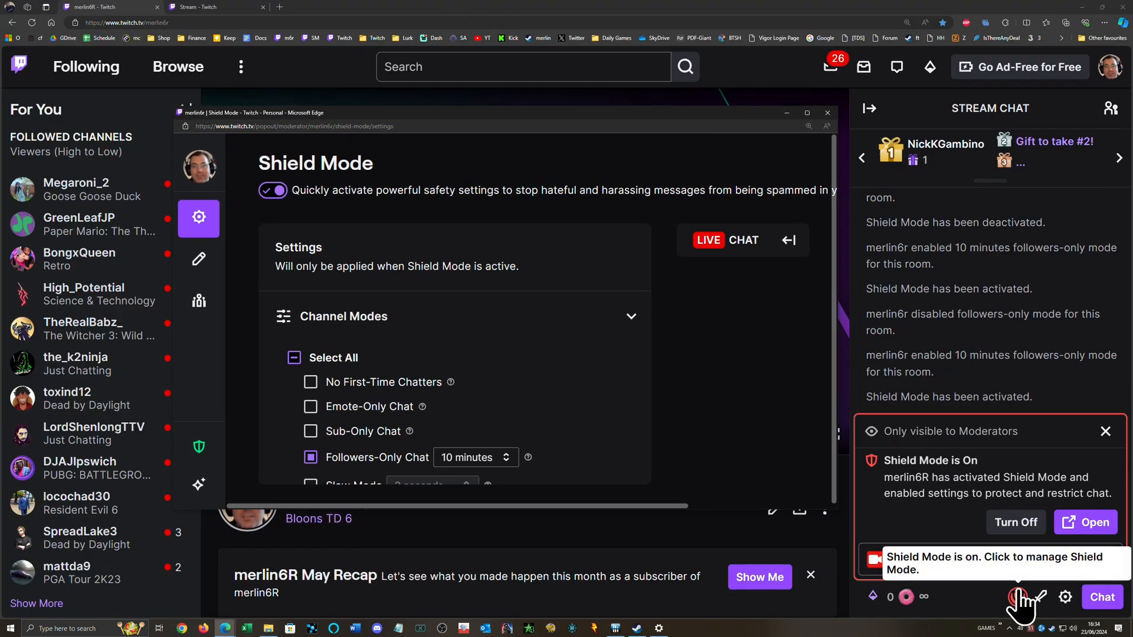
Bring the Shield Mode settings window back up from the chat shield icon.
{"action": "left_click", "coordinate": [807, 113]}
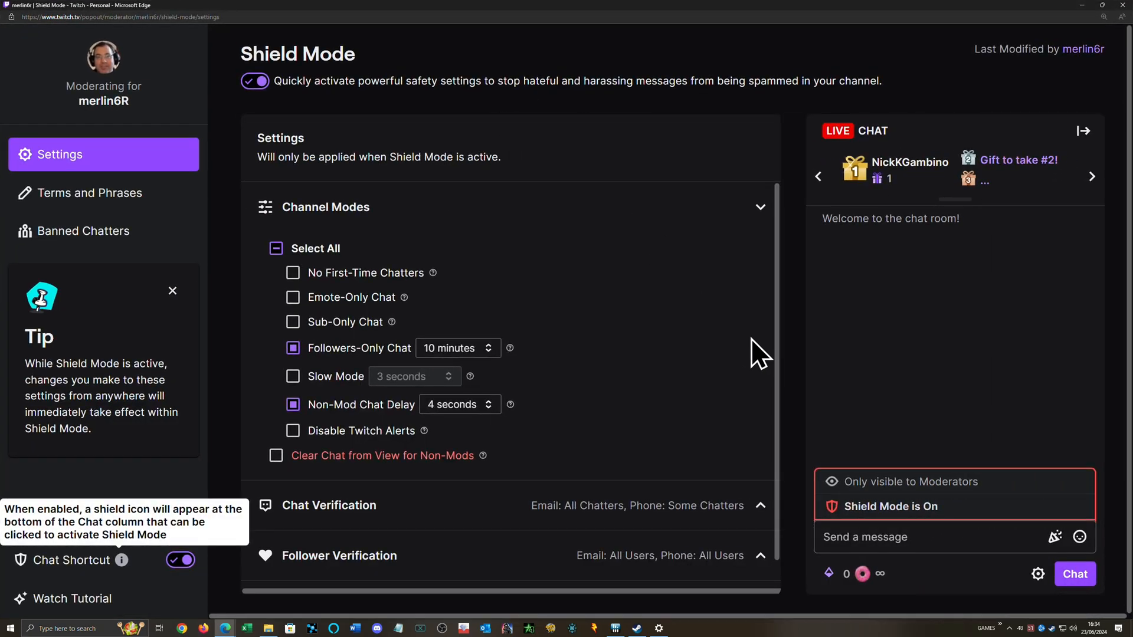
{"action": "mouse_move", "coordinate": [328, 622]}
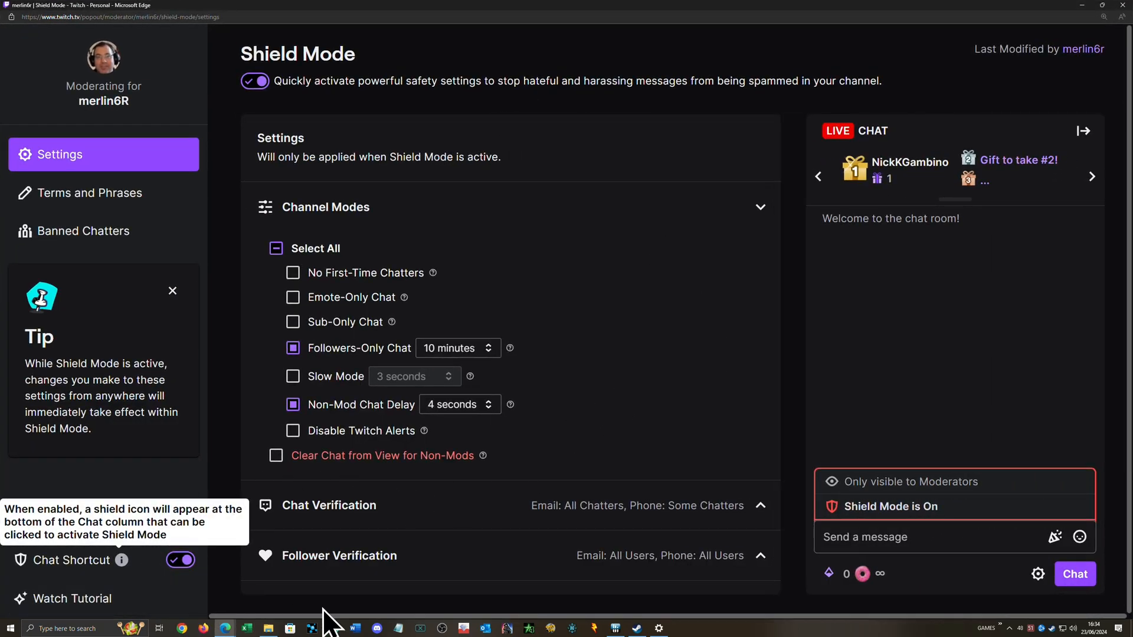
{"action": "mouse_move", "coordinate": [719, 464]}
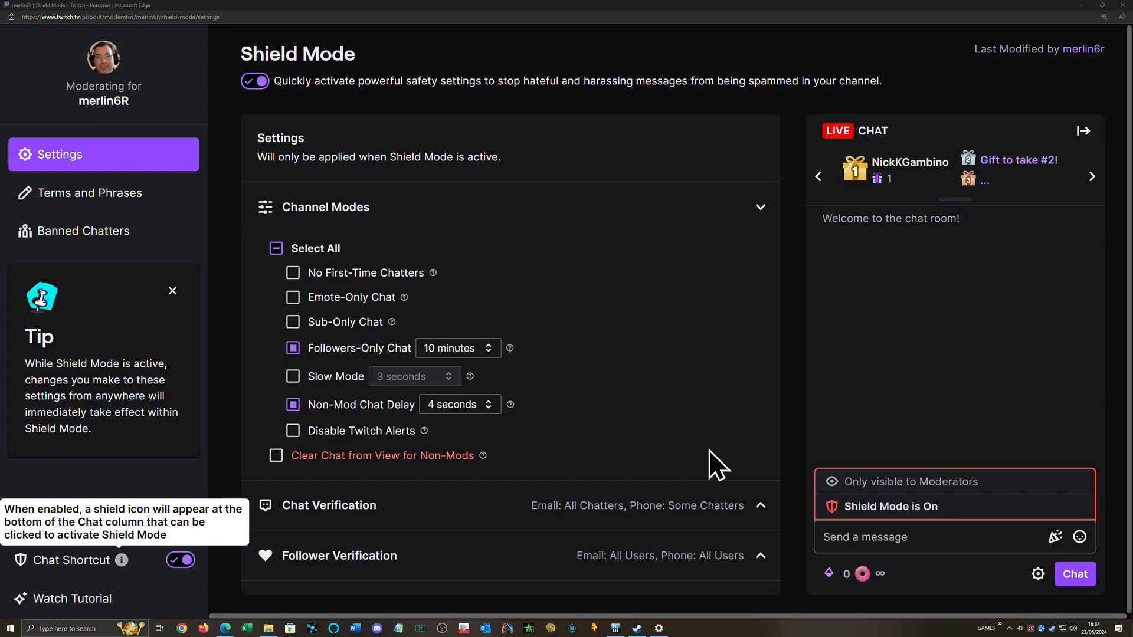
{"action": "mouse_move", "coordinate": [676, 385]}
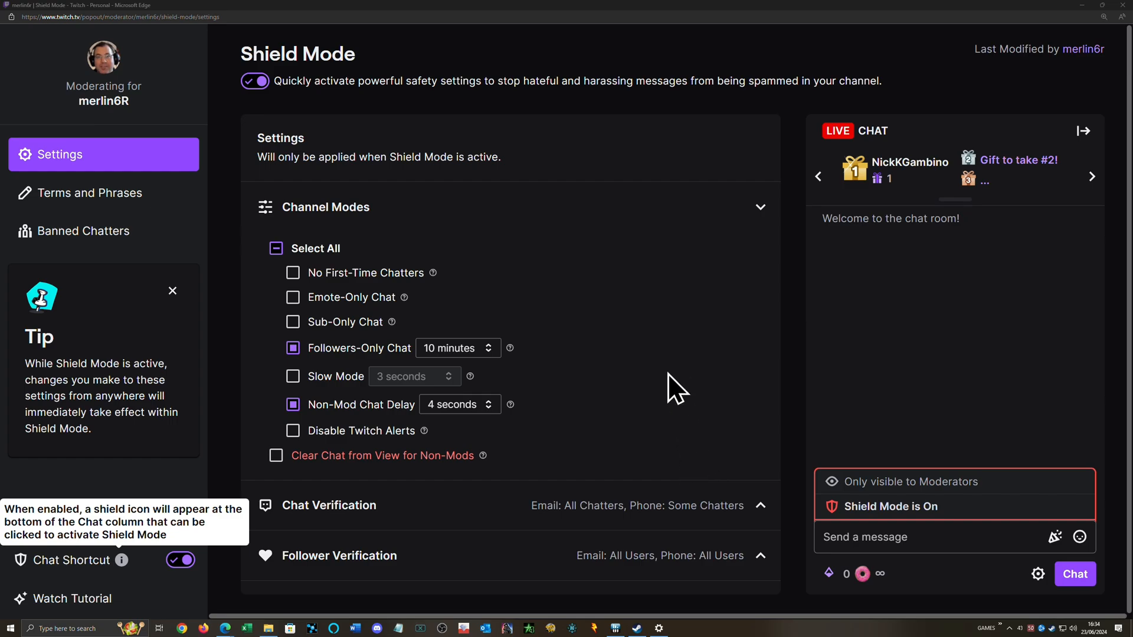
{"action": "mouse_move", "coordinate": [705, 411]}
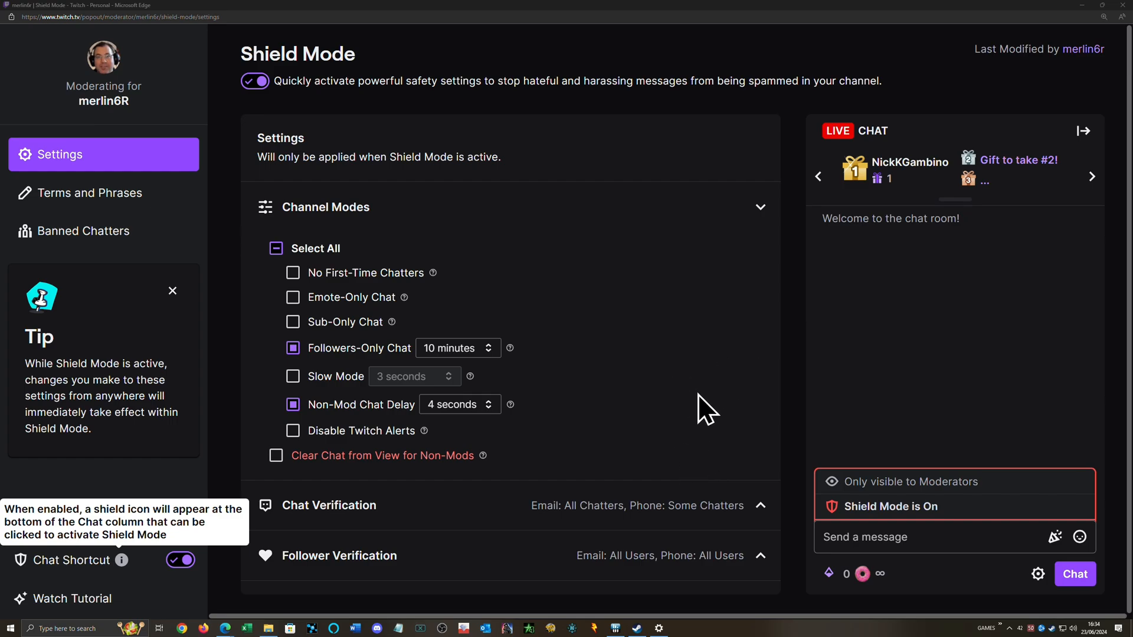
{"action": "mouse_move", "coordinate": [732, 401]}
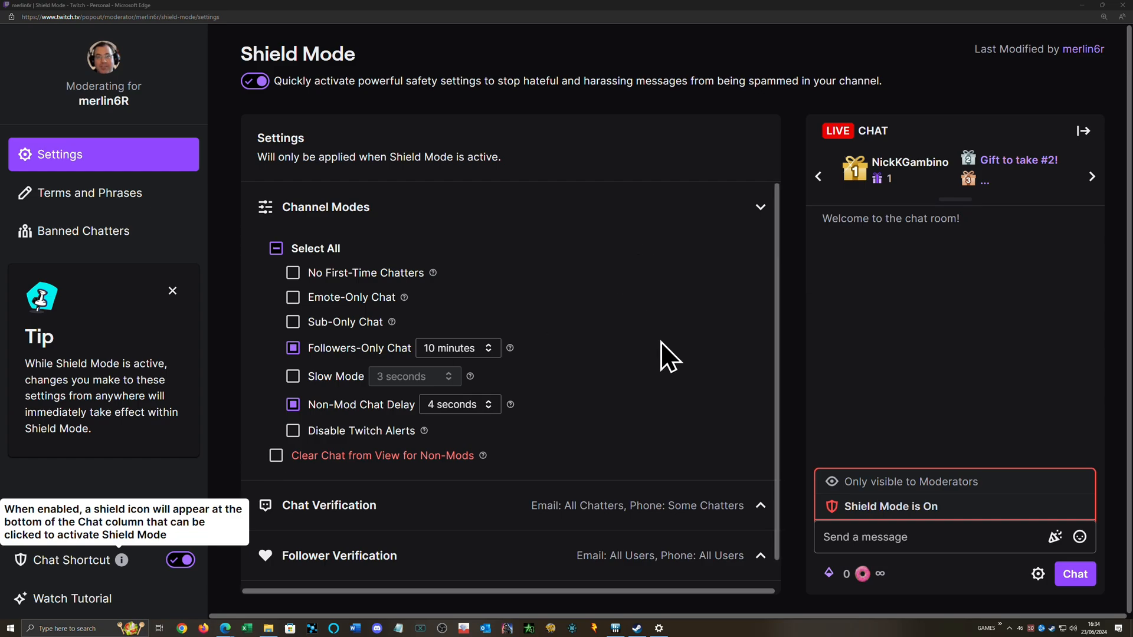
{"action": "mouse_move", "coordinate": [701, 353]}
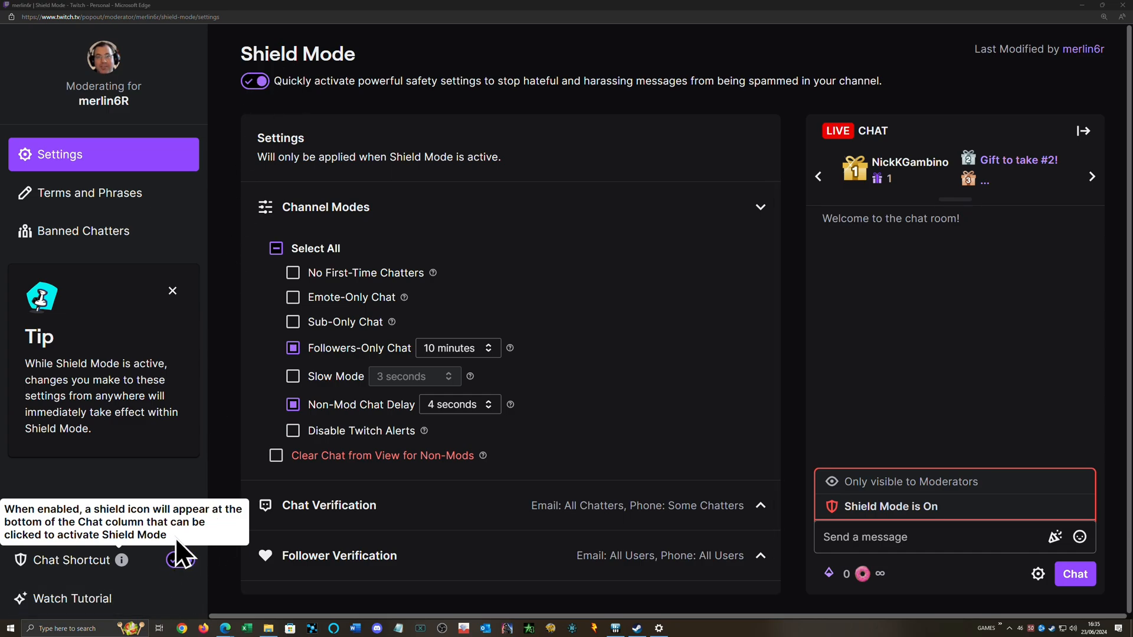
Set Followers-Only Chat to 10 minutes and Non-Mod Chat Delay to 4 seconds.
{"action": "left_click", "coordinate": [180, 560]}
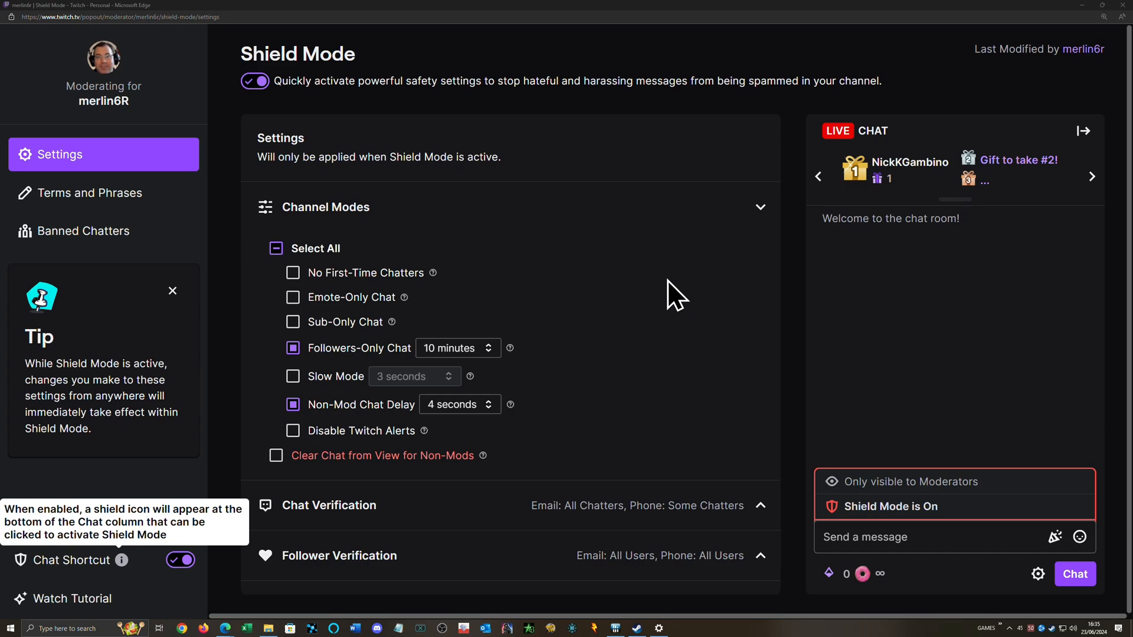
{"action": "mouse_move", "coordinate": [365, 296]}
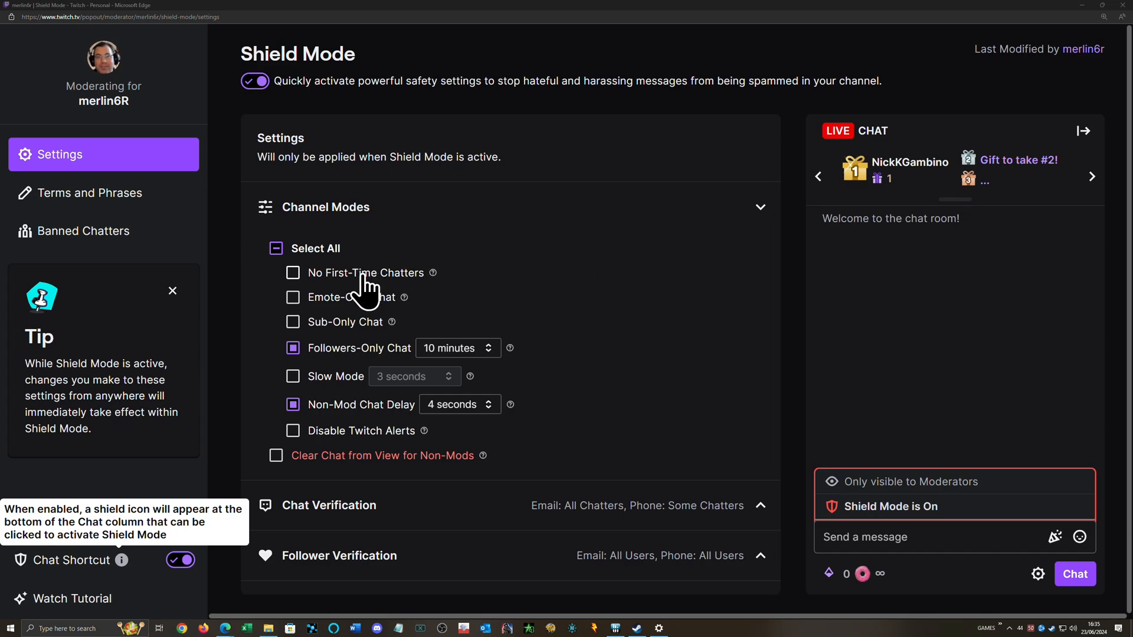
{"action": "mouse_move", "coordinate": [382, 286]}
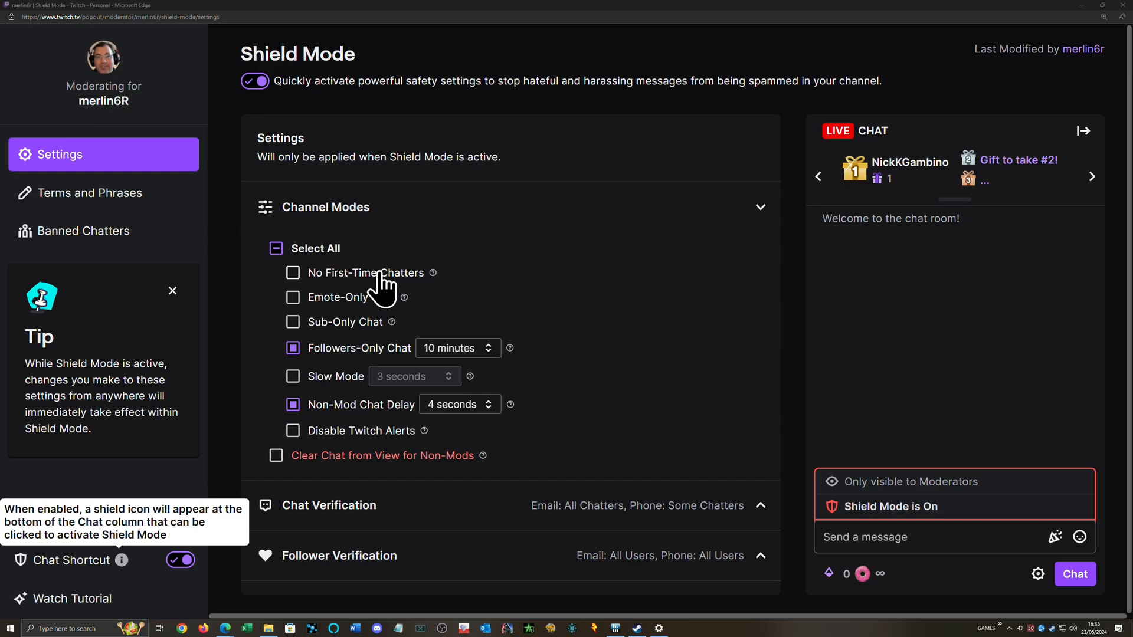
{"action": "mouse_move", "coordinate": [371, 312]}
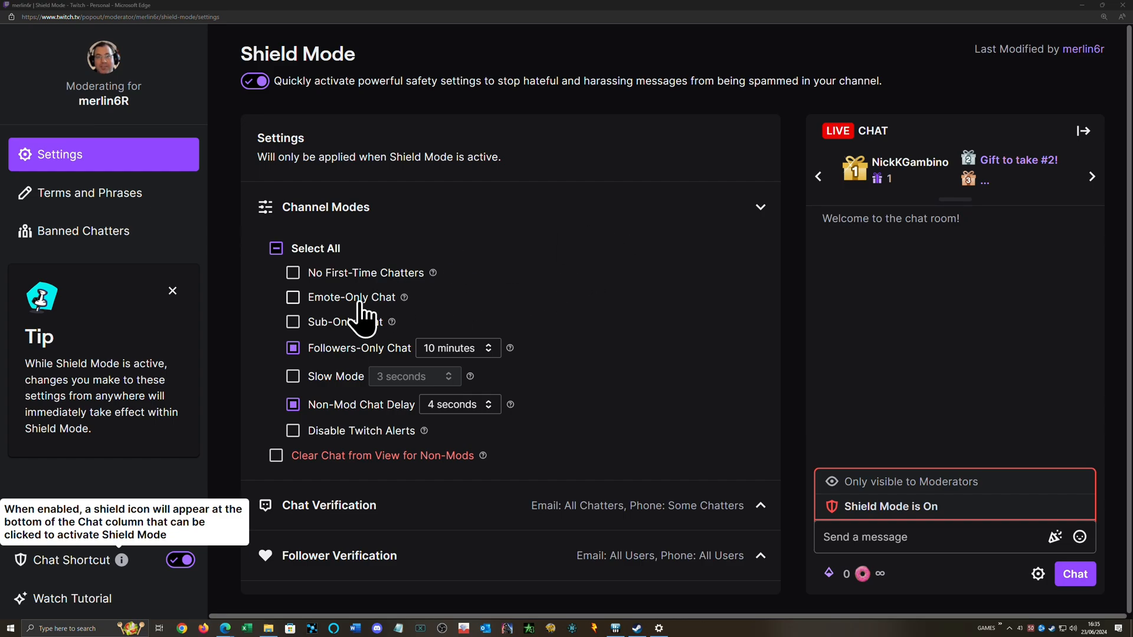
{"action": "mouse_move", "coordinate": [462, 311]}
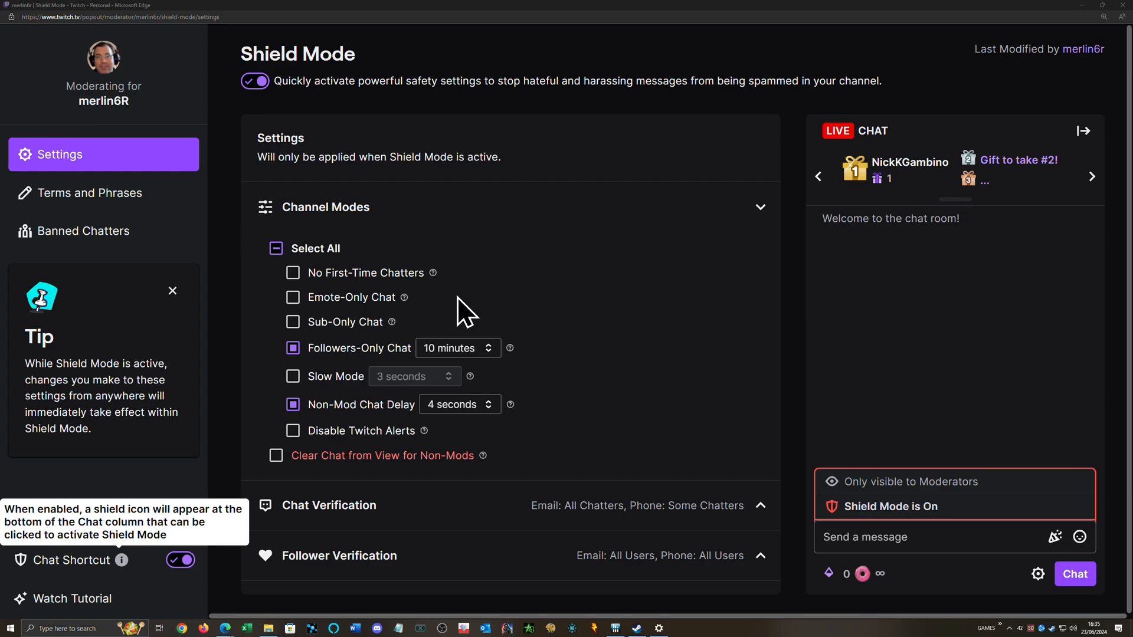
{"action": "mouse_move", "coordinate": [350, 336]}
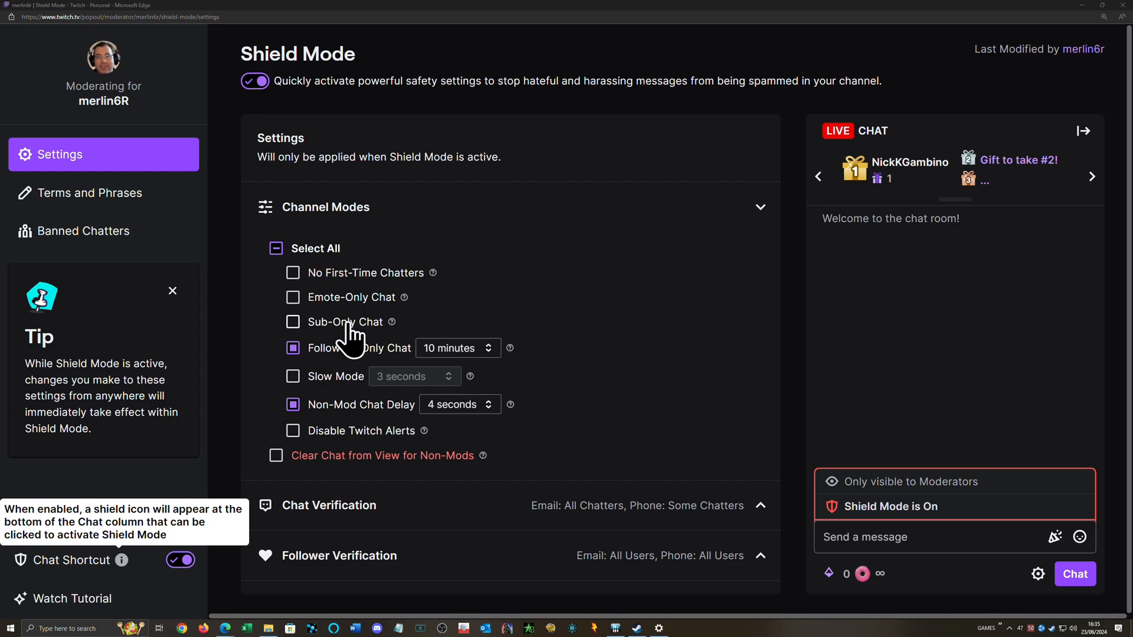
{"action": "mouse_move", "coordinate": [709, 361]}
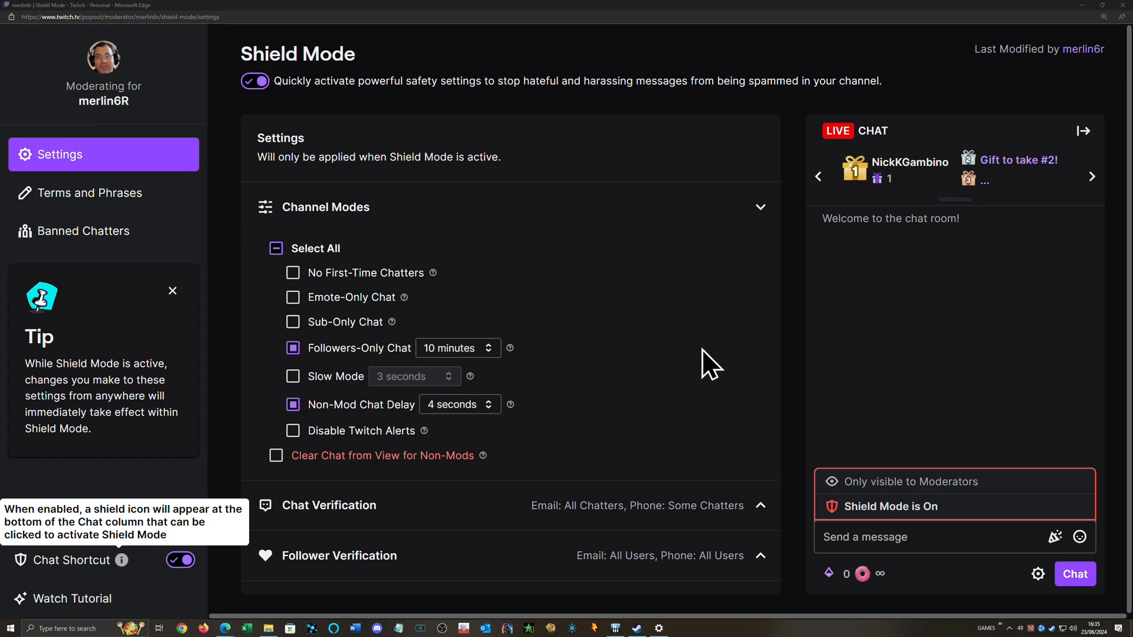
{"action": "mouse_move", "coordinate": [345, 363]}
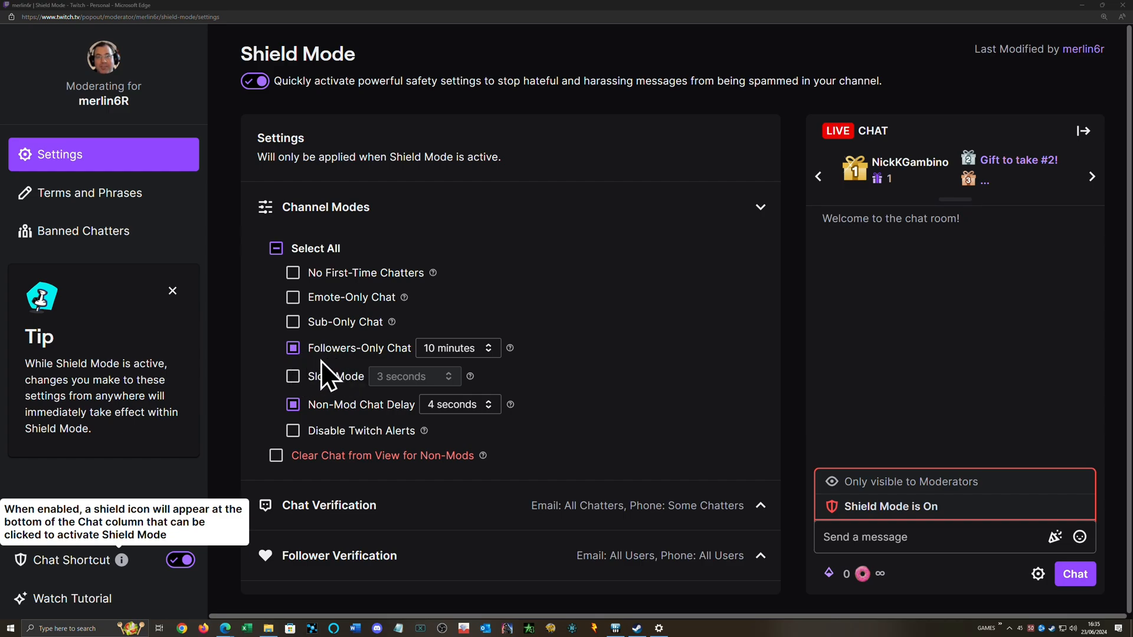
{"action": "mouse_move", "coordinate": [325, 368]}
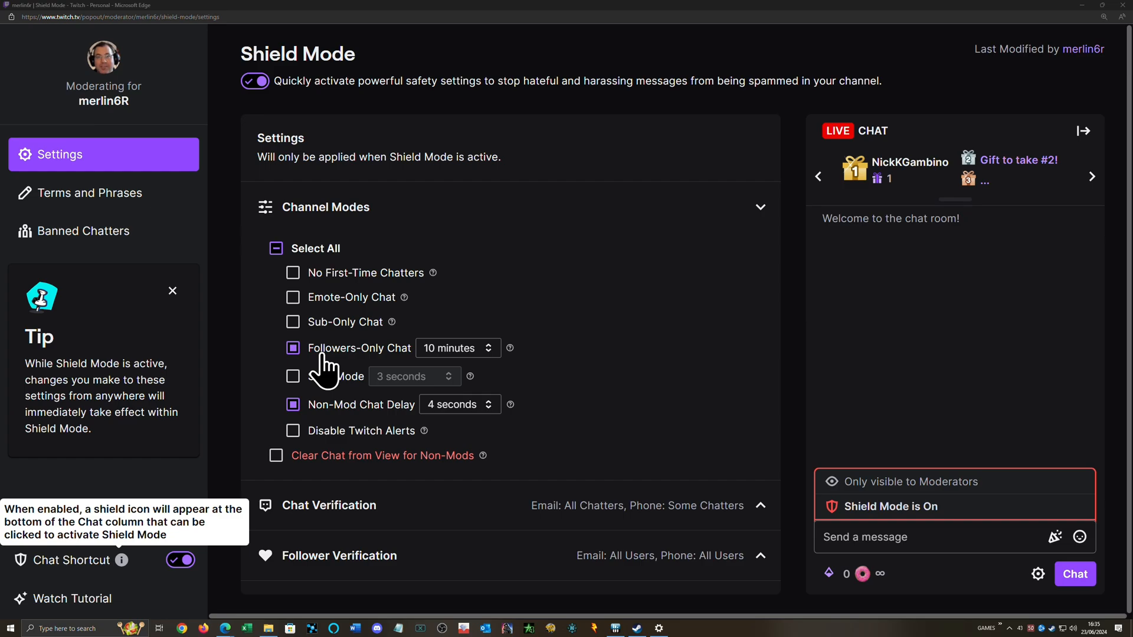
{"action": "mouse_move", "coordinate": [355, 368]}
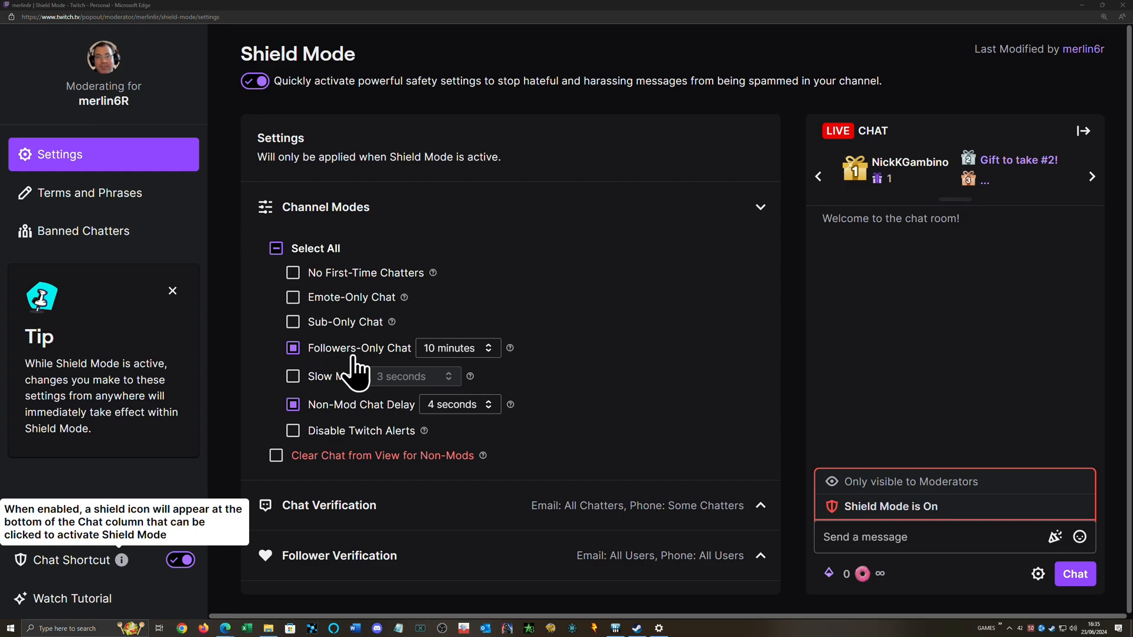
{"action": "mouse_move", "coordinate": [853, 492]}
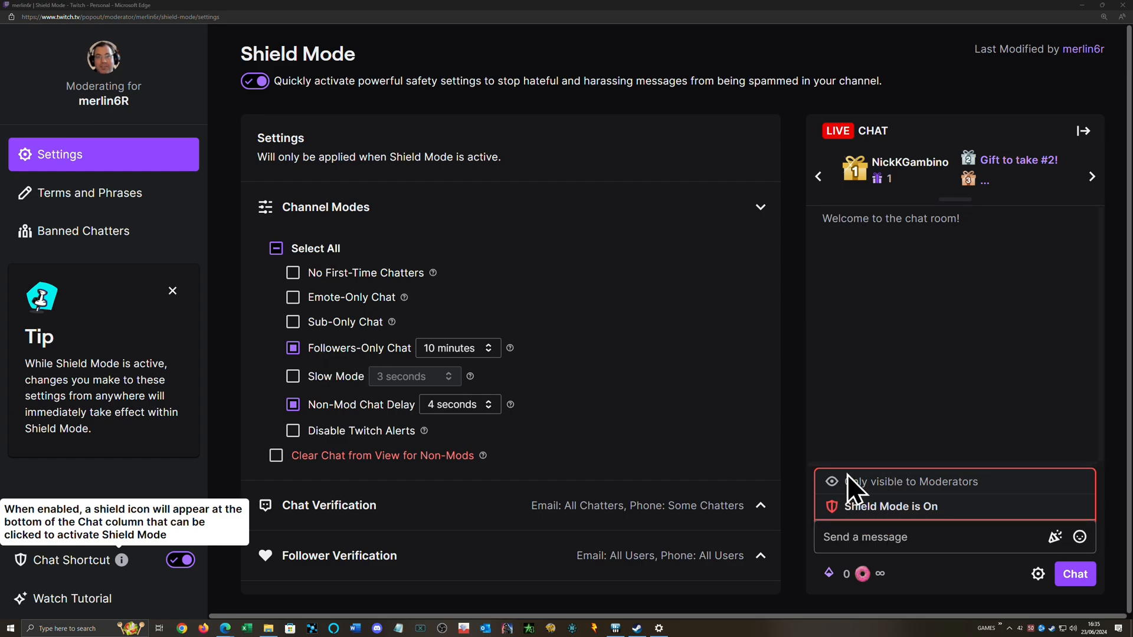
{"action": "mouse_move", "coordinate": [589, 343]}
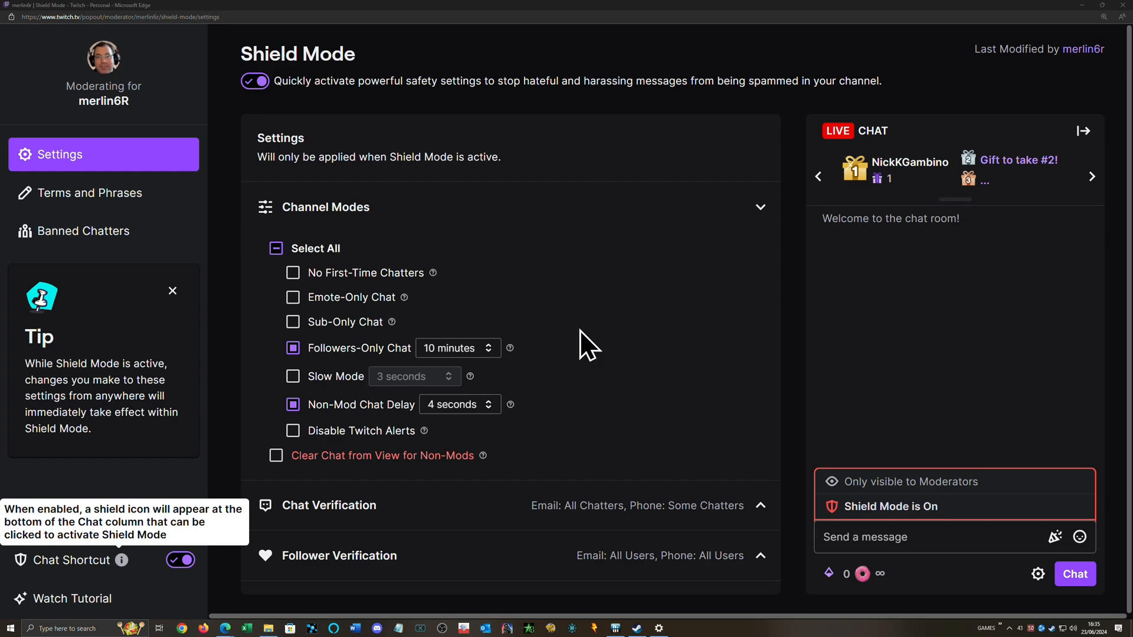
{"action": "mouse_move", "coordinate": [405, 354]}
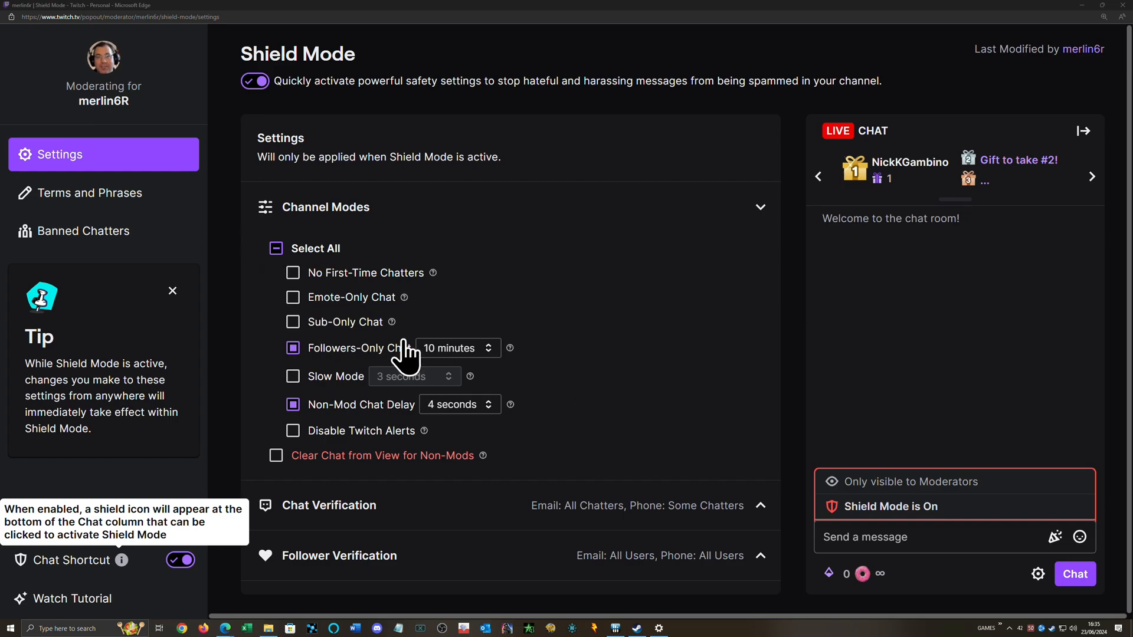
{"action": "mouse_move", "coordinate": [942, 533]}
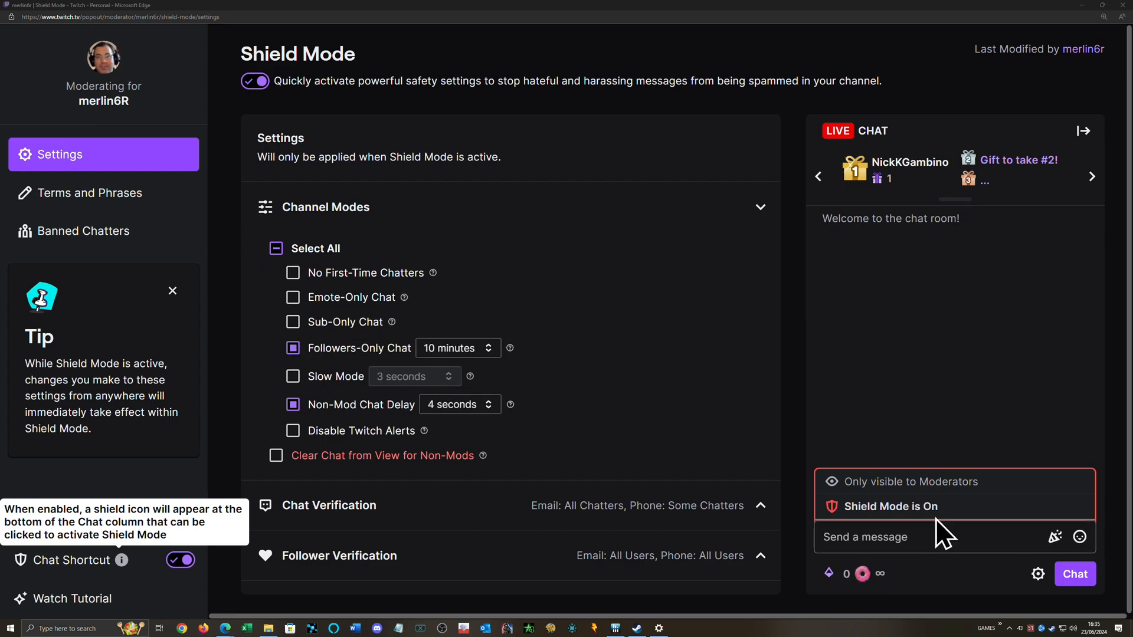
{"action": "mouse_move", "coordinate": [560, 412]}
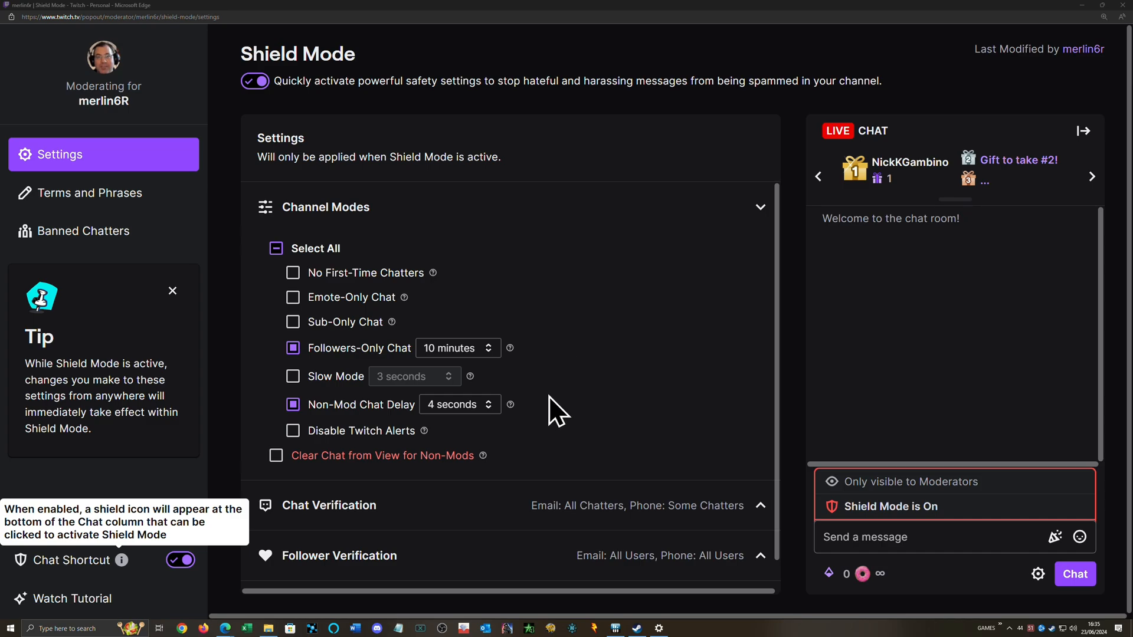
{"action": "mouse_move", "coordinate": [457, 348]}
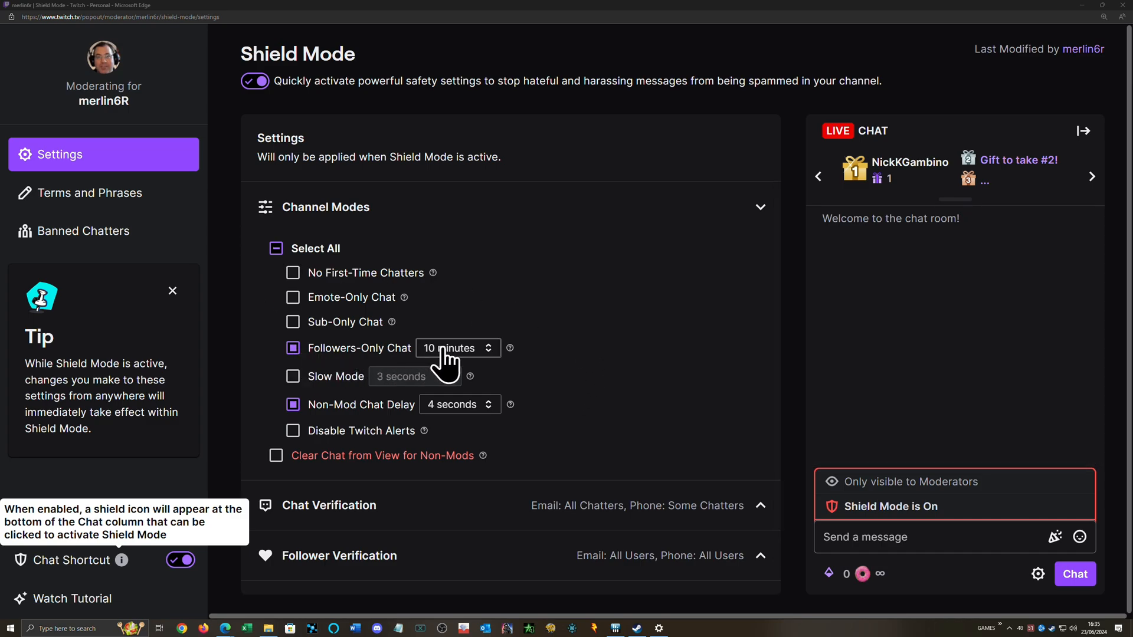
{"action": "mouse_move", "coordinate": [474, 364]}
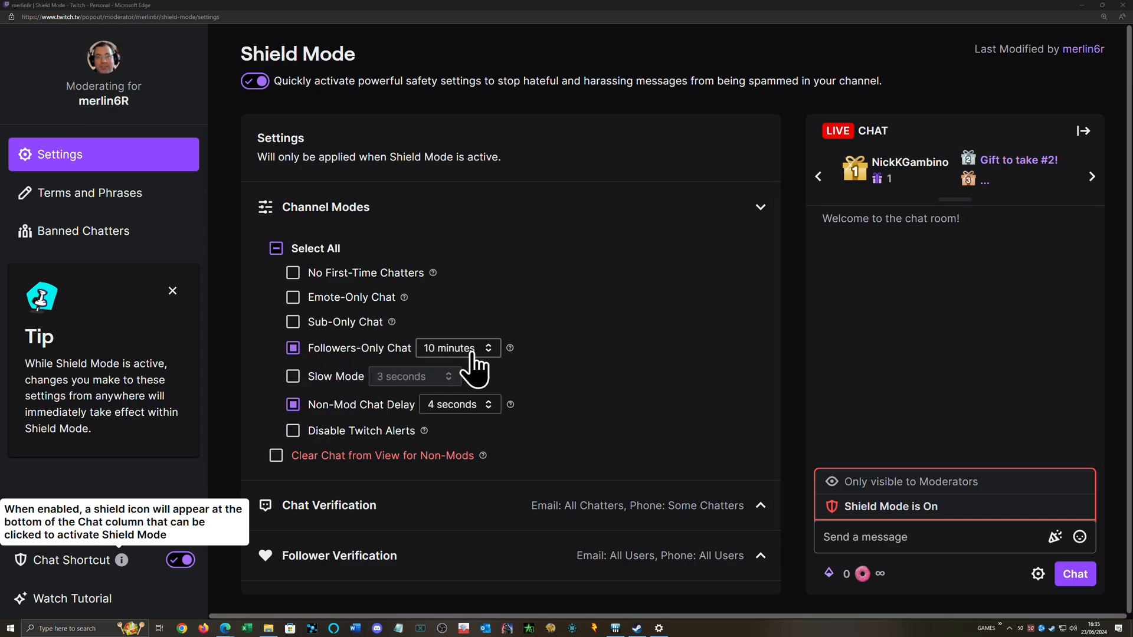
{"action": "mouse_move", "coordinate": [592, 395]}
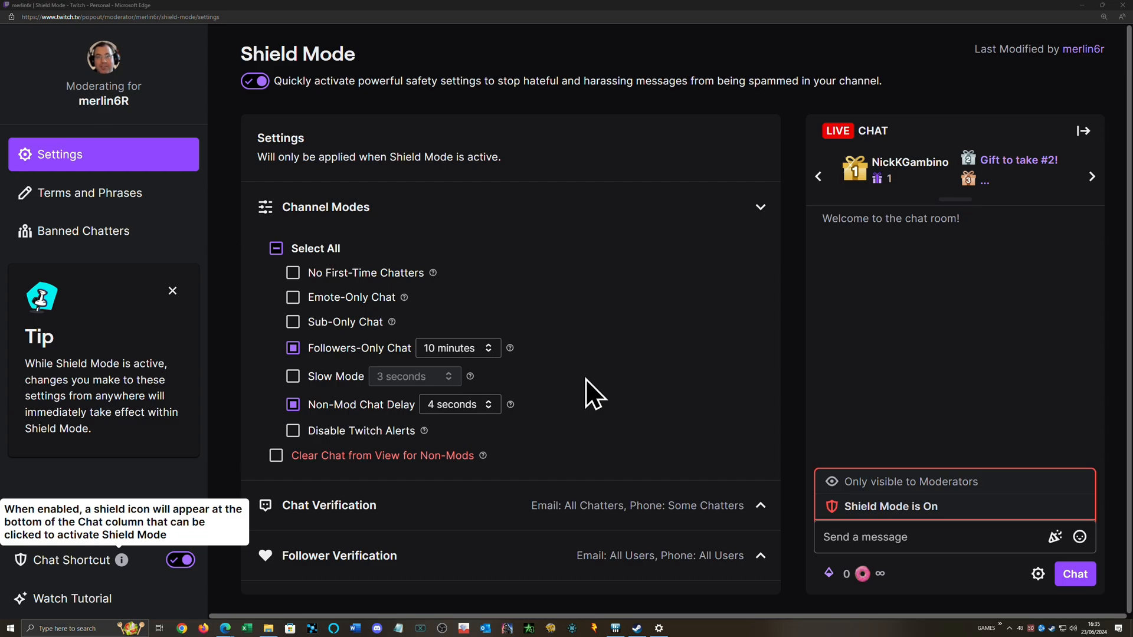
{"action": "mouse_move", "coordinate": [618, 365]}
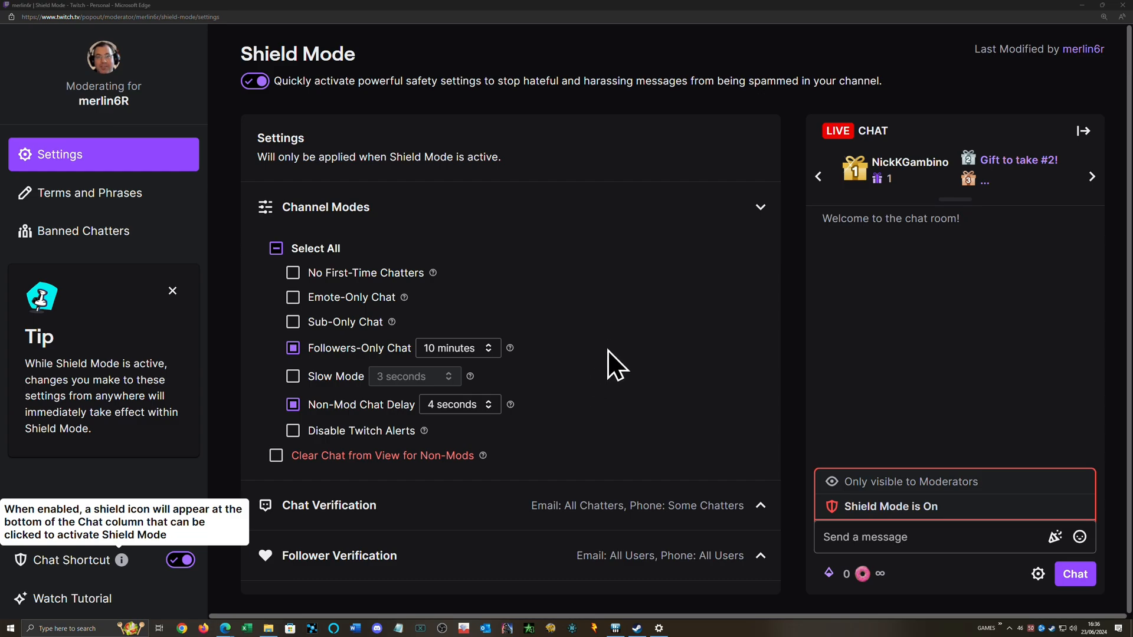
{"action": "mouse_move", "coordinate": [573, 364]}
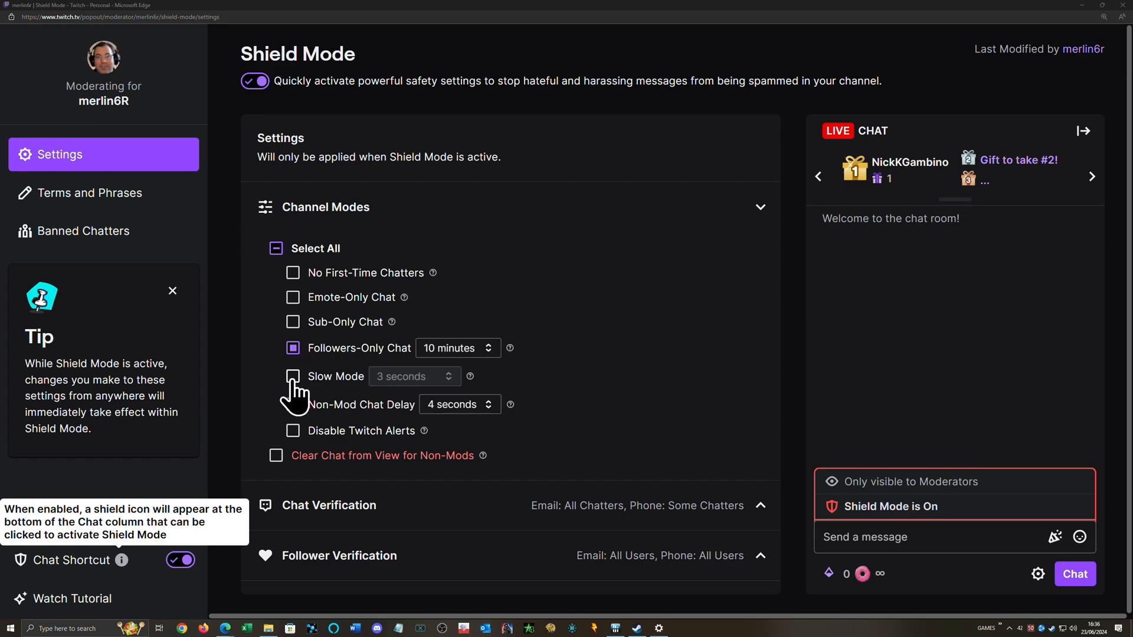
Switch Slow Mode on and back off under Channel Modes.
{"action": "left_click", "coordinate": [293, 376]}
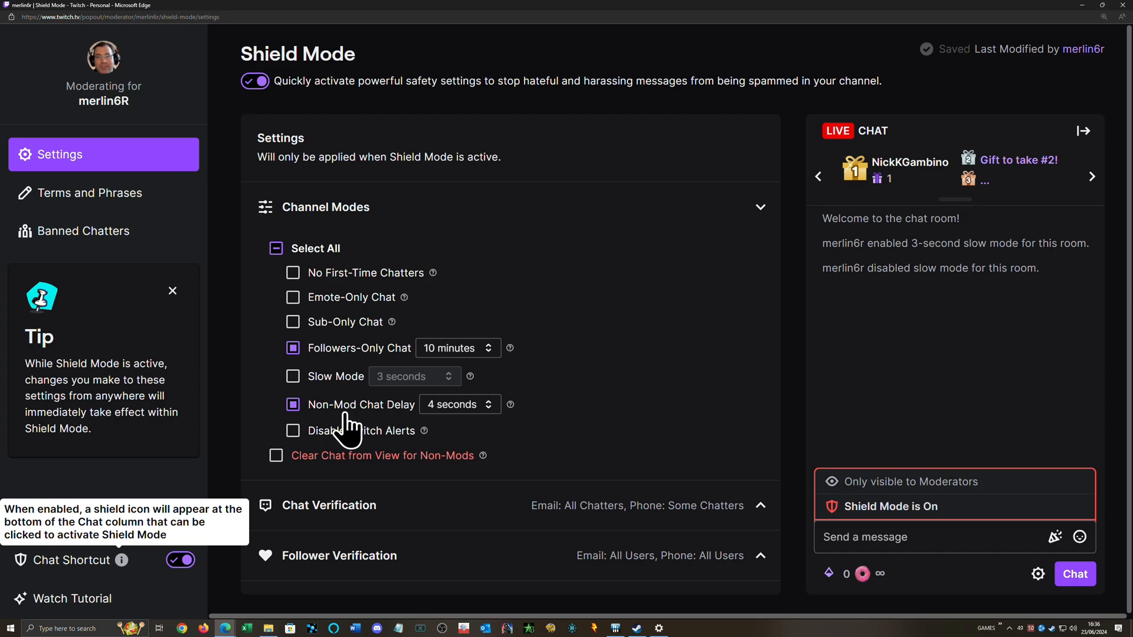
{"action": "mouse_move", "coordinate": [455, 440]}
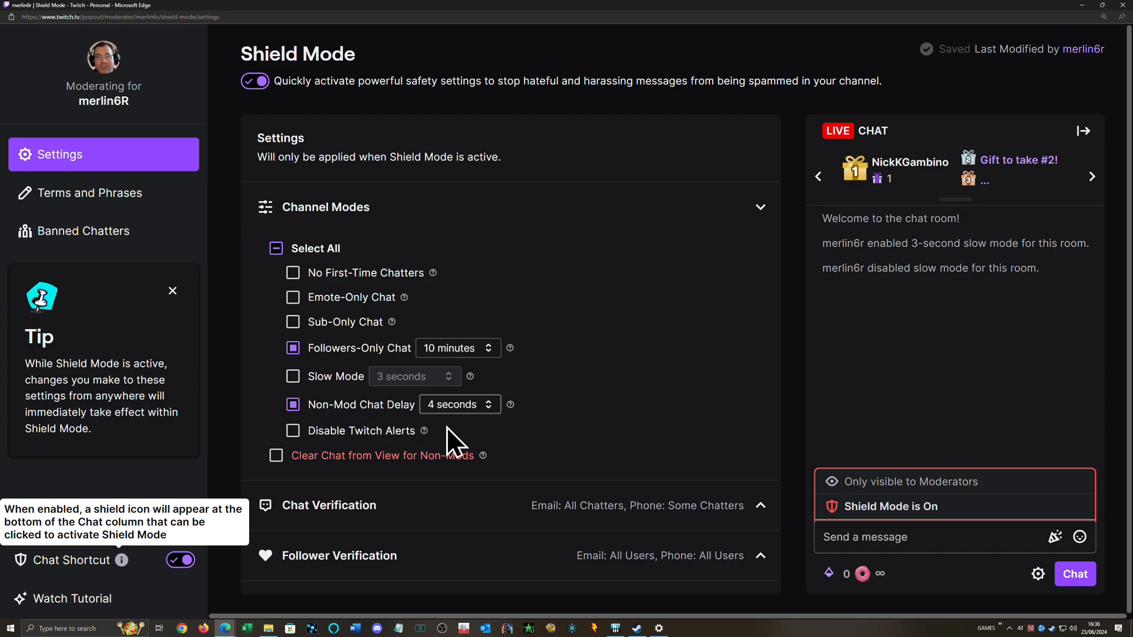
{"action": "mouse_move", "coordinate": [643, 422]}
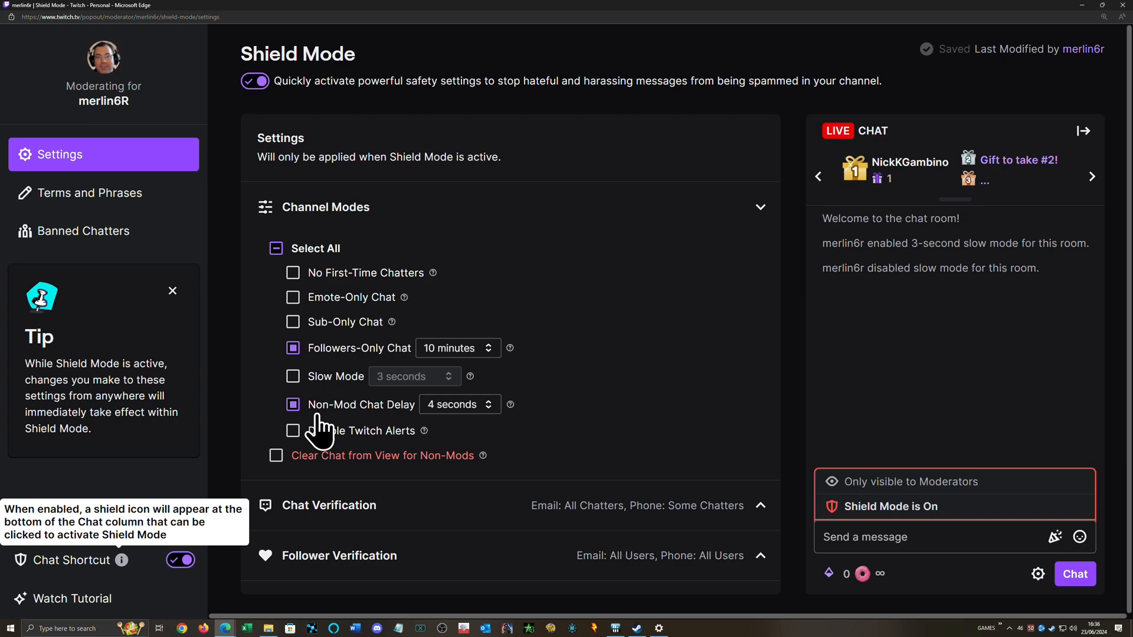
{"action": "mouse_move", "coordinate": [476, 437]}
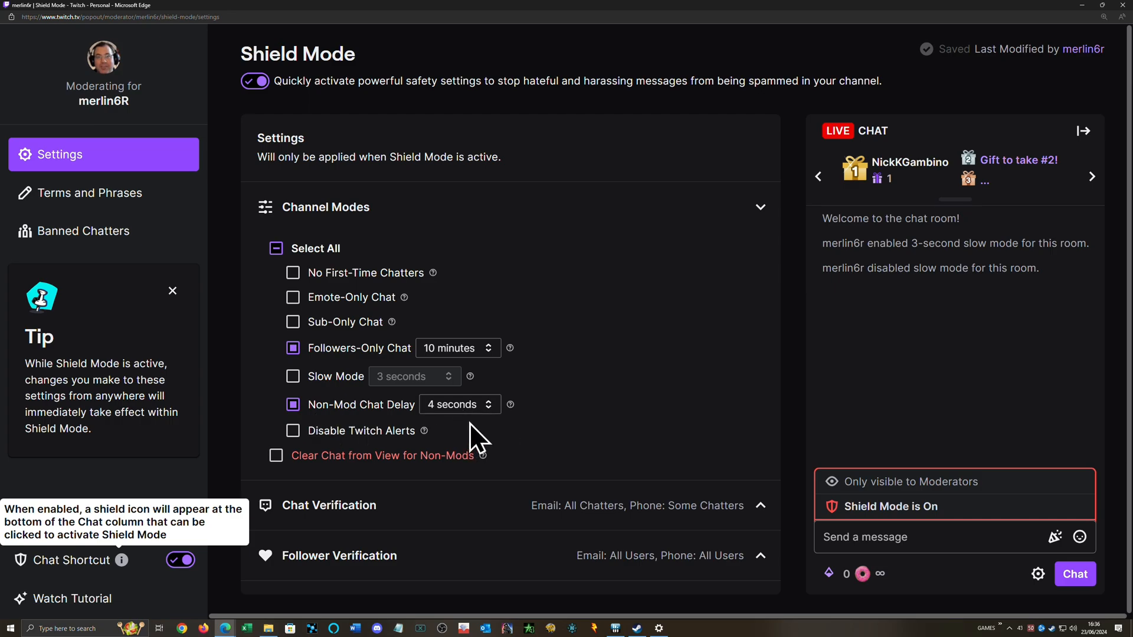
{"action": "mouse_move", "coordinate": [968, 350]}
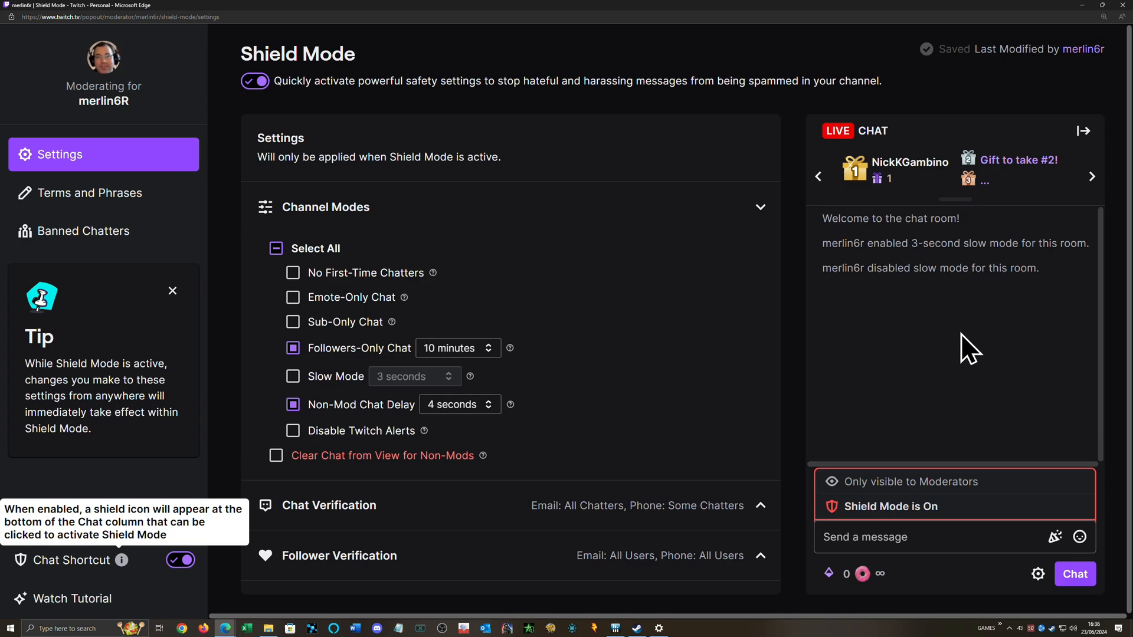
{"action": "mouse_move", "coordinate": [274, 303]}
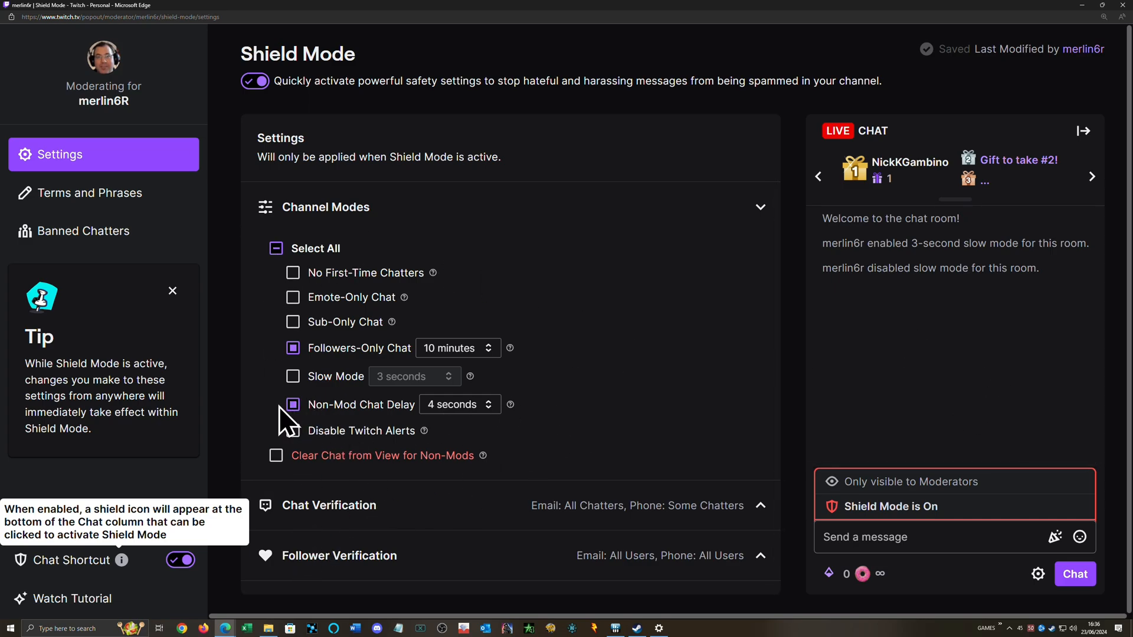
{"action": "mouse_move", "coordinate": [461, 403]}
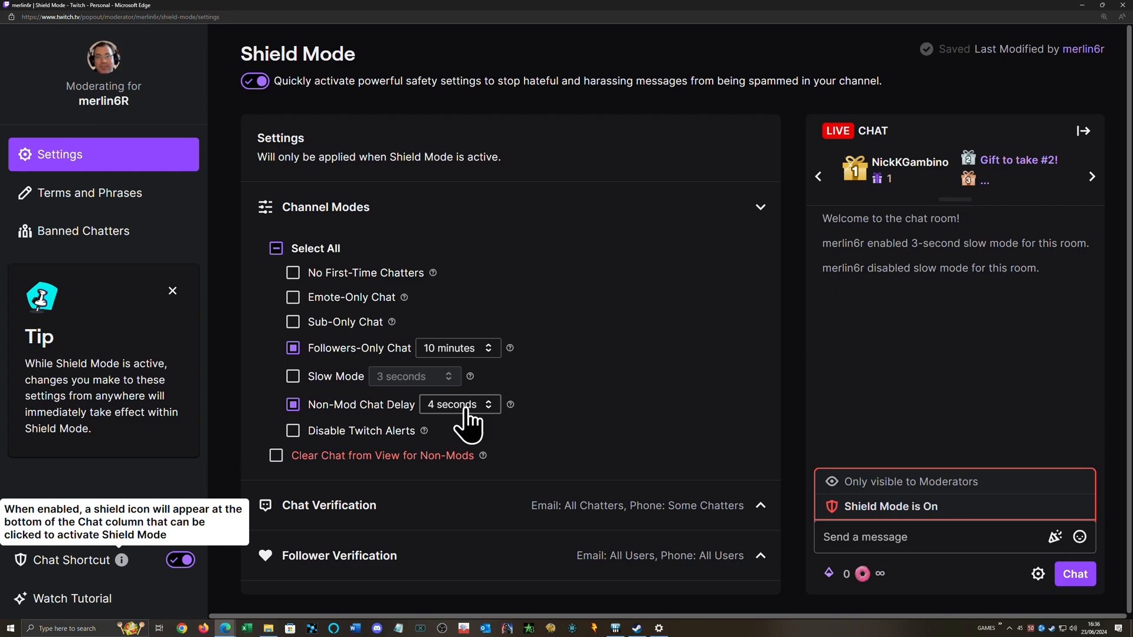
{"action": "mouse_move", "coordinate": [641, 421]}
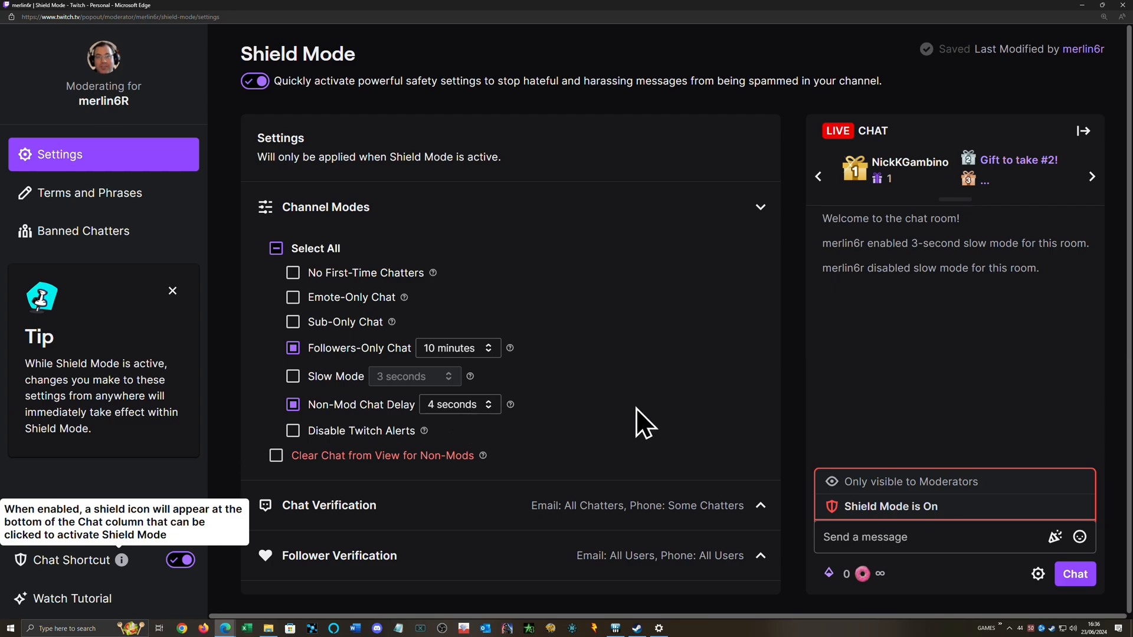
{"action": "mouse_move", "coordinate": [603, 424]}
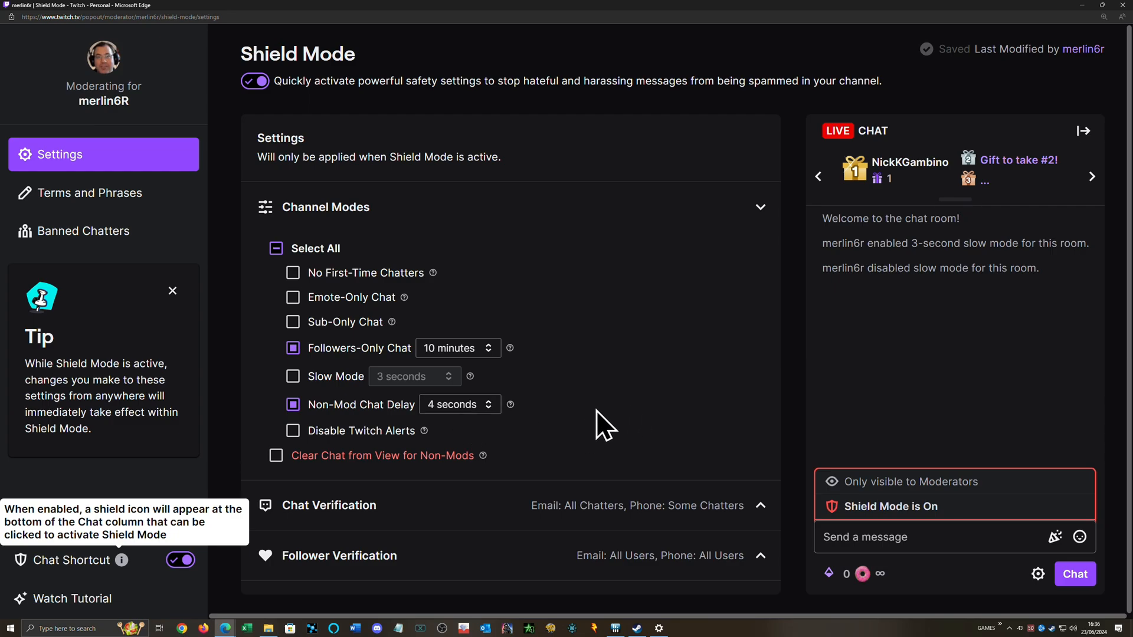
{"action": "mouse_move", "coordinate": [538, 426]}
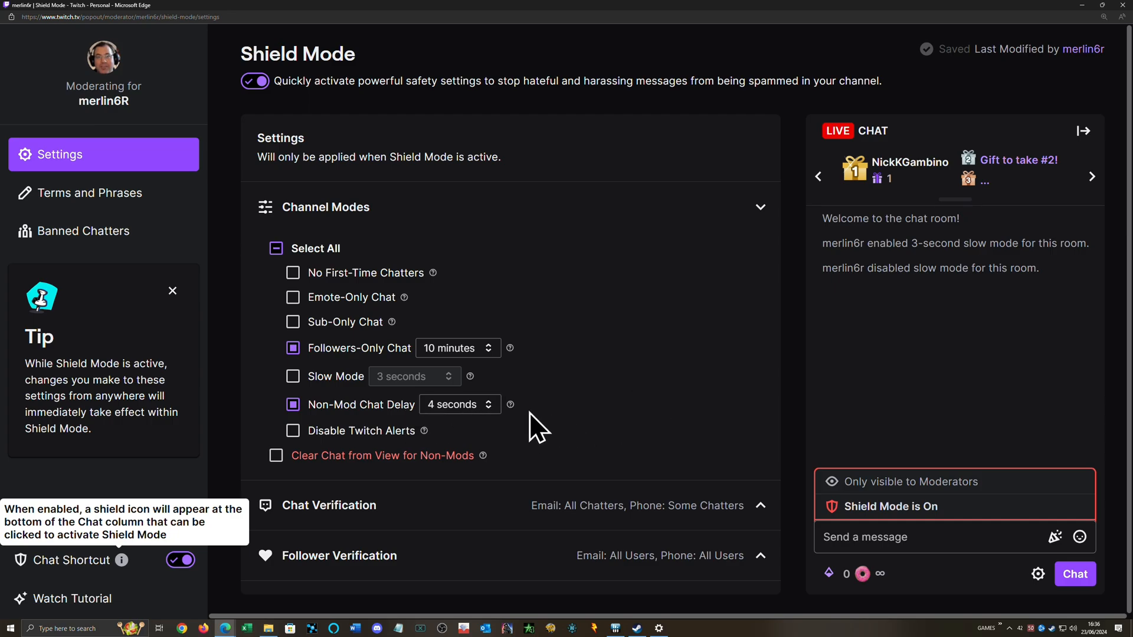
{"action": "mouse_move", "coordinate": [656, 402]}
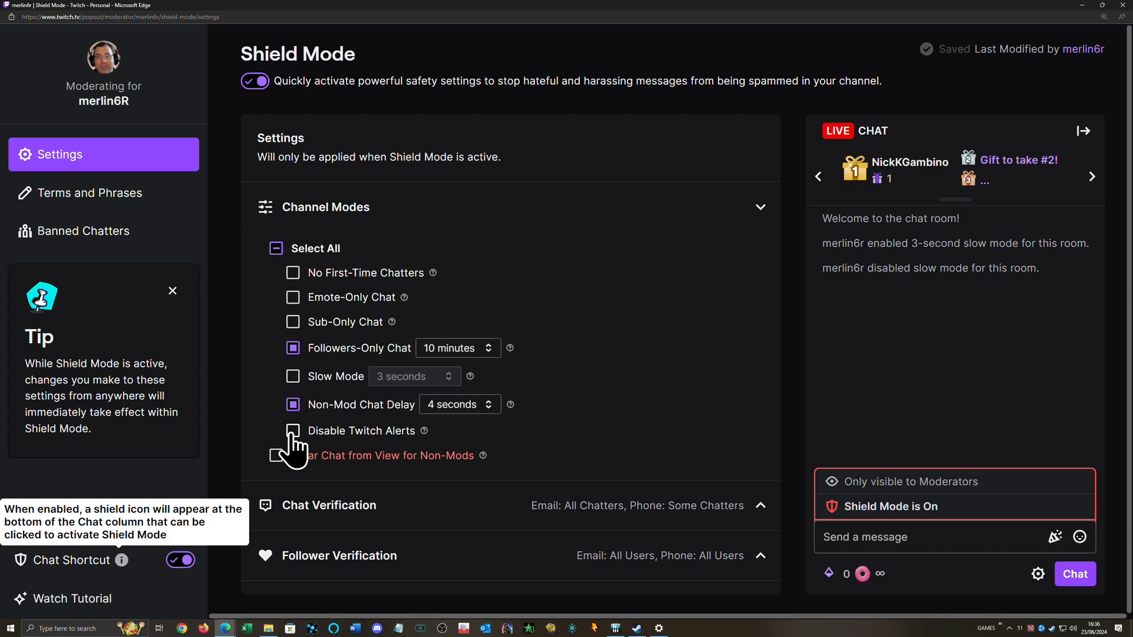
Enable Disable Twitch Alerts under Channel Modes and let the settings save.
{"action": "left_click", "coordinate": [292, 430]}
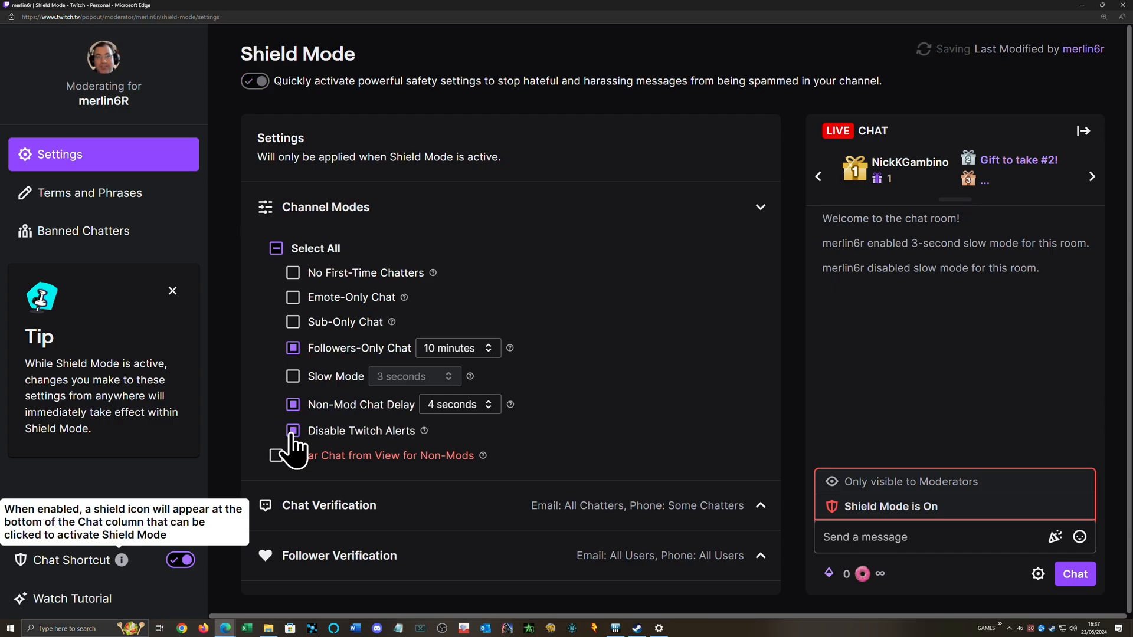
{"action": "left_click", "coordinate": [292, 431]}
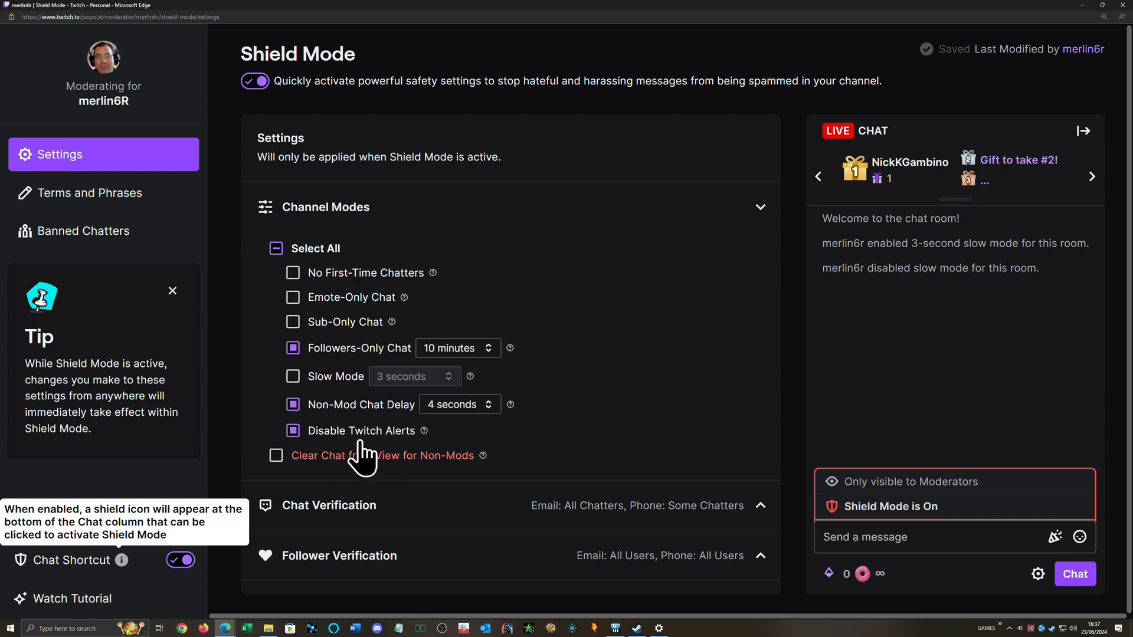
{"action": "mouse_move", "coordinate": [592, 405]}
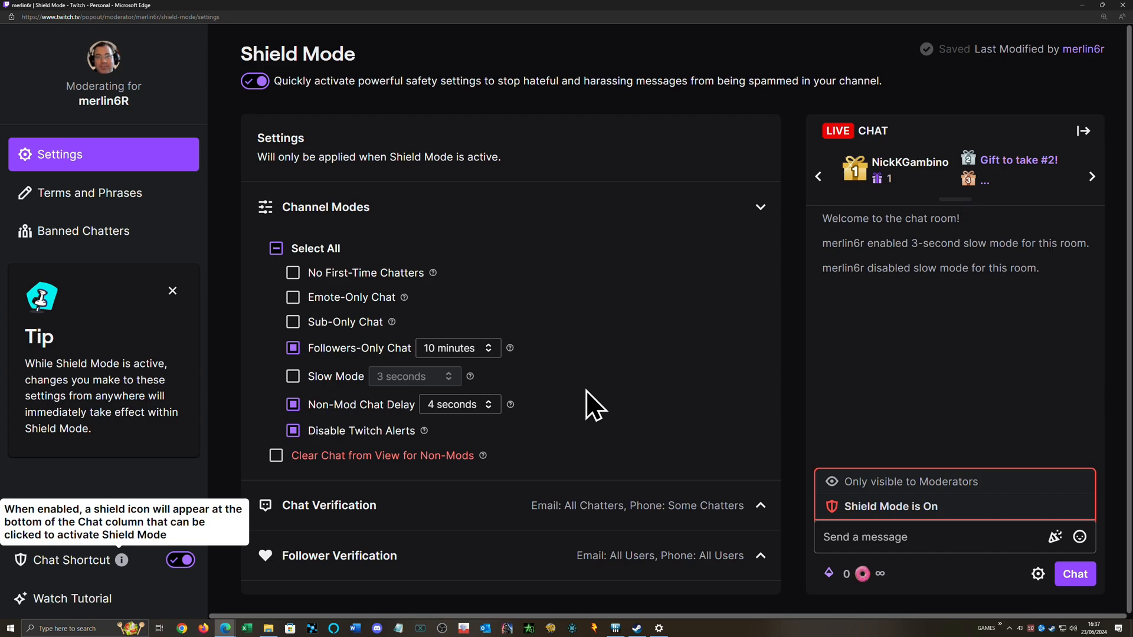
{"action": "mouse_move", "coordinate": [578, 287]}
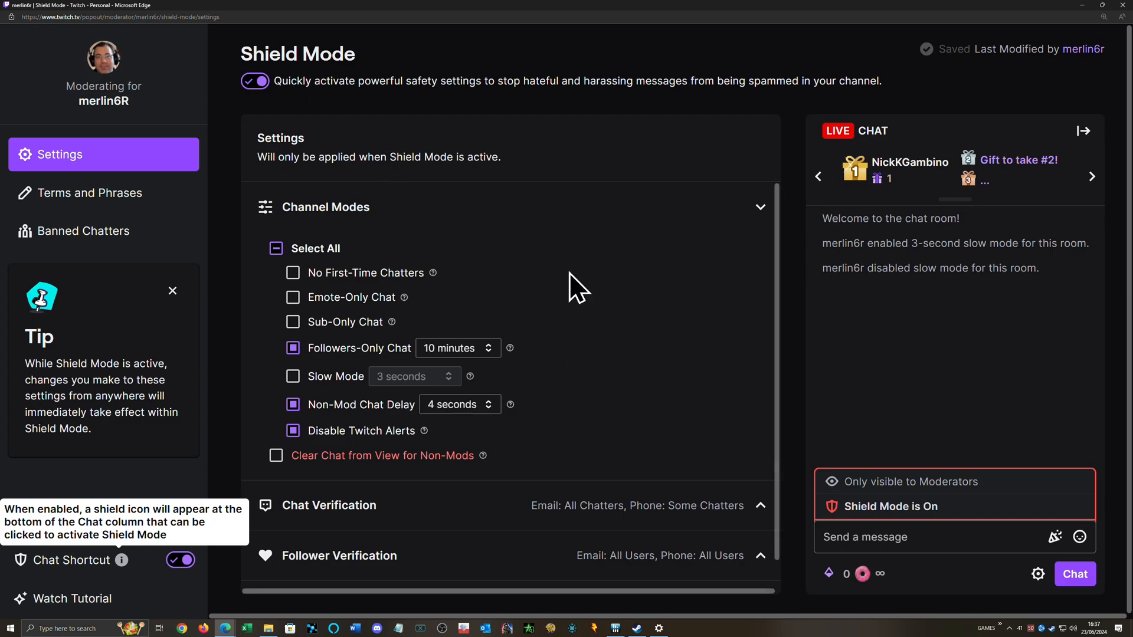
{"action": "scroll", "scroll_direction": "down", "scroll_amount": 3}
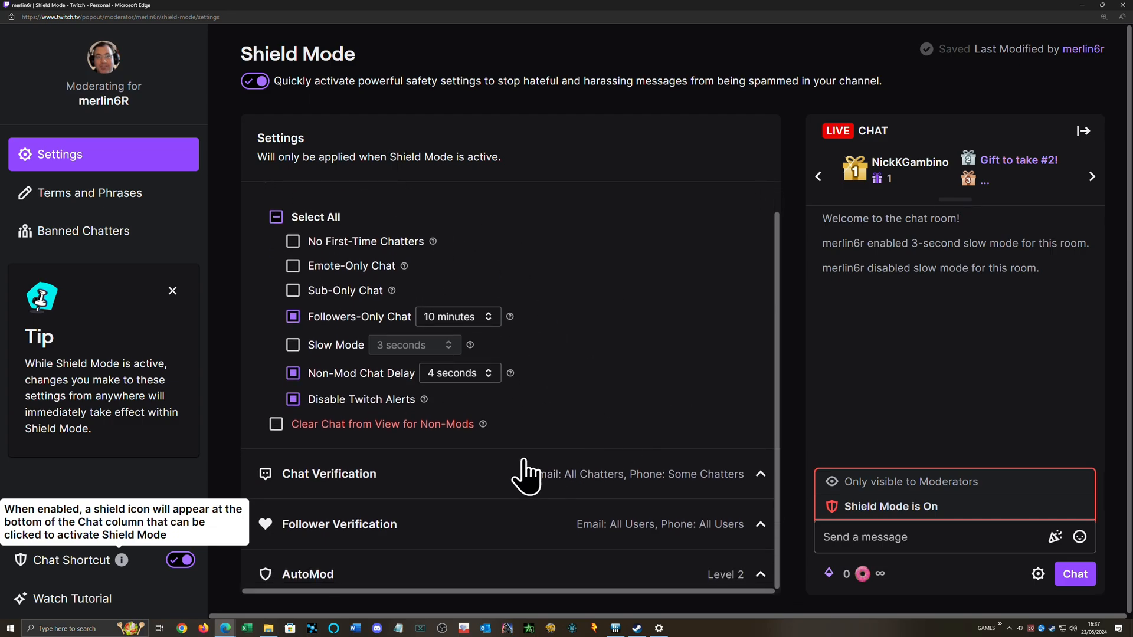
{"action": "mouse_move", "coordinate": [277, 425]}
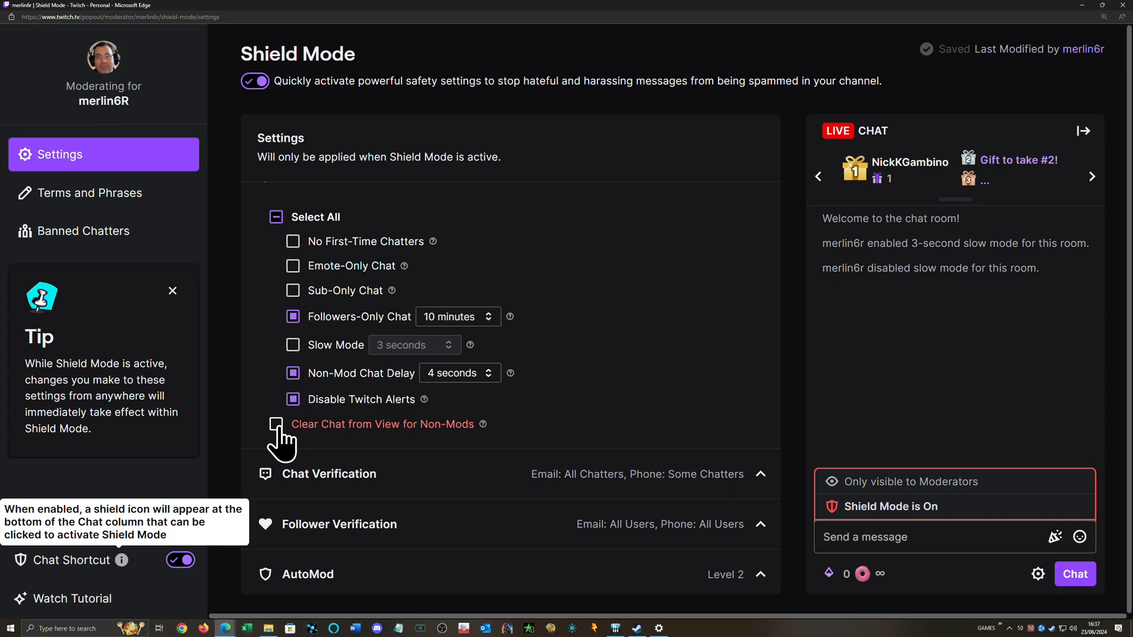
{"action": "mouse_move", "coordinate": [551, 434]}
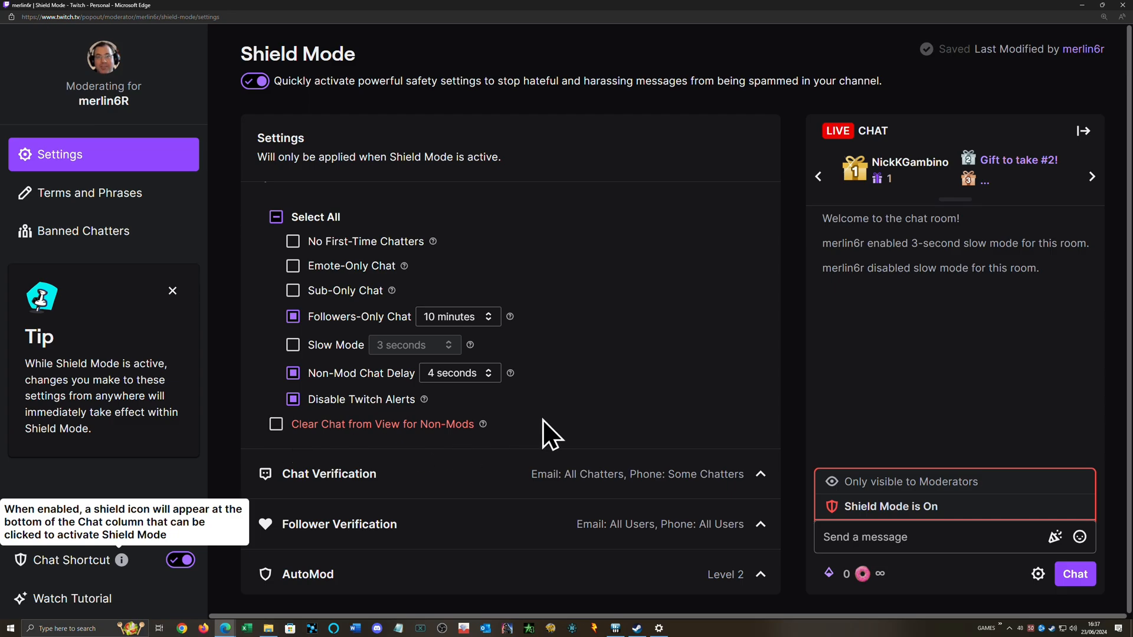
{"action": "mouse_move", "coordinate": [549, 433]}
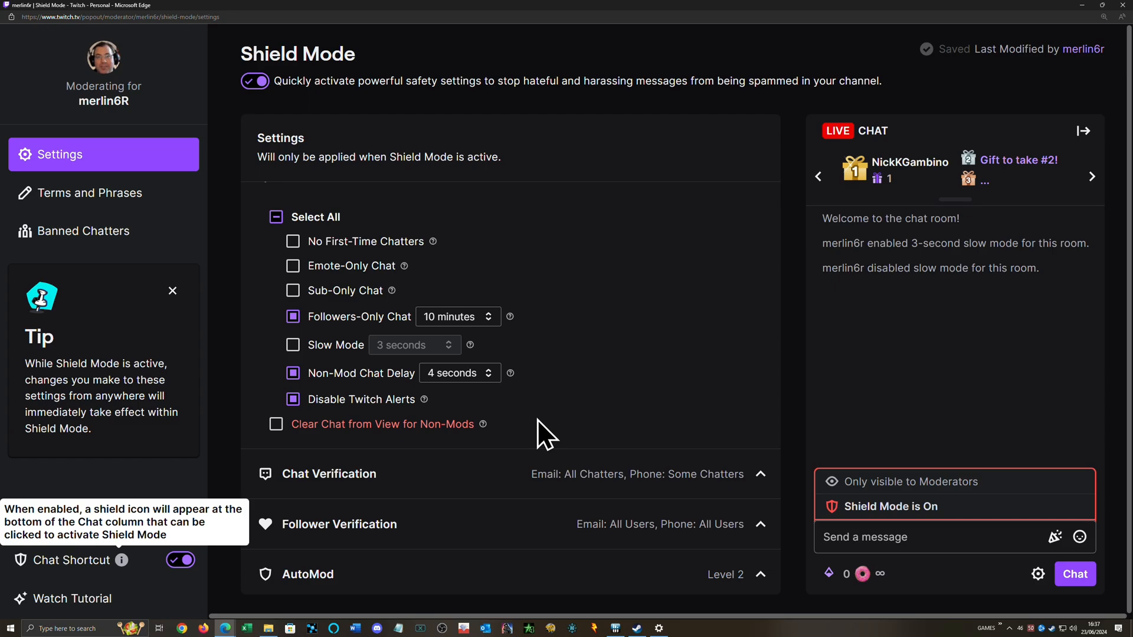
{"action": "scroll", "scroll_direction": "up", "scroll_amount": 3}
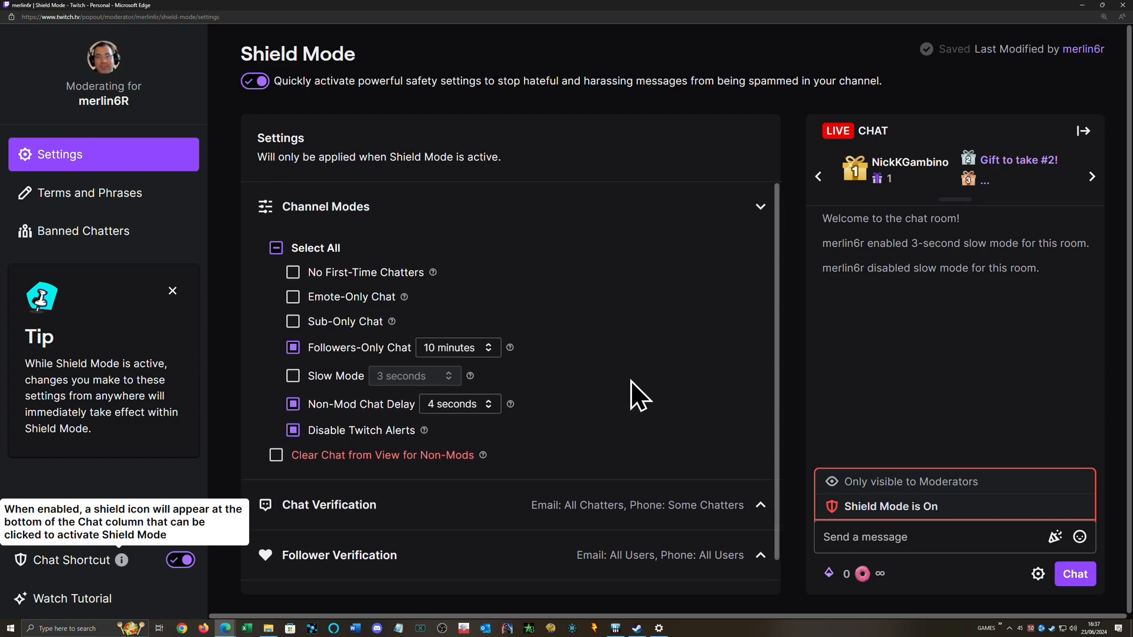
{"action": "scroll", "scroll_direction": "down", "scroll_amount": 3}
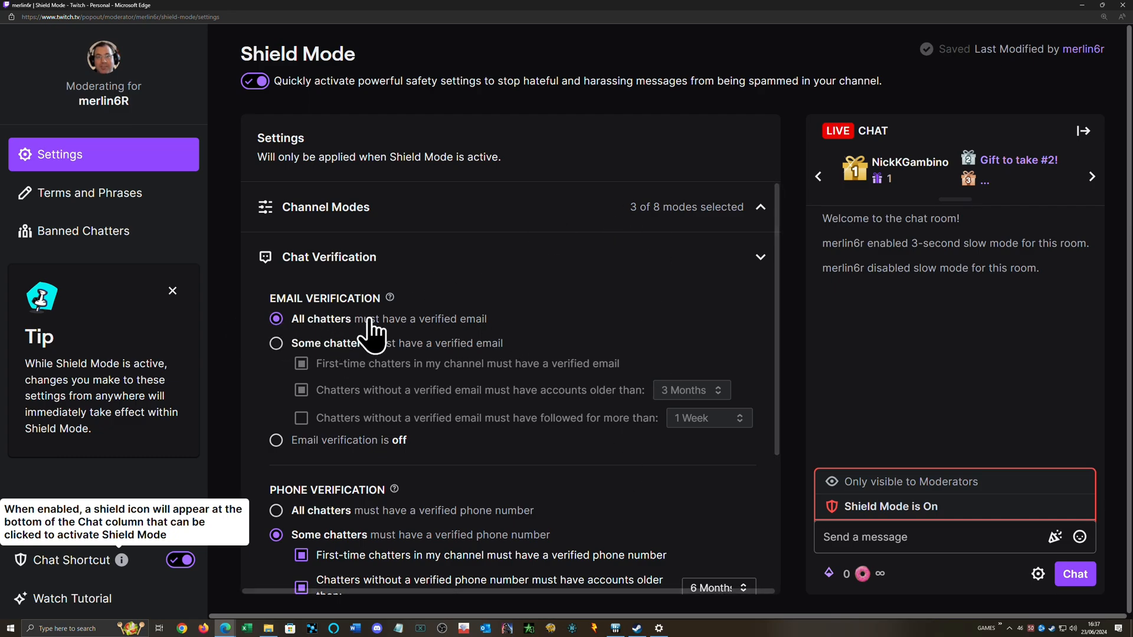
{"action": "mouse_move", "coordinate": [573, 278]}
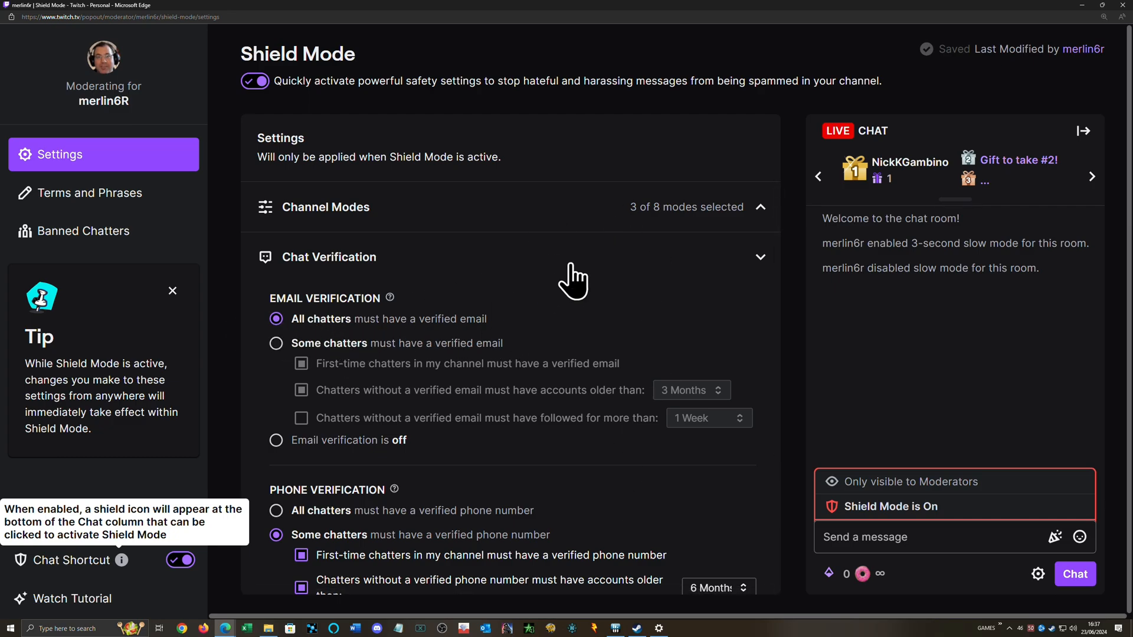
{"action": "mouse_move", "coordinate": [550, 340]}
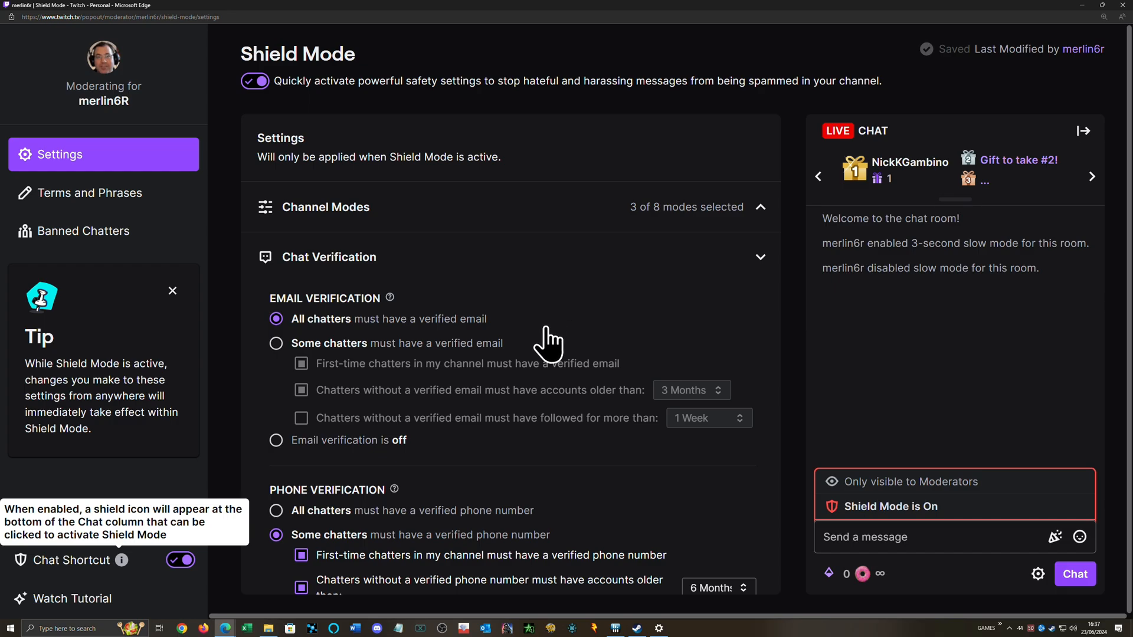
{"action": "mouse_move", "coordinate": [553, 338]}
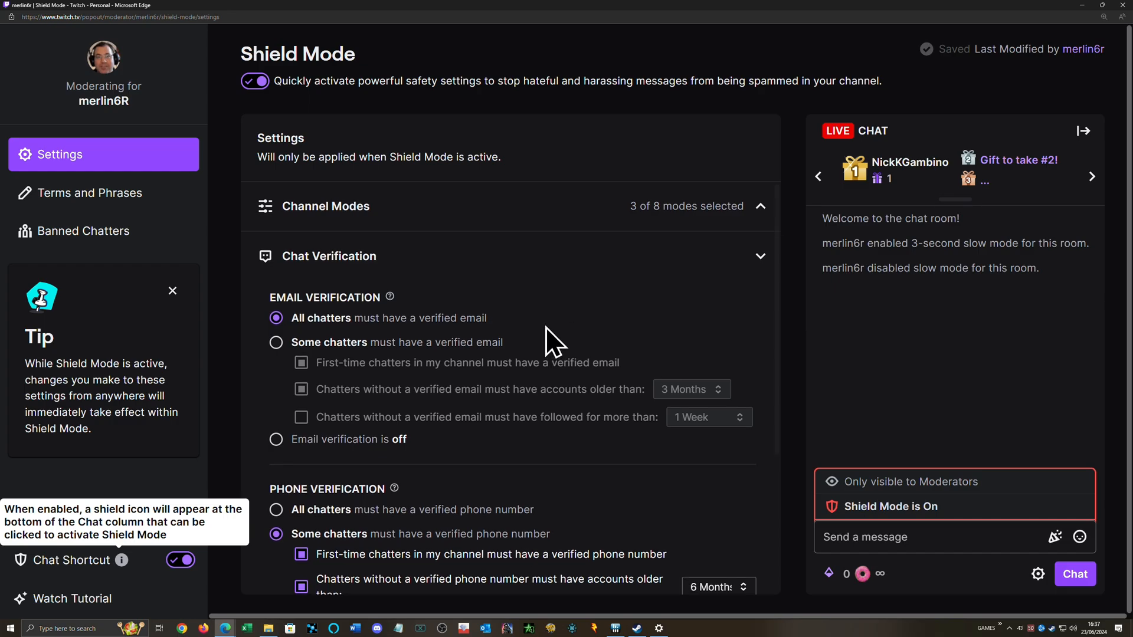
{"action": "scroll", "scroll_direction": "down", "scroll_amount": 3}
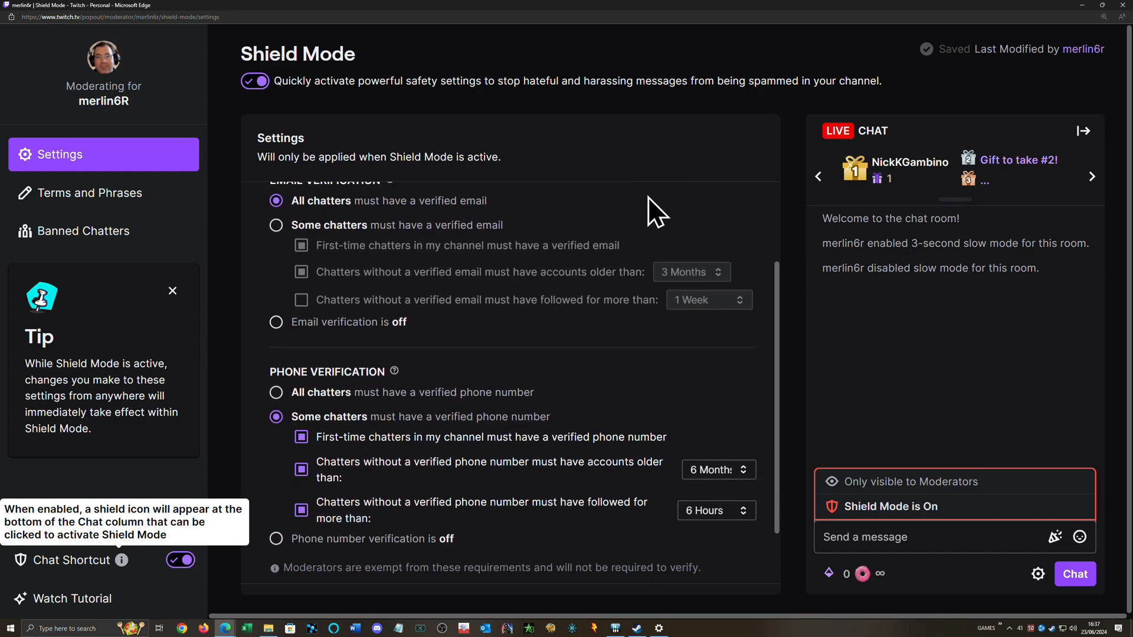
{"action": "mouse_move", "coordinate": [370, 405]}
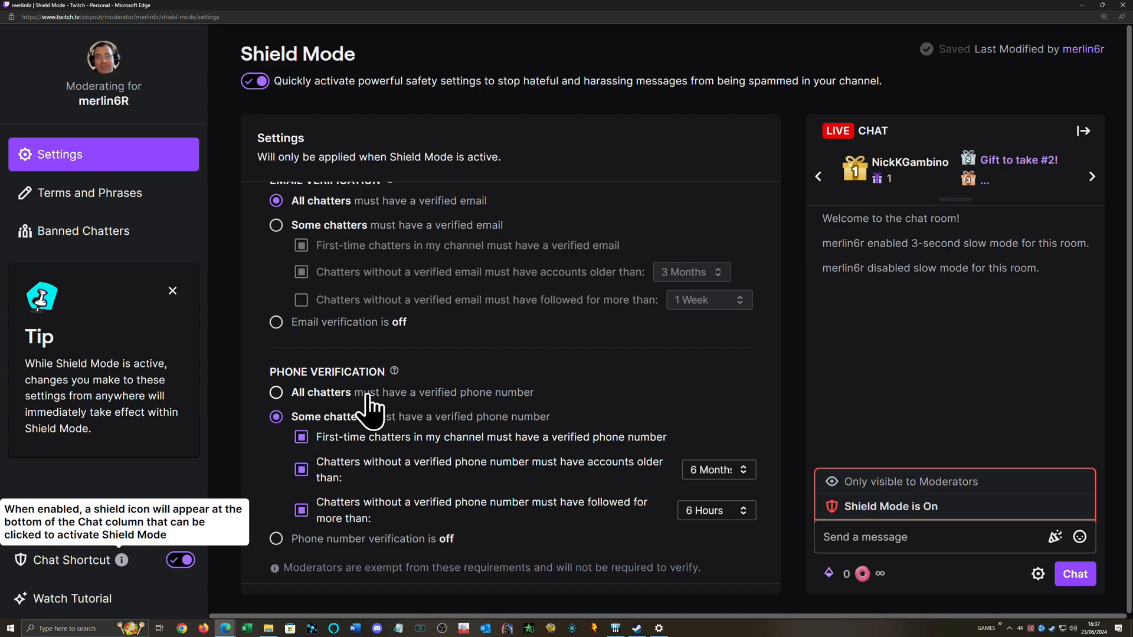
{"action": "mouse_move", "coordinate": [542, 403]}
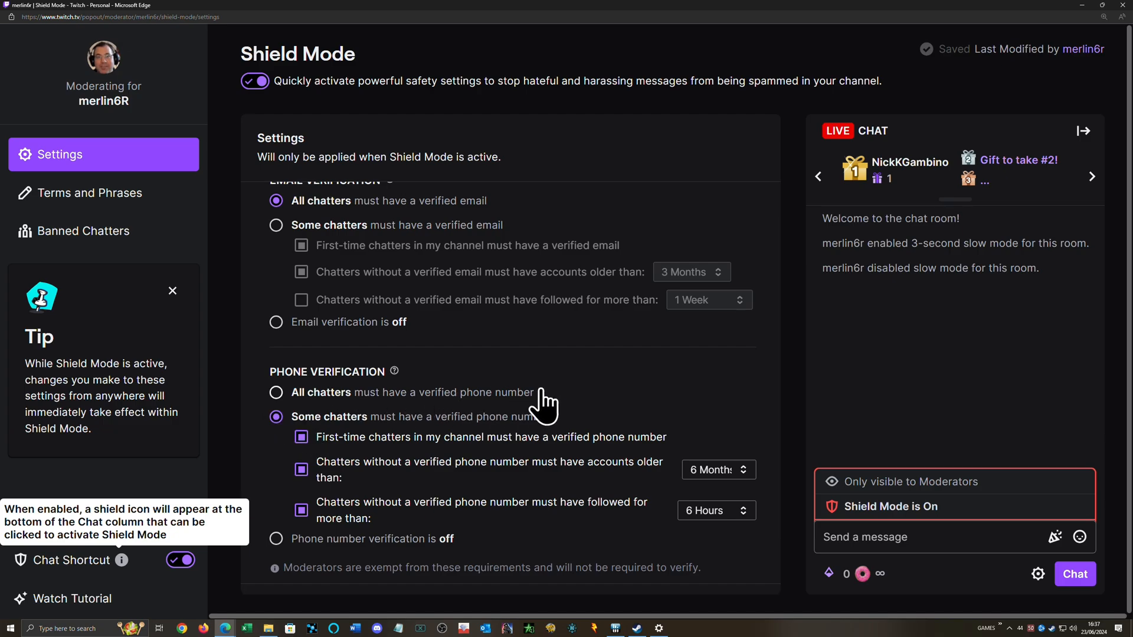
{"action": "mouse_move", "coordinate": [618, 405]}
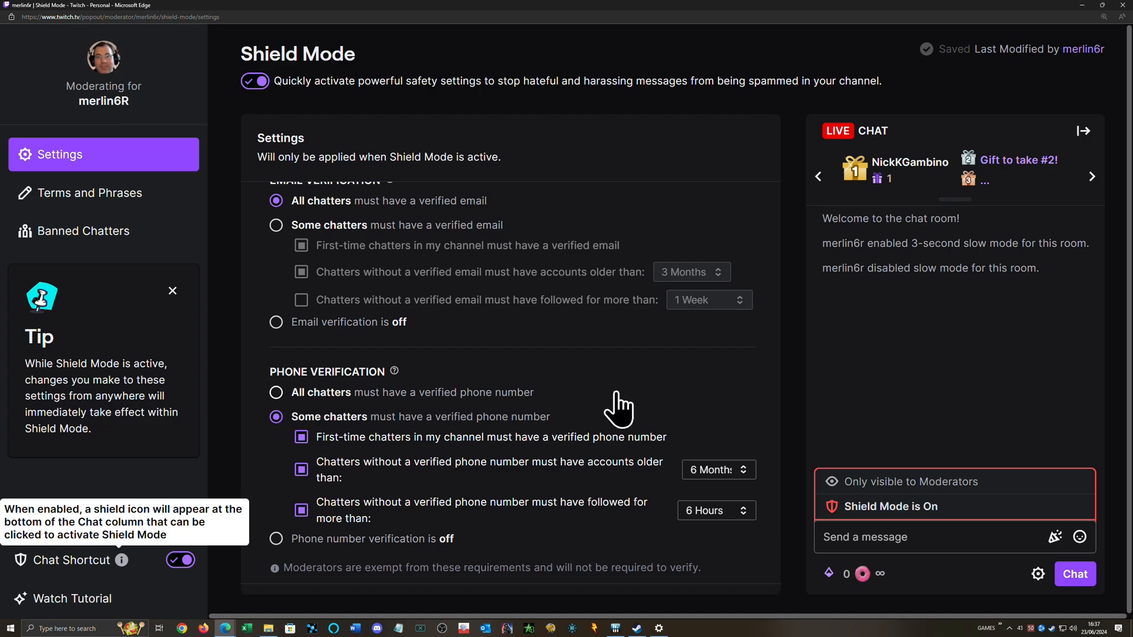
{"action": "scroll", "scroll_direction": "down", "scroll_amount": 3}
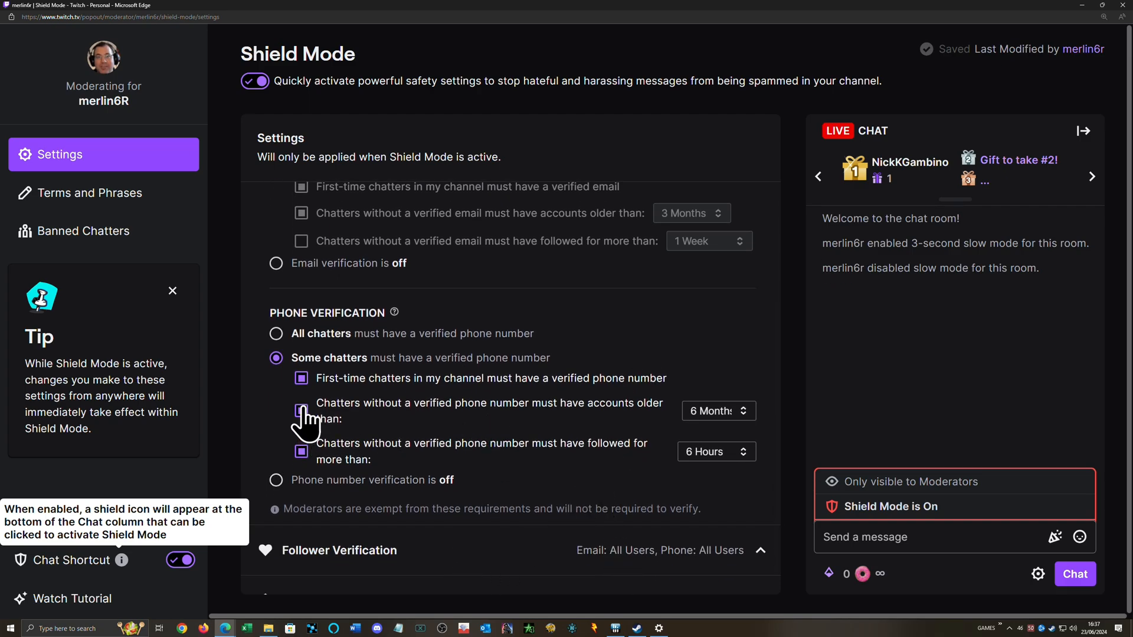
{"action": "left_click", "coordinate": [301, 408]}
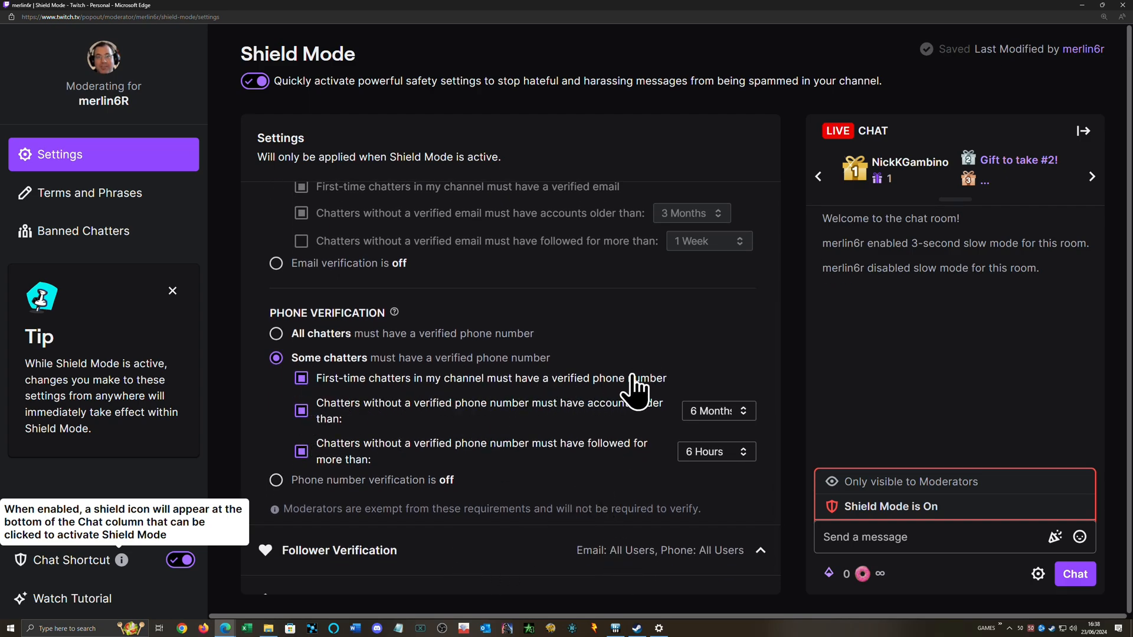
{"action": "mouse_move", "coordinate": [675, 394]}
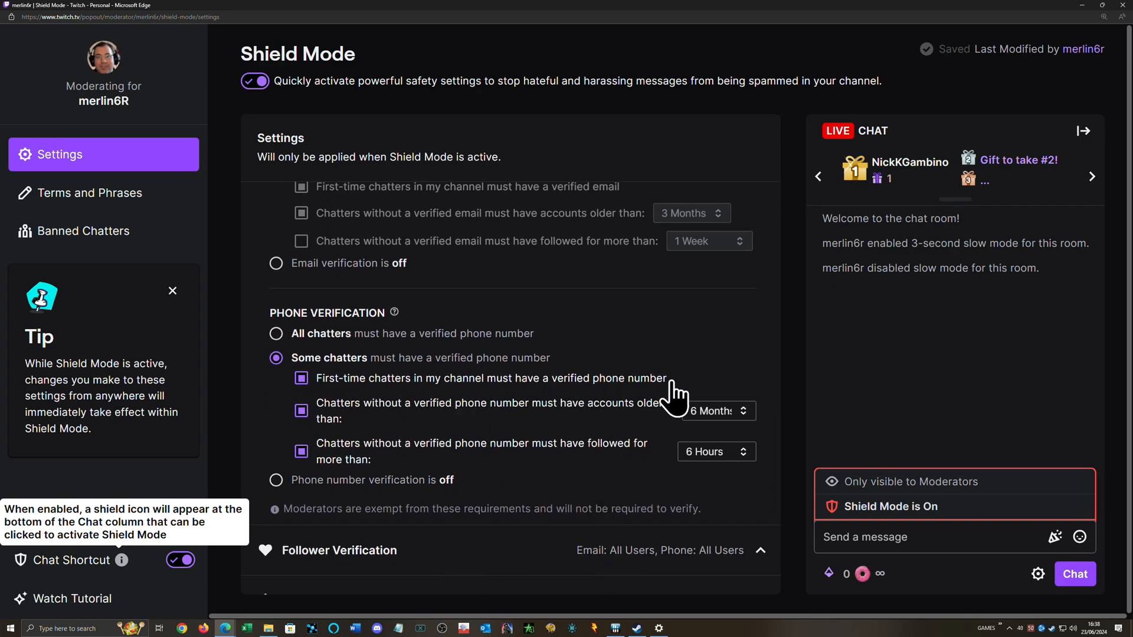
{"action": "mouse_move", "coordinate": [585, 538]}
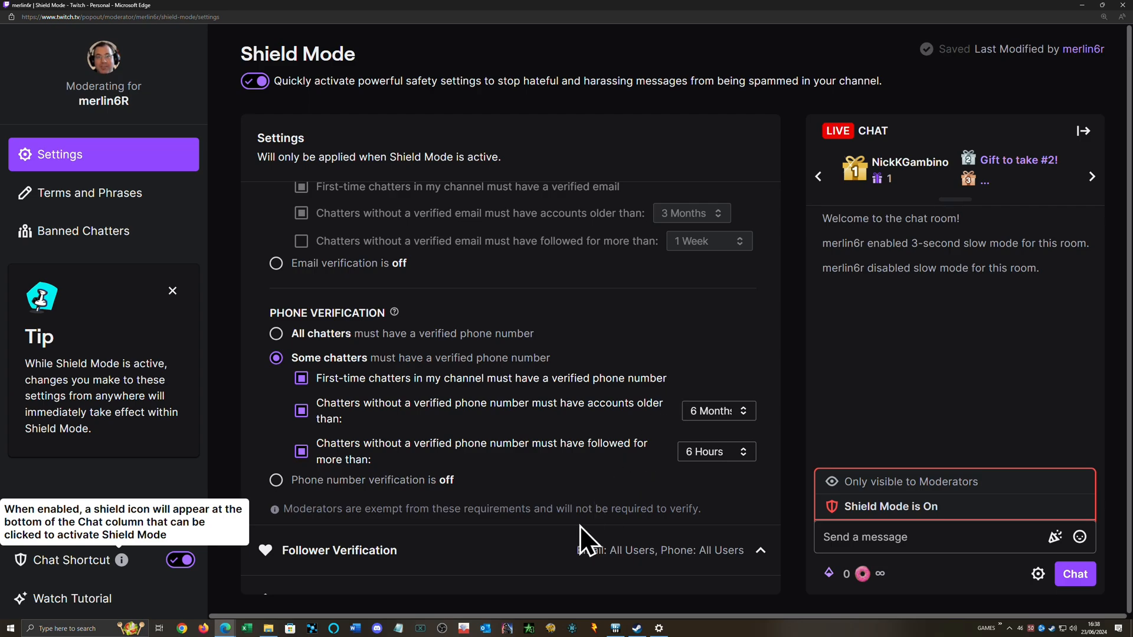
{"action": "mouse_move", "coordinate": [461, 422]}
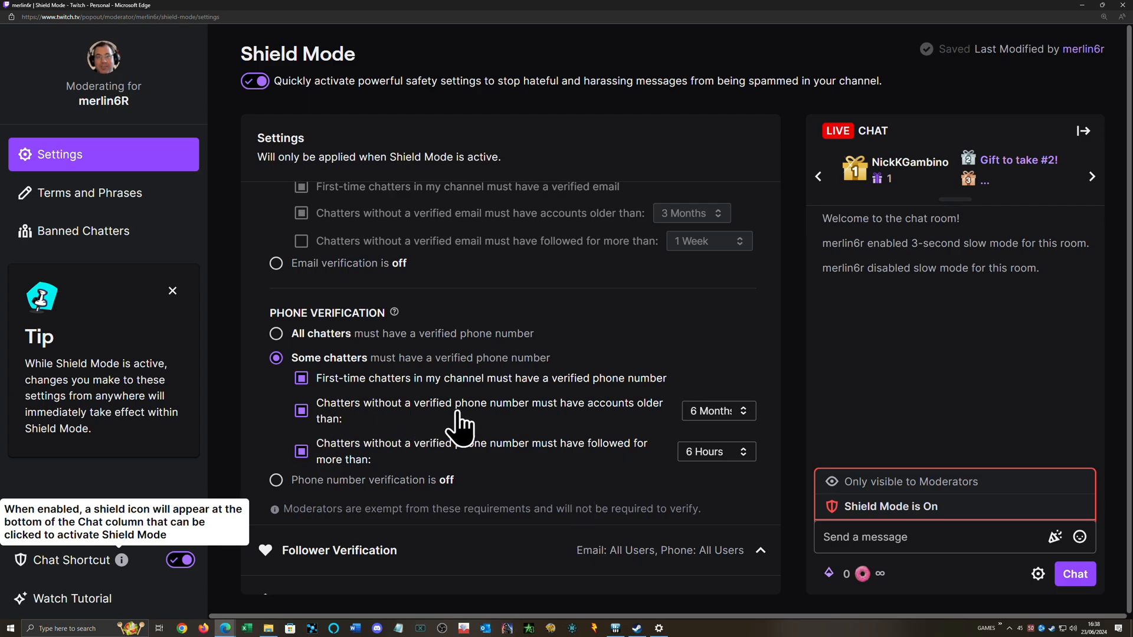
{"action": "mouse_move", "coordinate": [718, 411]}
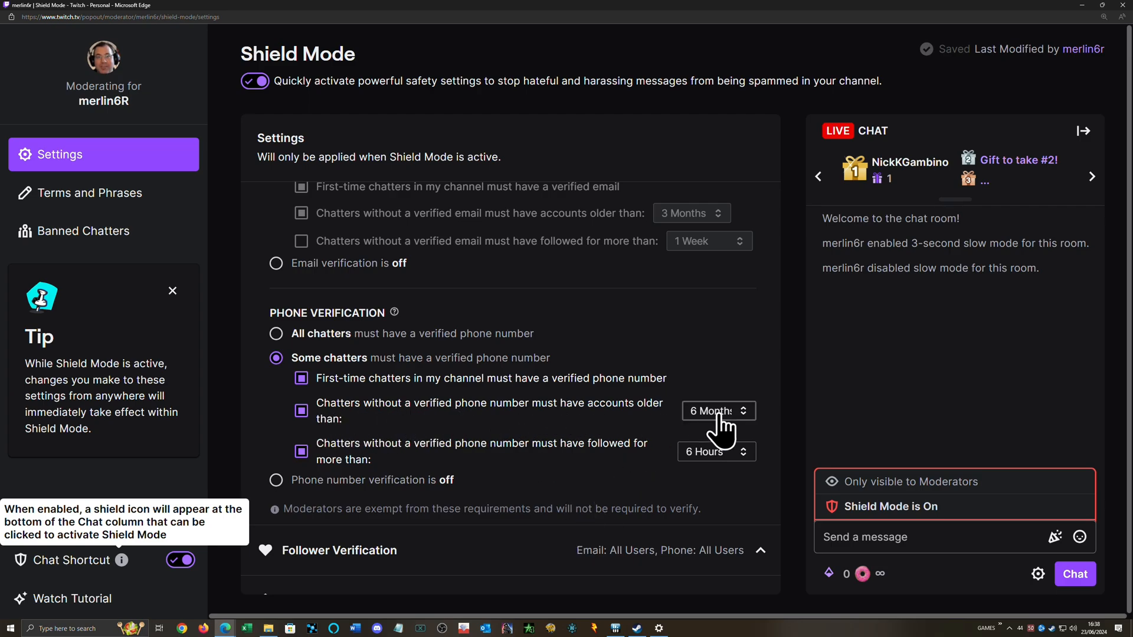
{"action": "mouse_move", "coordinate": [722, 430]}
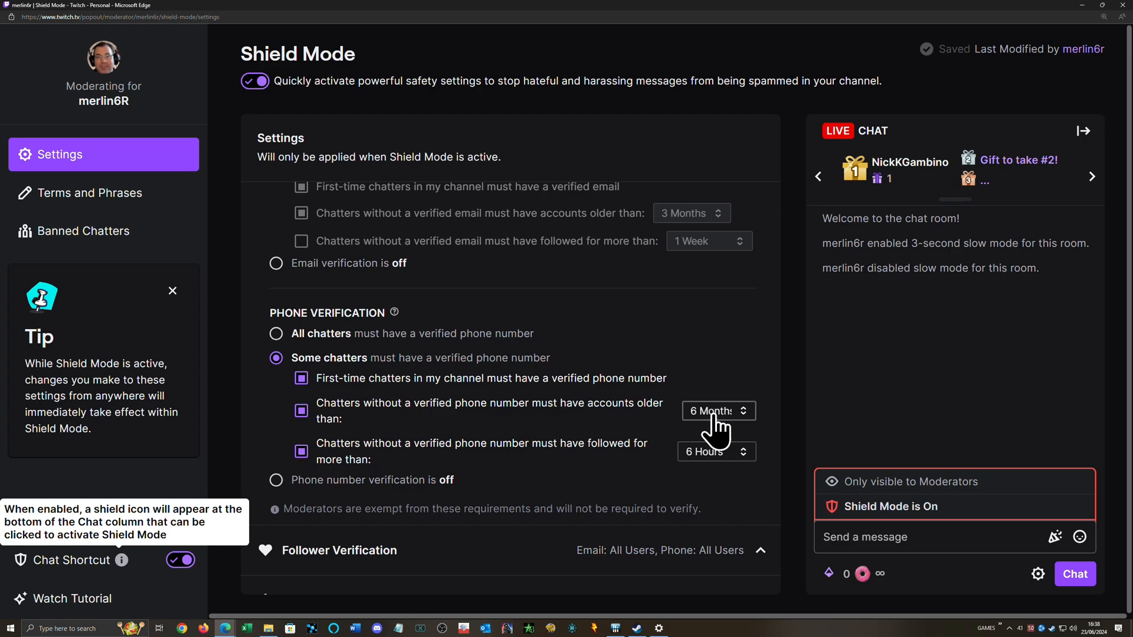
{"action": "mouse_move", "coordinate": [711, 423]}
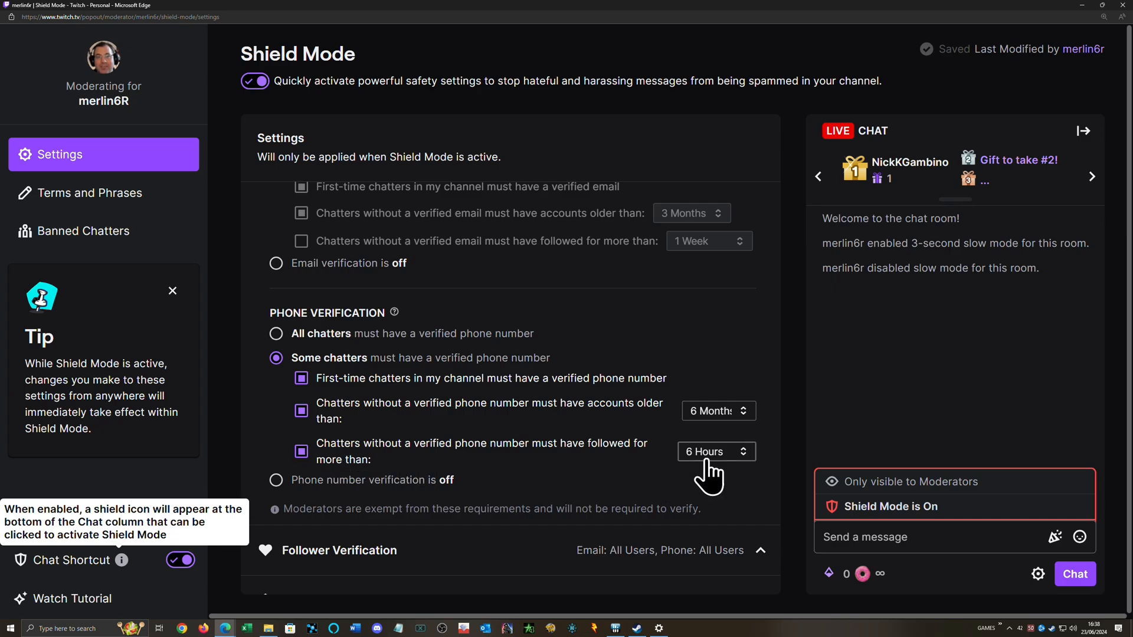
{"action": "mouse_move", "coordinate": [387, 473]}
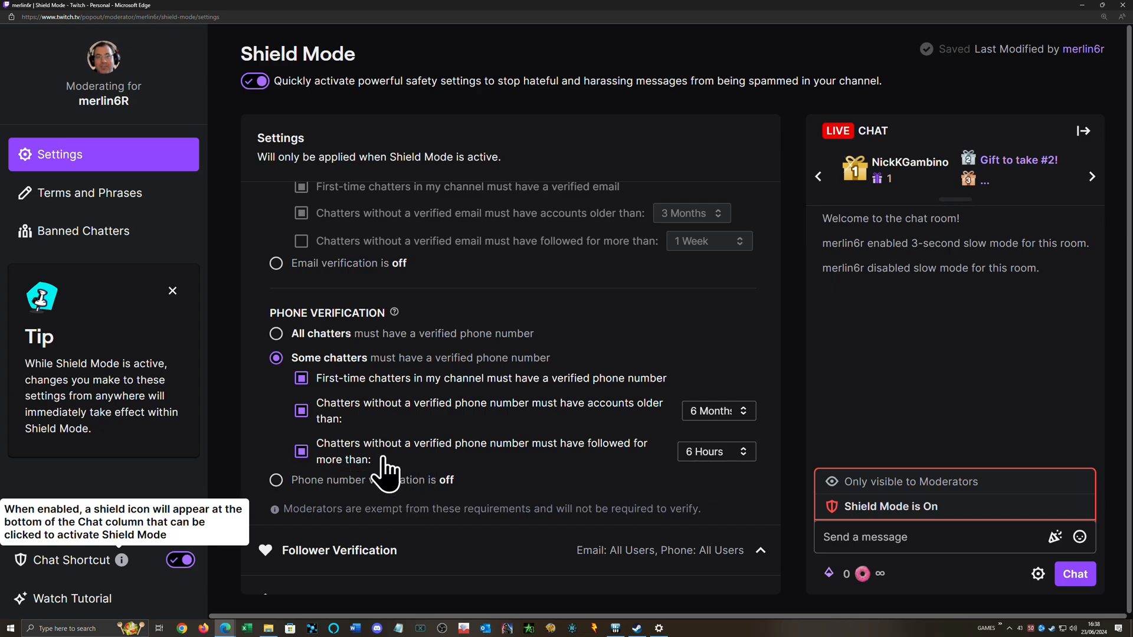
{"action": "mouse_move", "coordinate": [477, 462]}
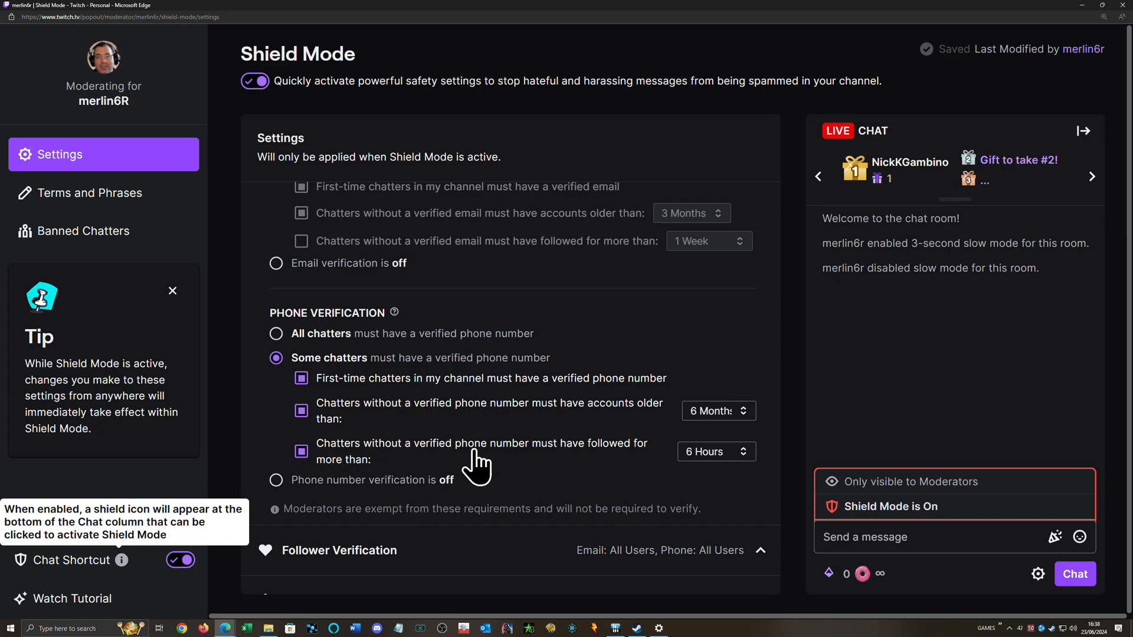
{"action": "mouse_move", "coordinate": [501, 470]}
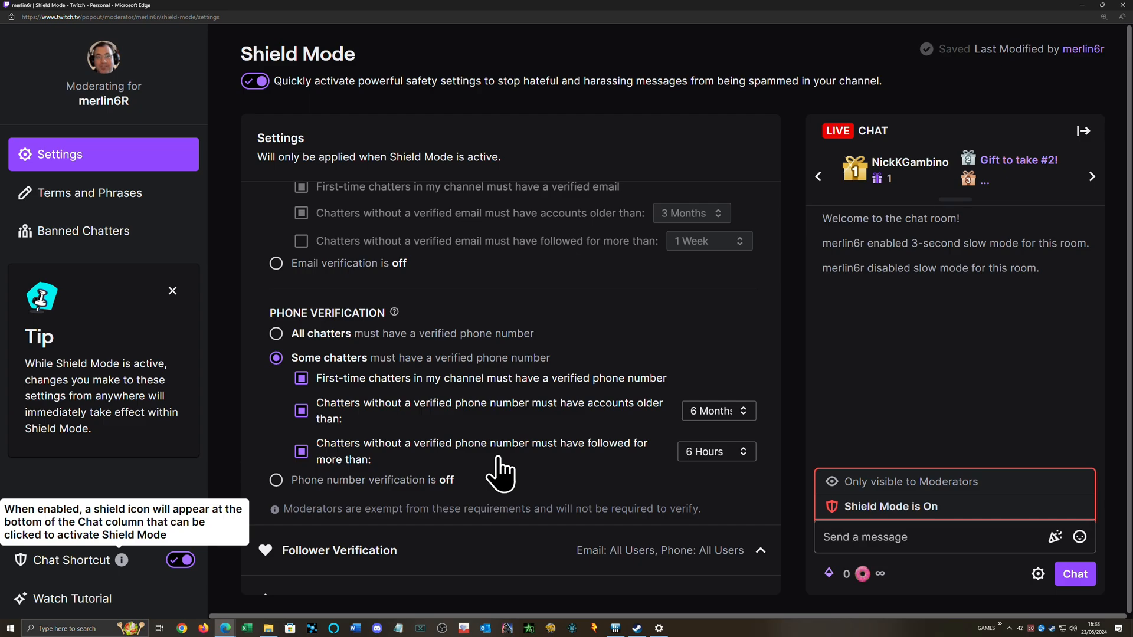
{"action": "mouse_move", "coordinate": [497, 476]}
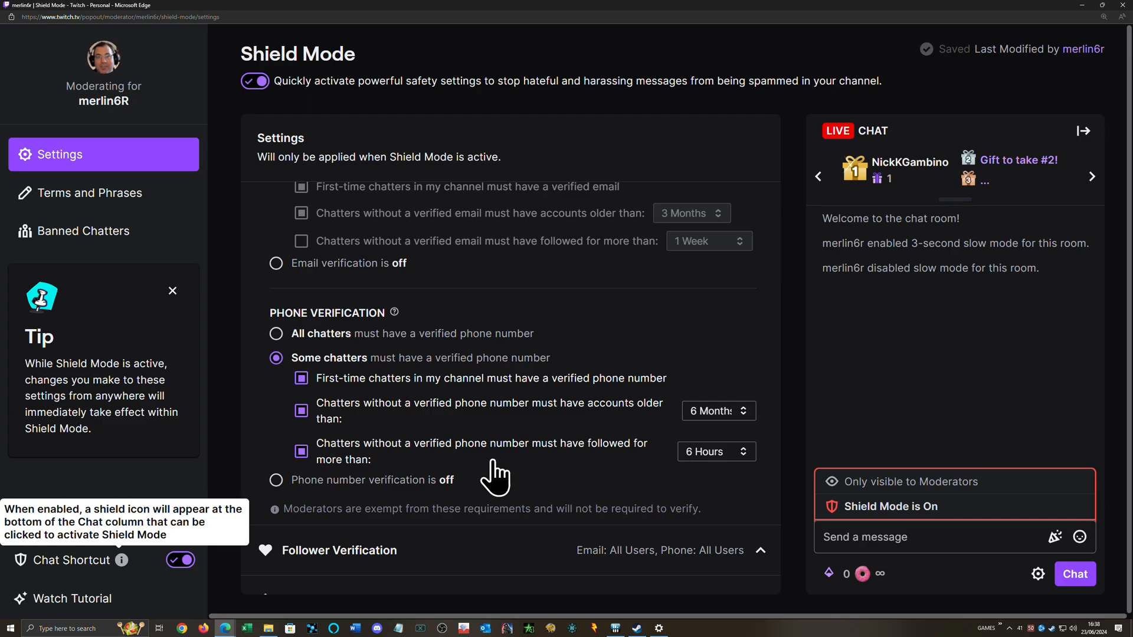
Scroll down the Shield Mode settings toward Follower Verification and AutoMod.
{"action": "scroll", "scroll_direction": "down", "scroll_amount": 3}
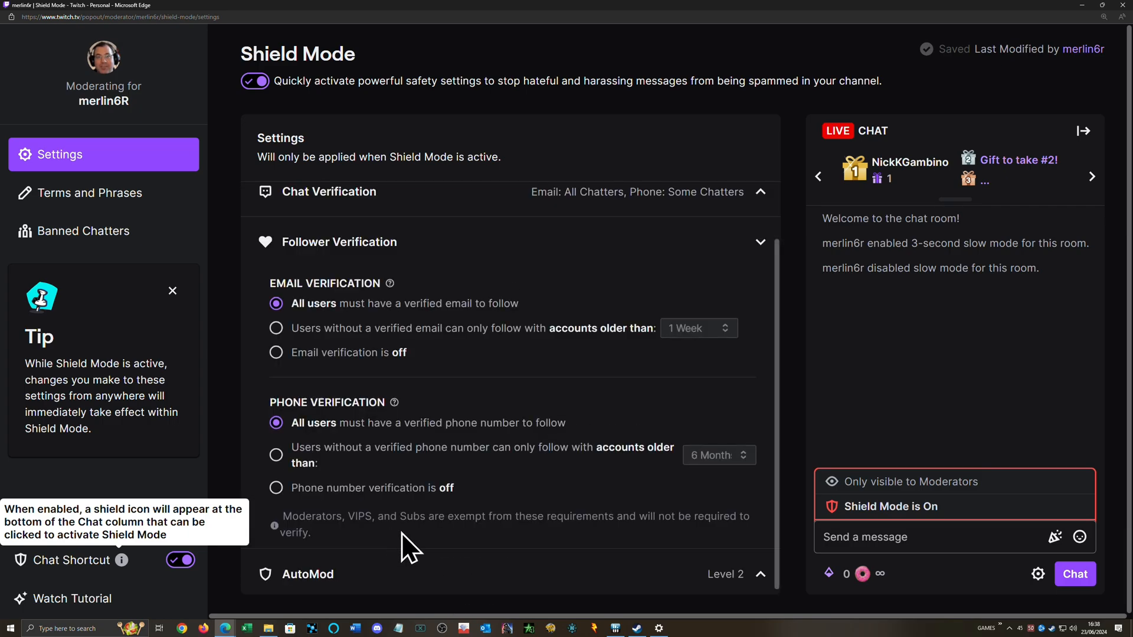
{"action": "mouse_move", "coordinate": [679, 579]}
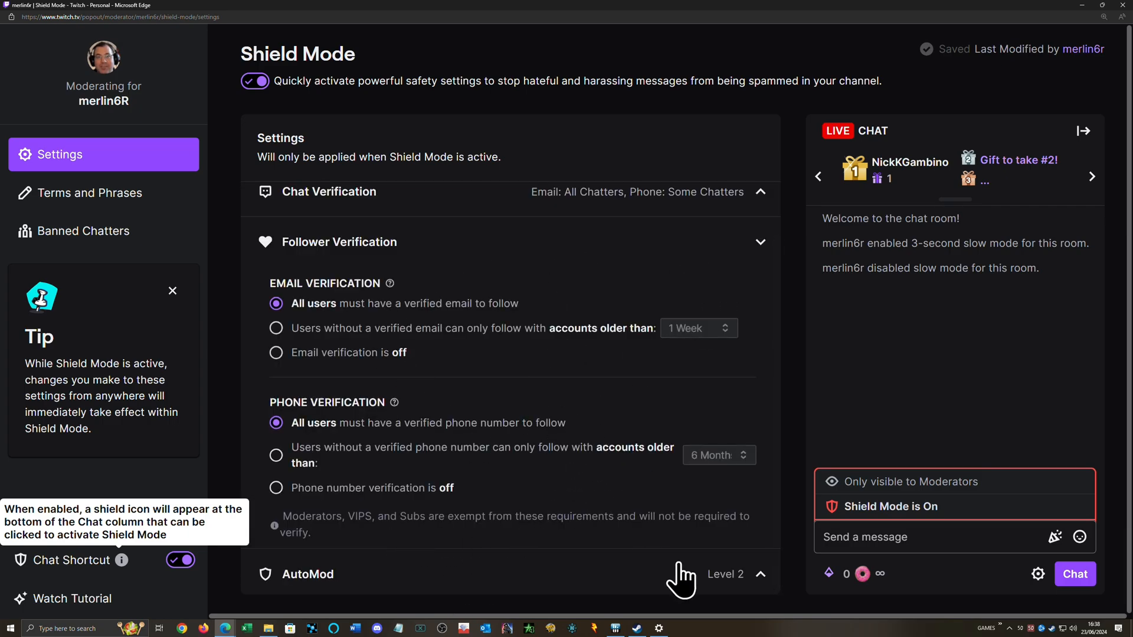
{"action": "mouse_move", "coordinate": [361, 321]}
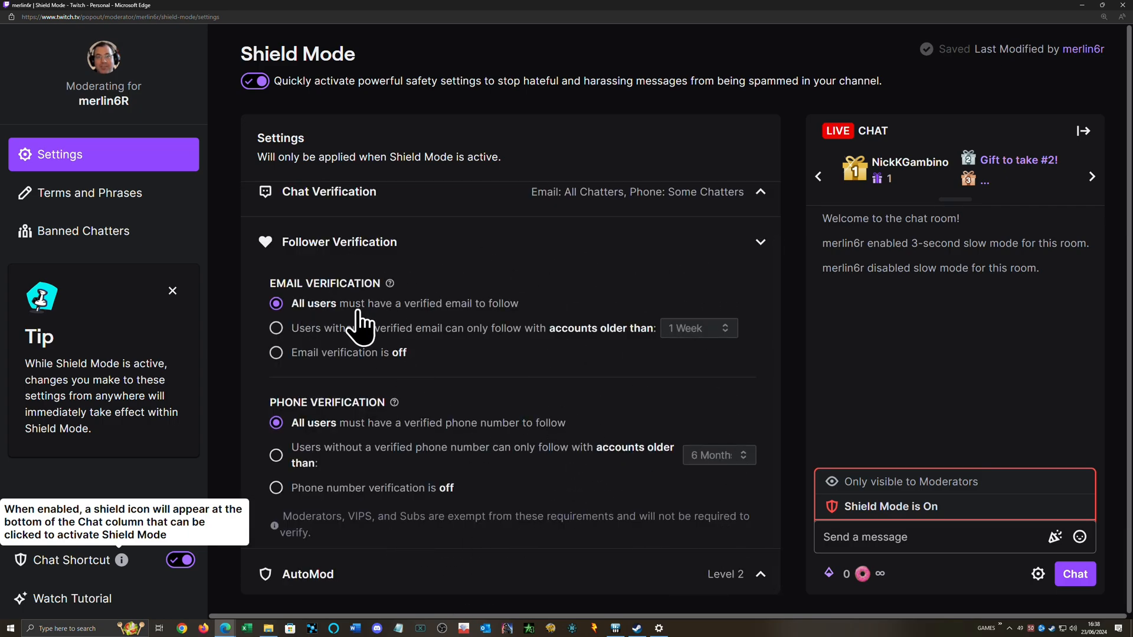
{"action": "mouse_move", "coordinate": [464, 320]}
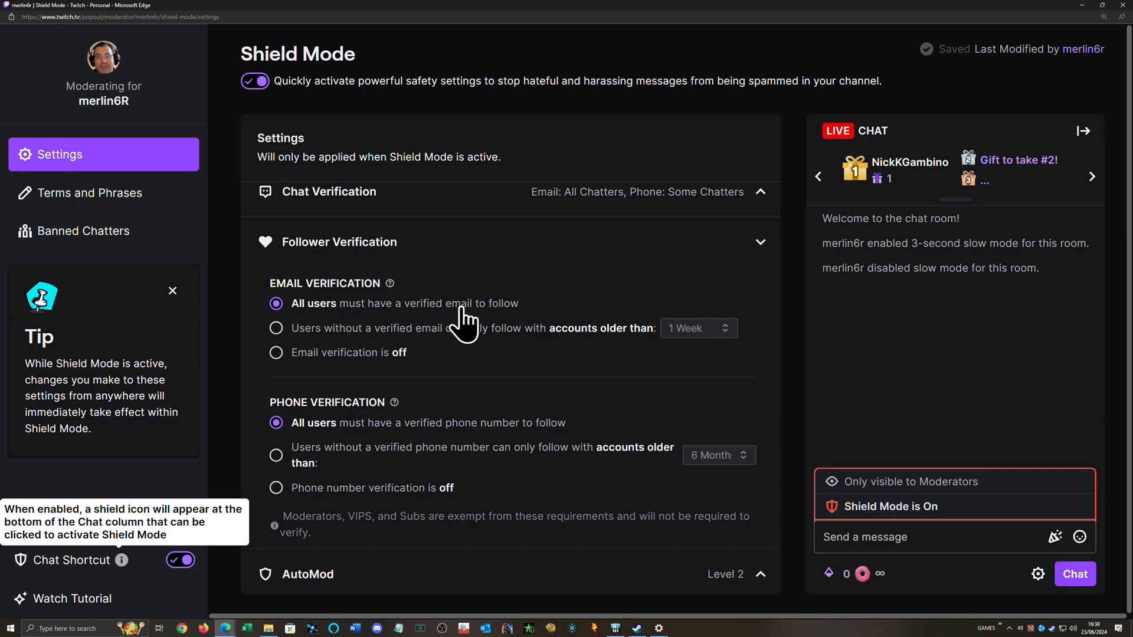
{"action": "mouse_move", "coordinate": [385, 513]}
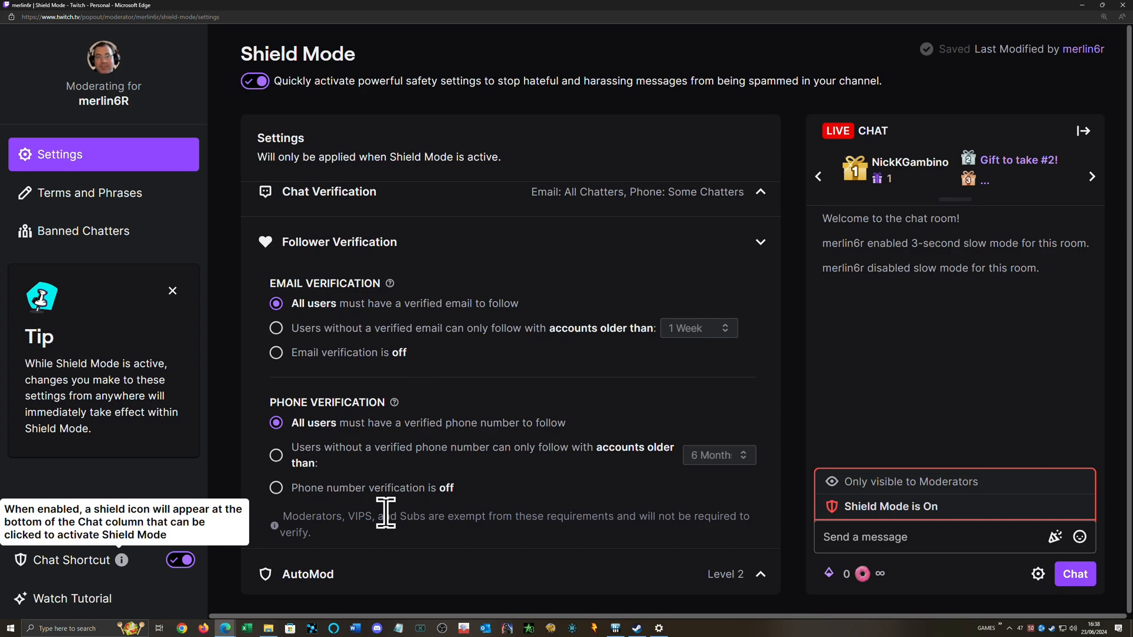
{"action": "mouse_move", "coordinate": [538, 433]}
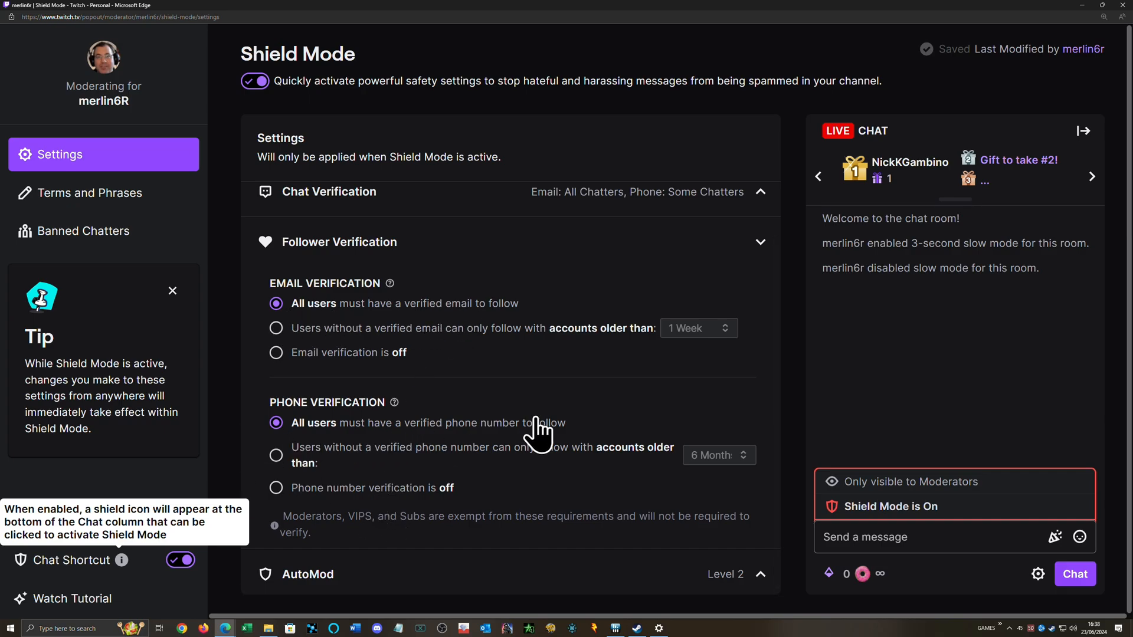
{"action": "mouse_move", "coordinate": [524, 412]}
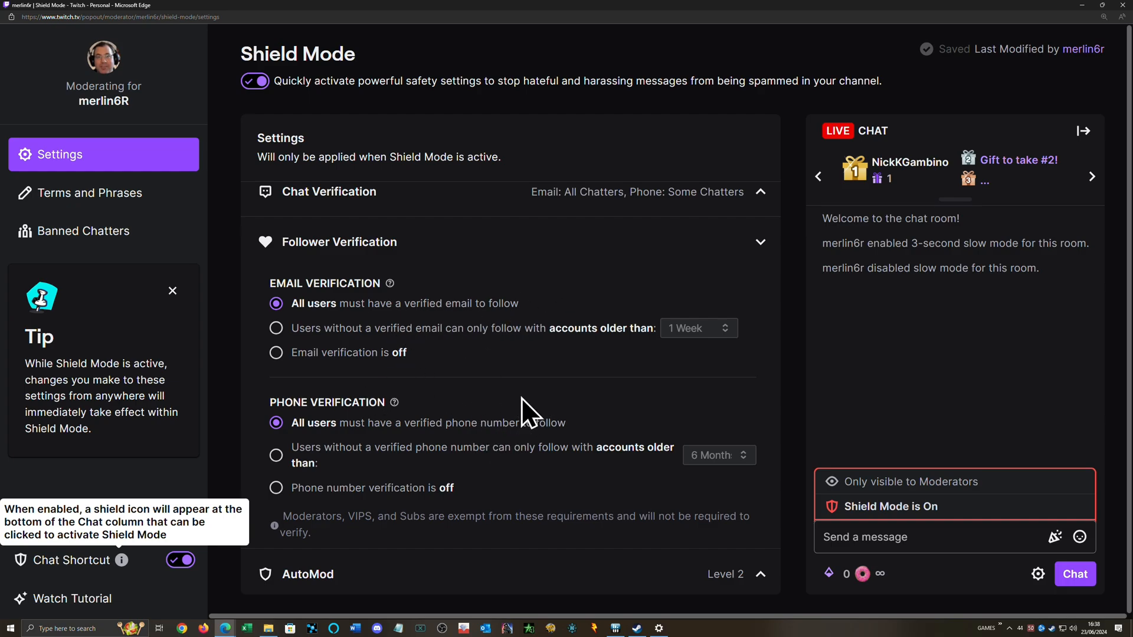
{"action": "mouse_move", "coordinate": [486, 411]}
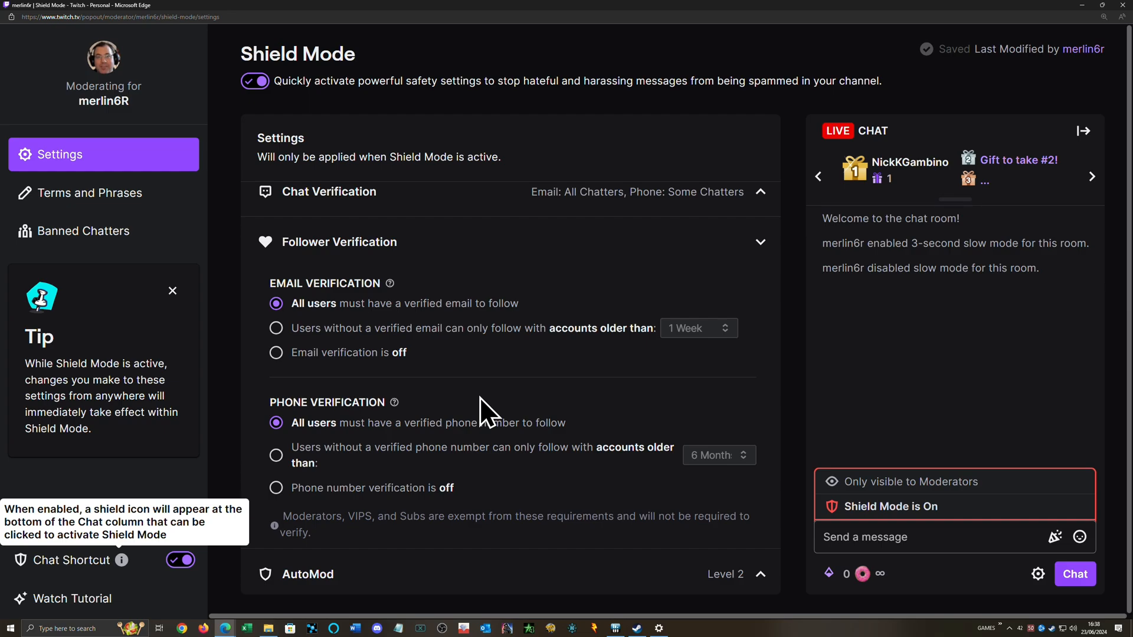
{"action": "mouse_move", "coordinate": [485, 332]}
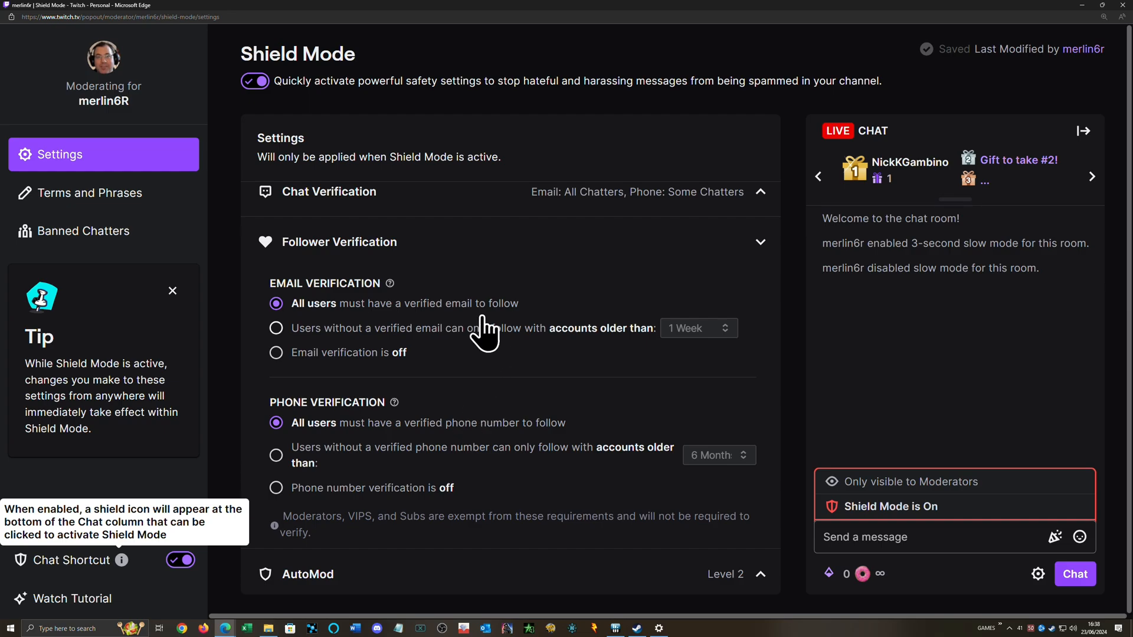
{"action": "mouse_move", "coordinate": [300, 321]}
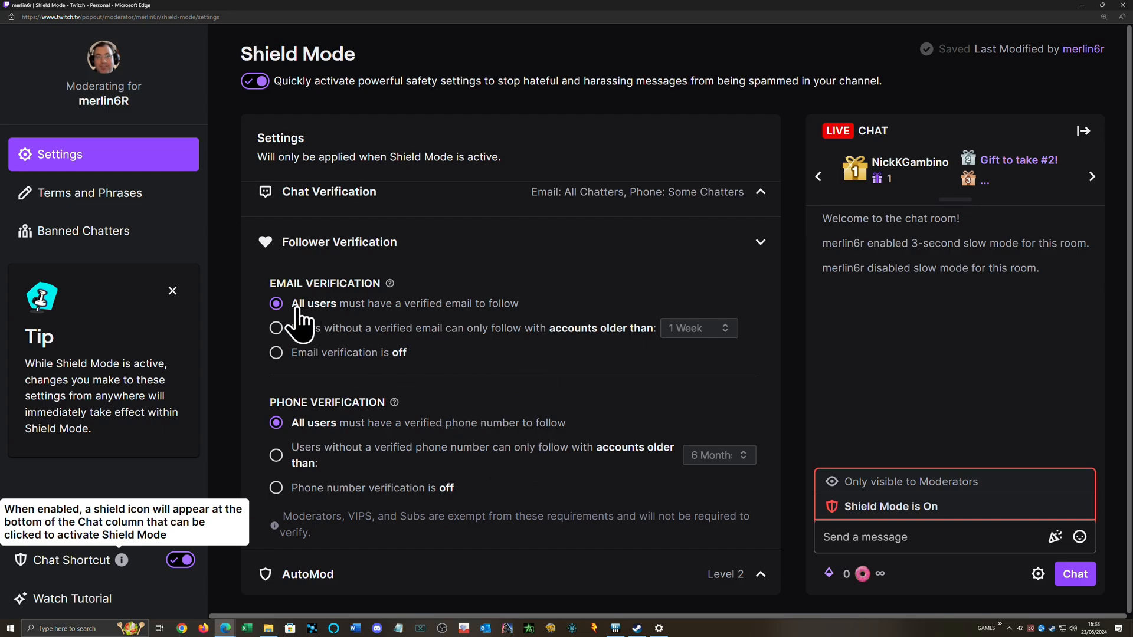
{"action": "mouse_move", "coordinate": [563, 481]}
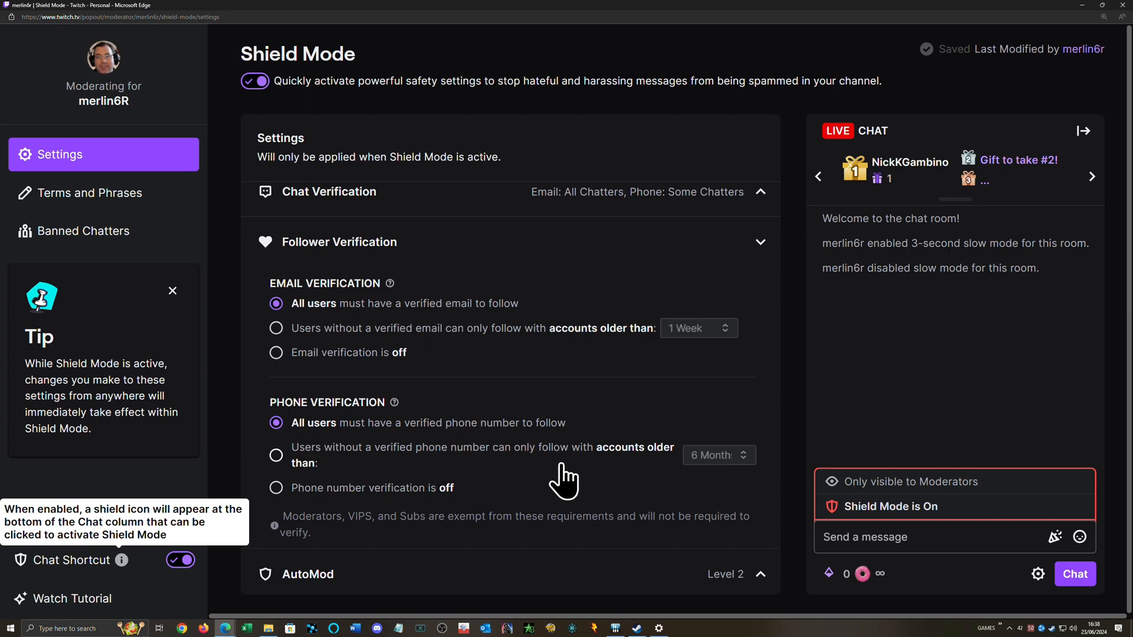
{"action": "mouse_move", "coordinate": [529, 589]}
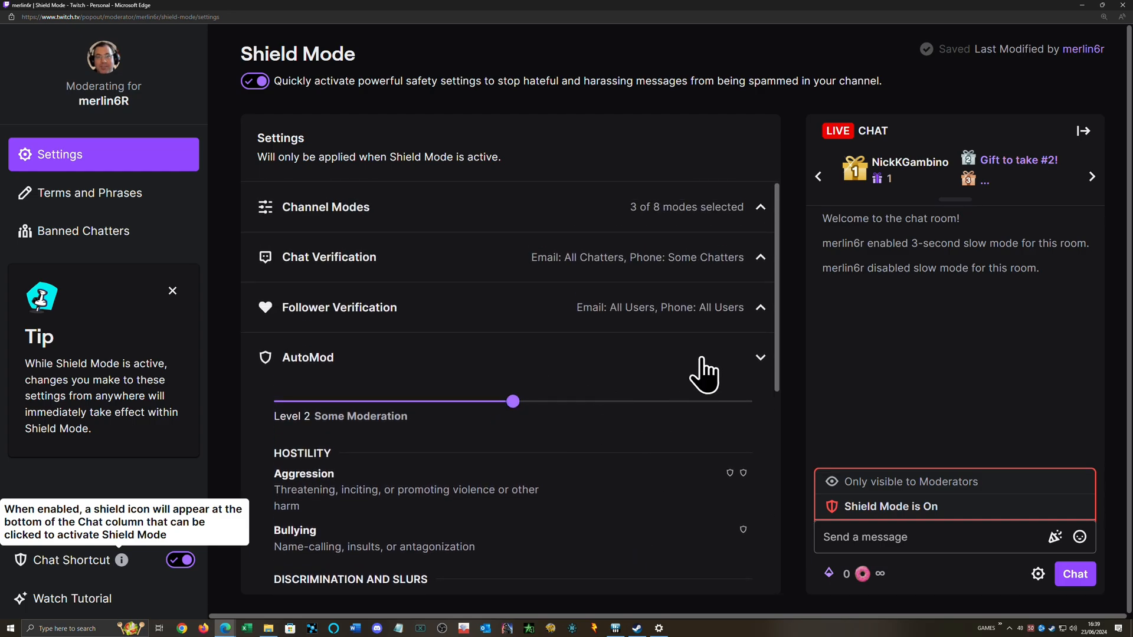
Collapse the AutoMod section so every settings section shows only its summary.
{"action": "left_click", "coordinate": [759, 357]}
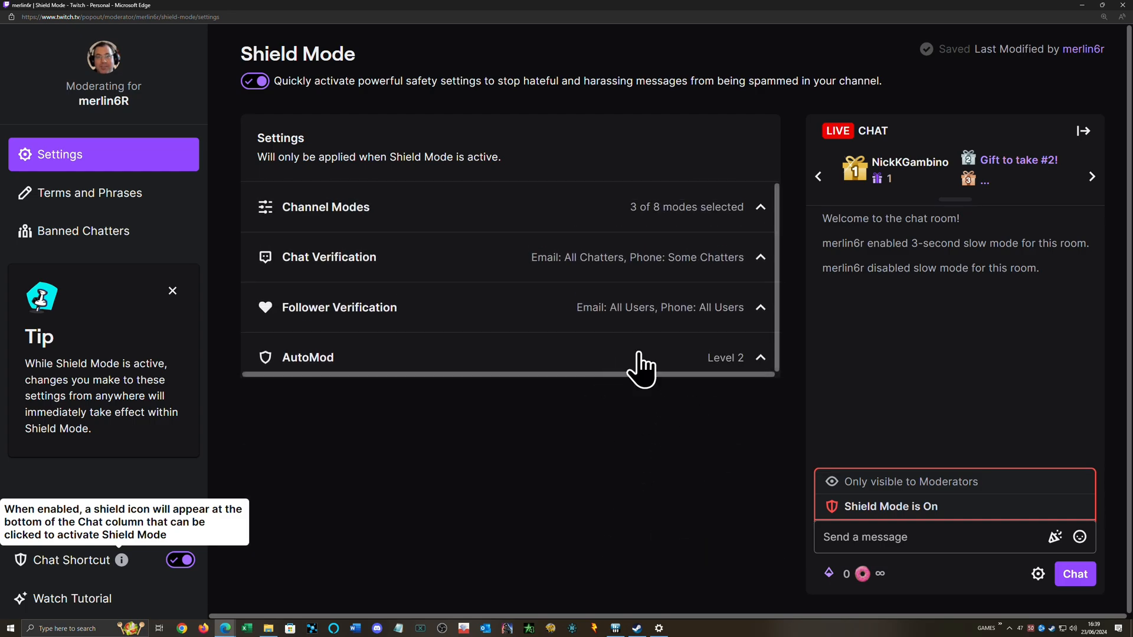
{"action": "mouse_move", "coordinate": [558, 395]}
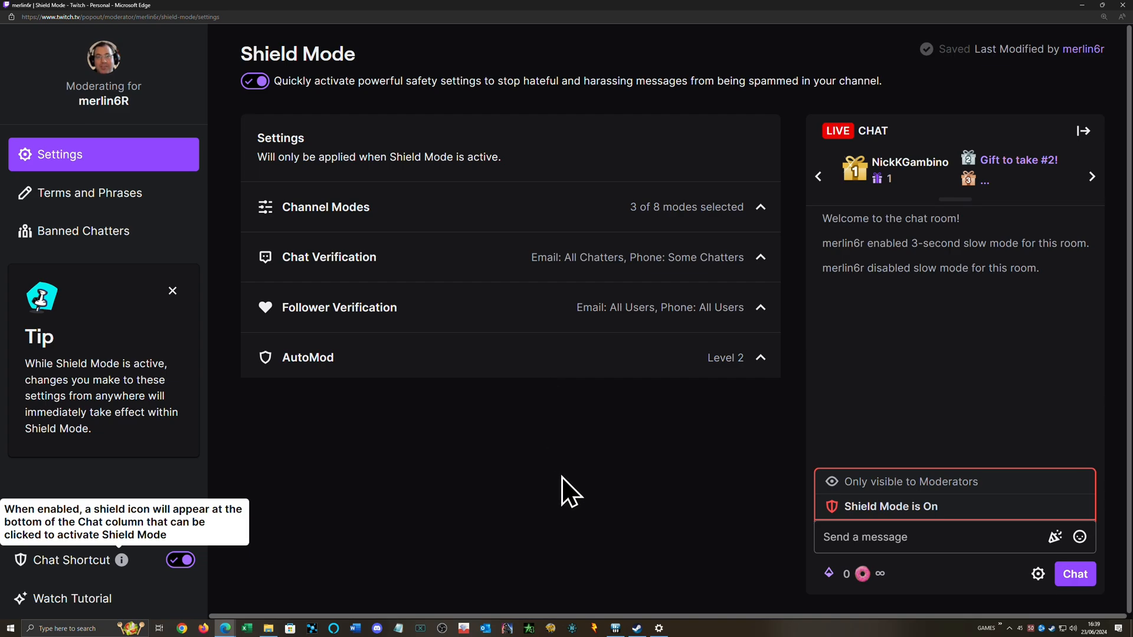
{"action": "mouse_move", "coordinate": [581, 488]}
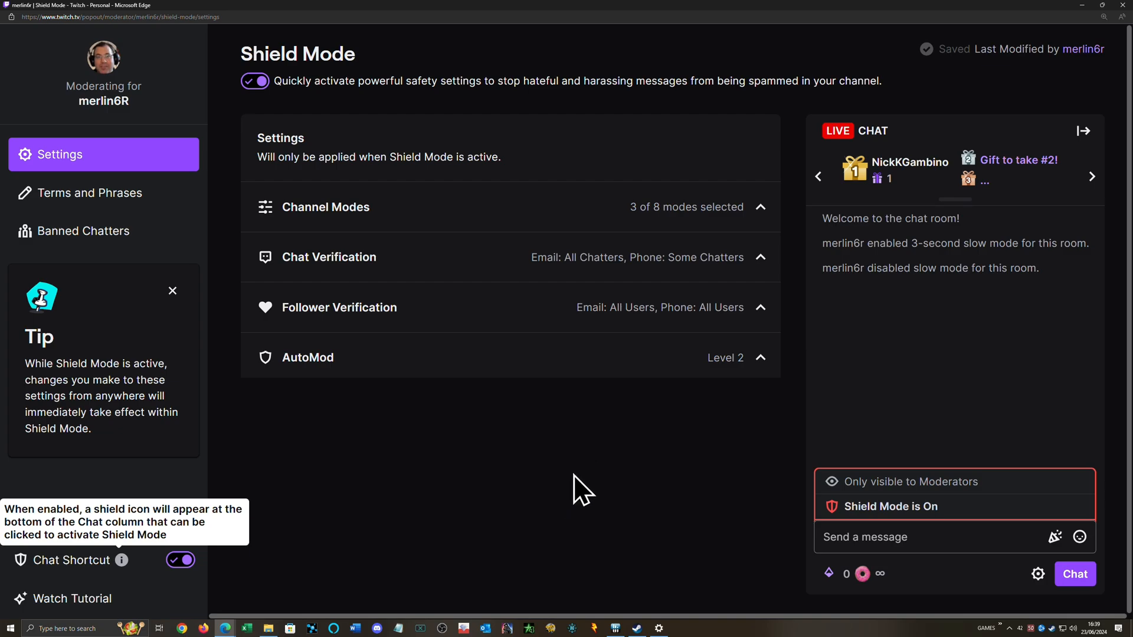
{"action": "mouse_move", "coordinate": [605, 438]}
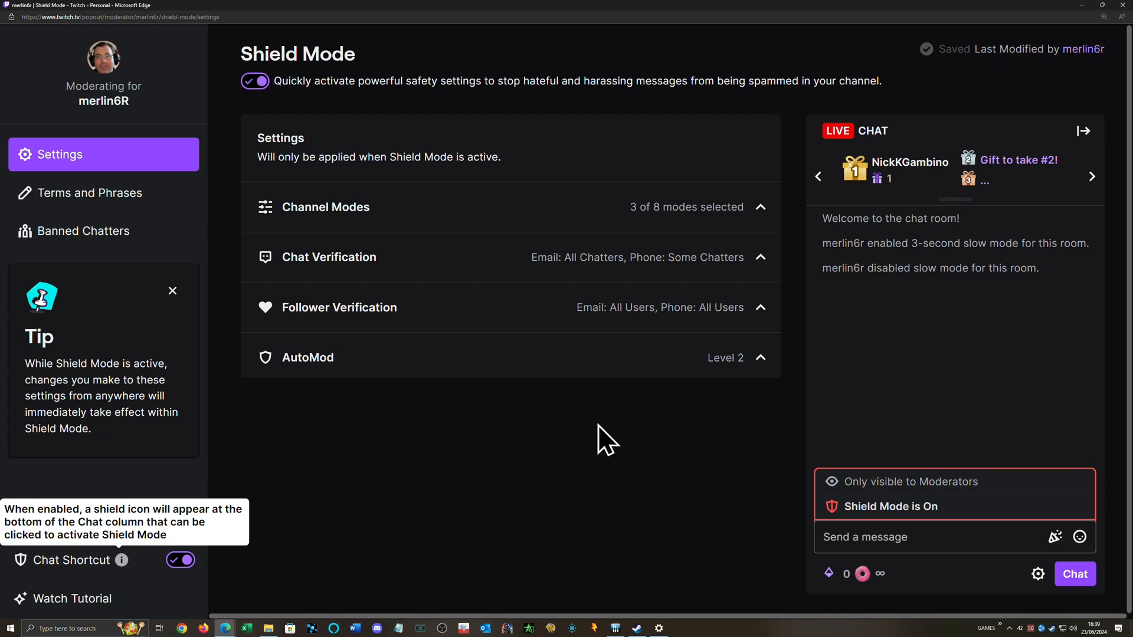
{"action": "mouse_move", "coordinate": [589, 492]}
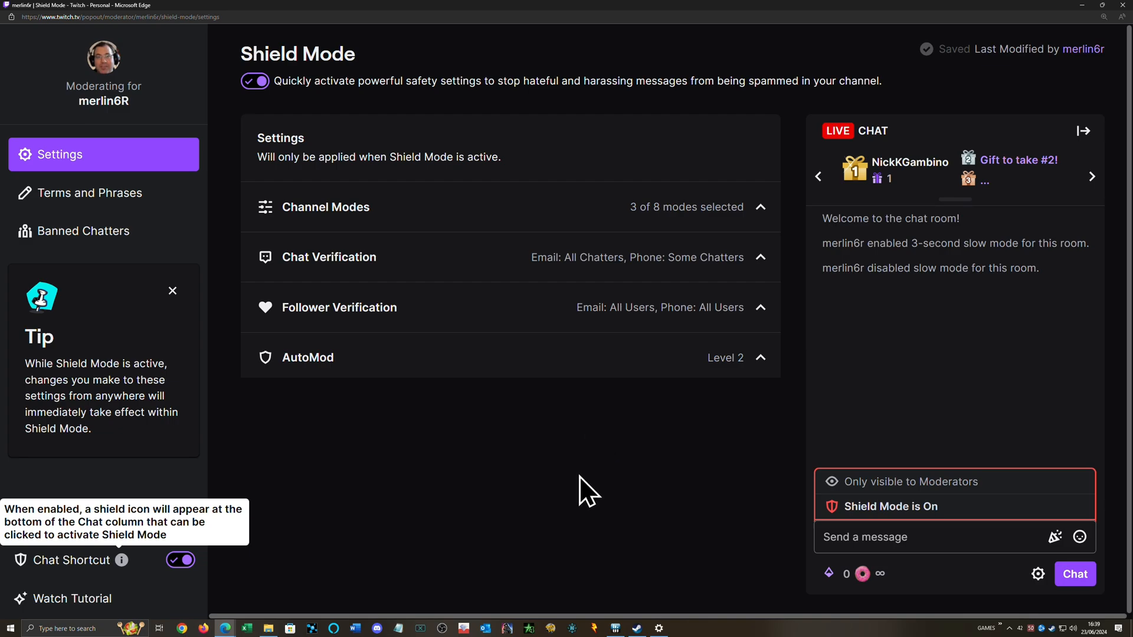
{"action": "mouse_move", "coordinate": [556, 213]}
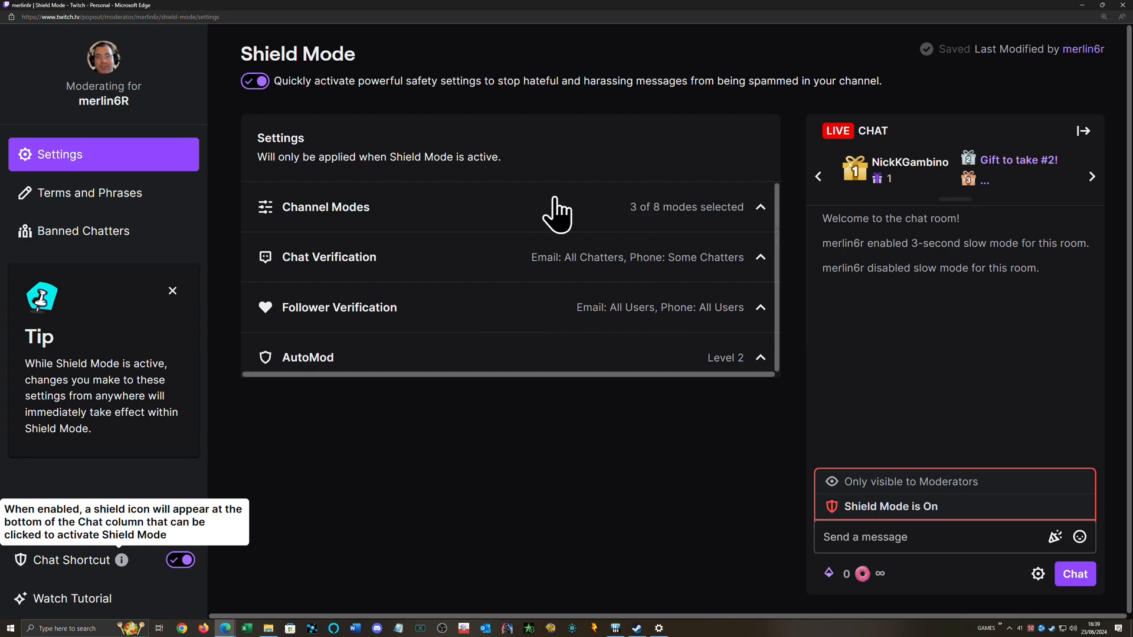
{"action": "mouse_move", "coordinate": [669, 441]}
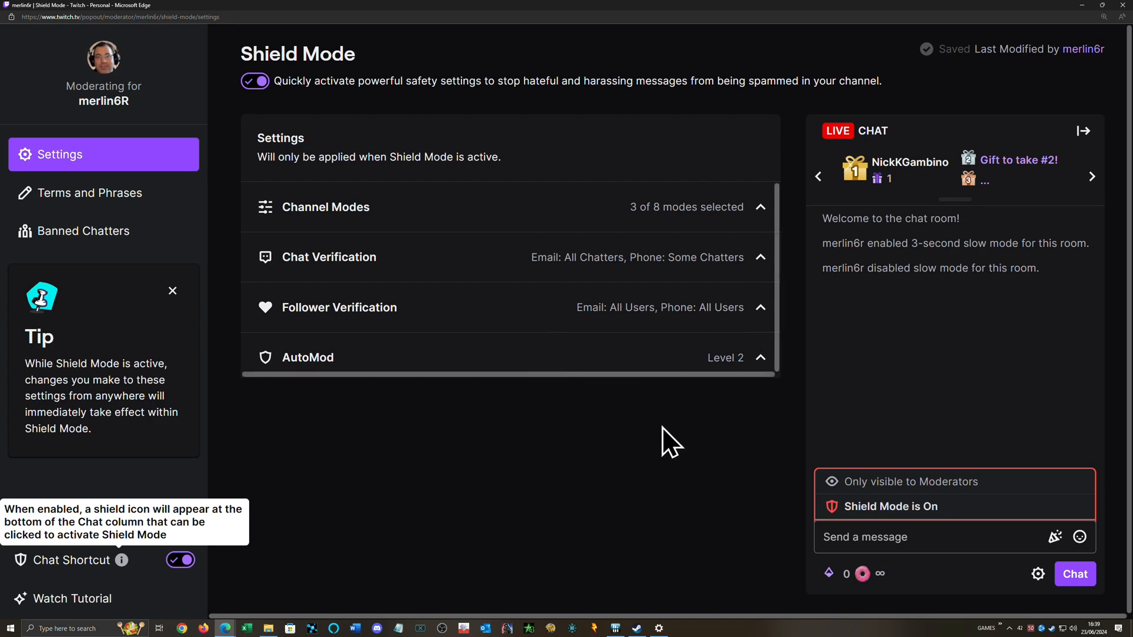
{"action": "mouse_move", "coordinate": [307, 141]}
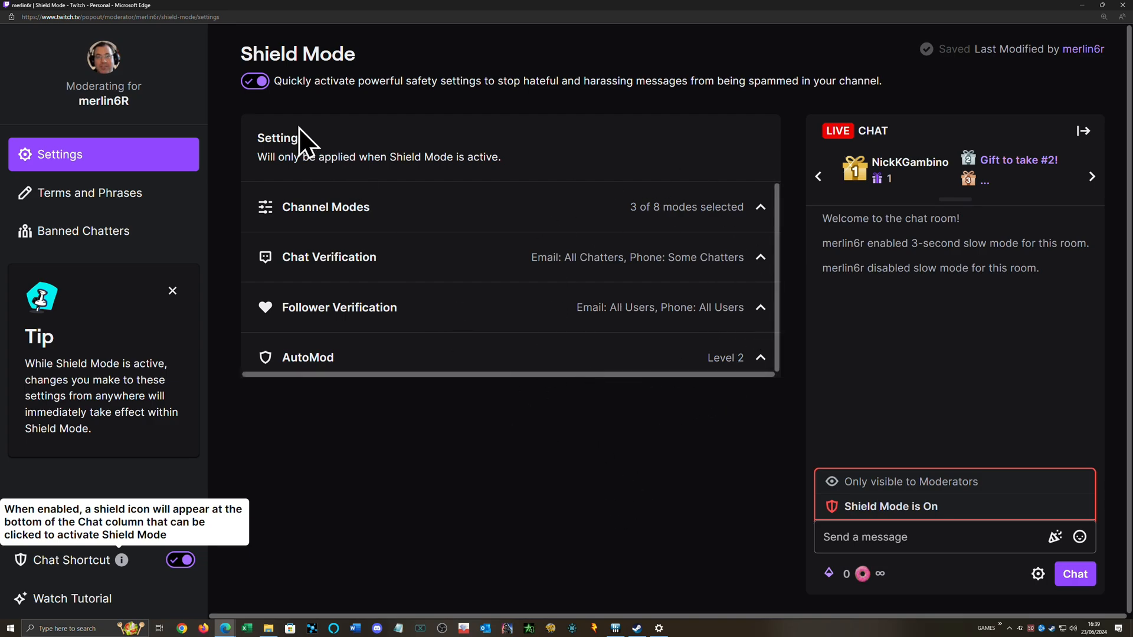
Switch to the offline channel page showing the stream chat.
{"action": "left_click", "coordinate": [255, 80]}
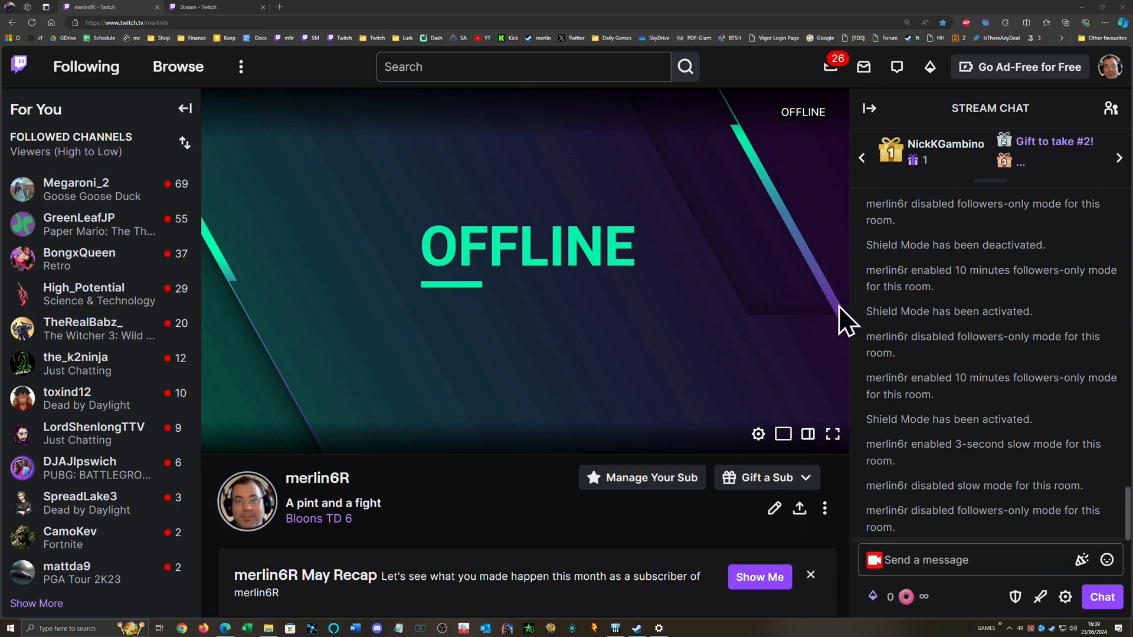
{"action": "mouse_move", "coordinate": [1011, 621]}
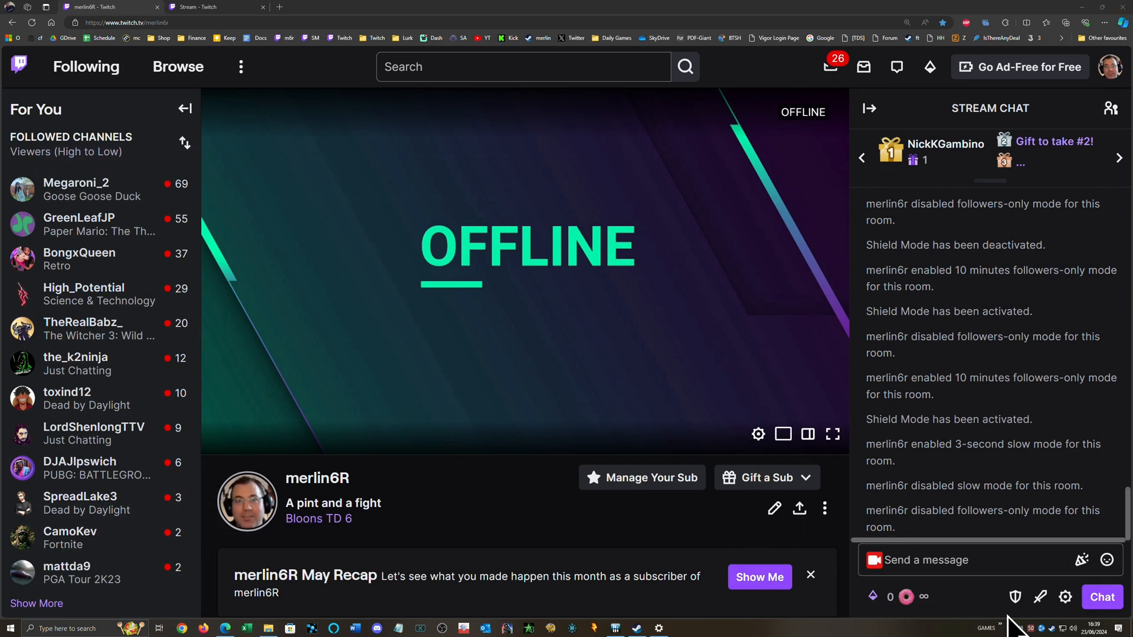
{"action": "mouse_move", "coordinate": [982, 603]}
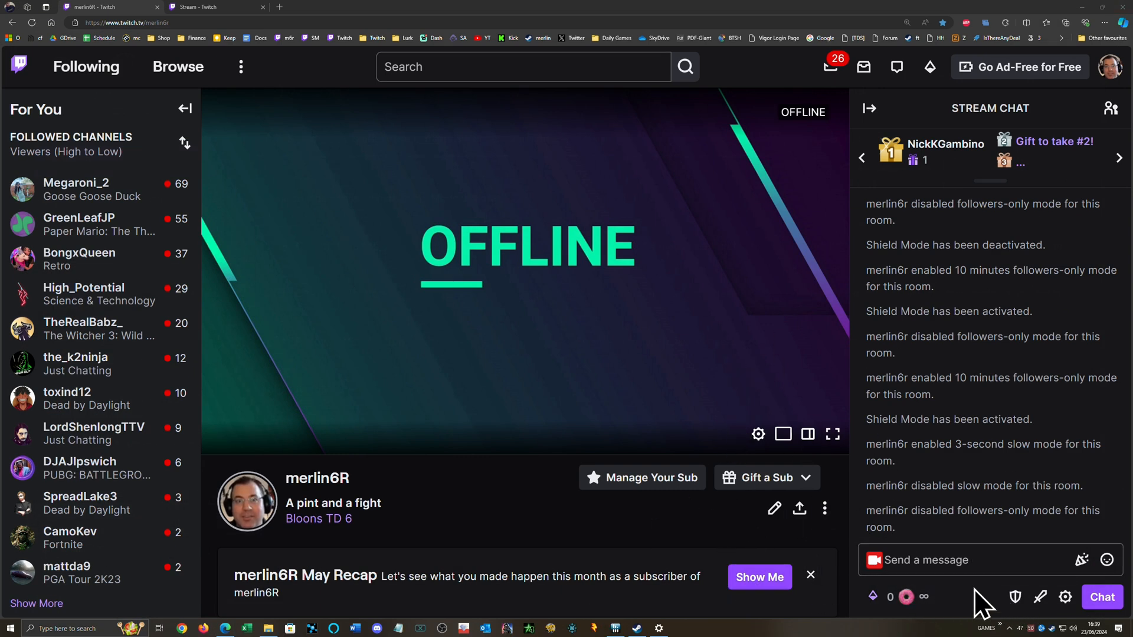
{"action": "mouse_move", "coordinate": [605, 560]}
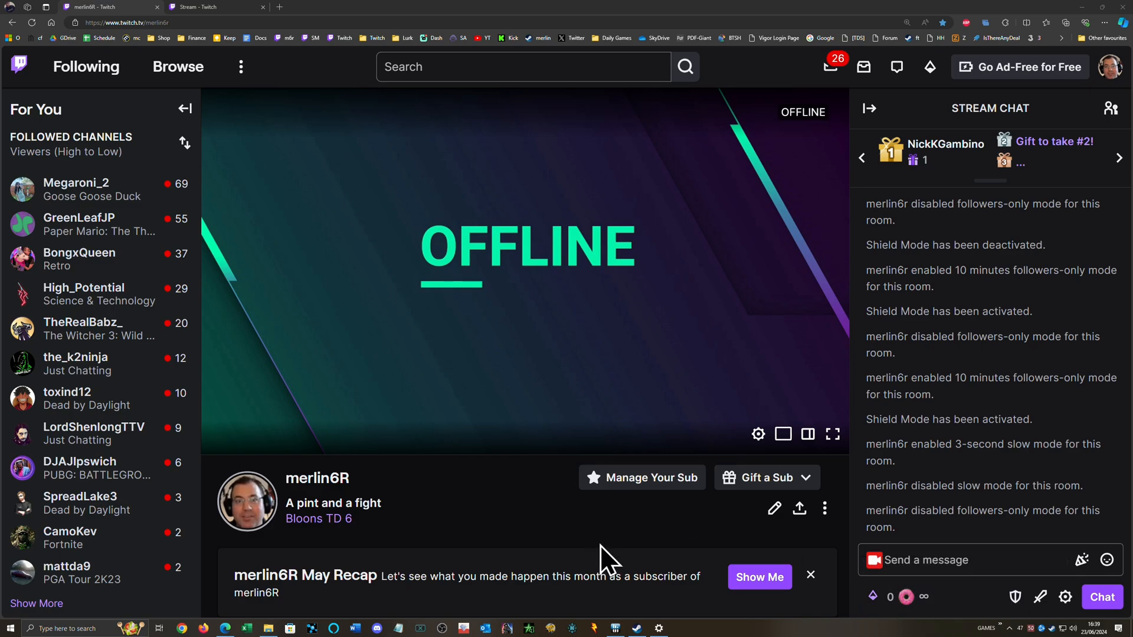
{"action": "mouse_move", "coordinate": [607, 560]}
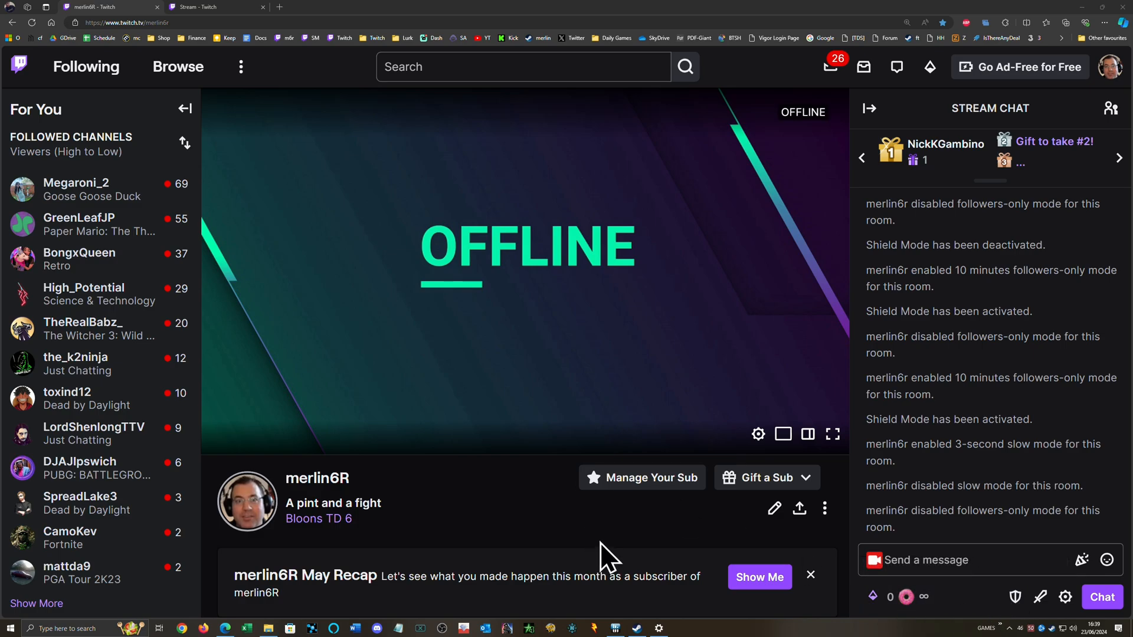
{"action": "mouse_move", "coordinate": [1014, 597]}
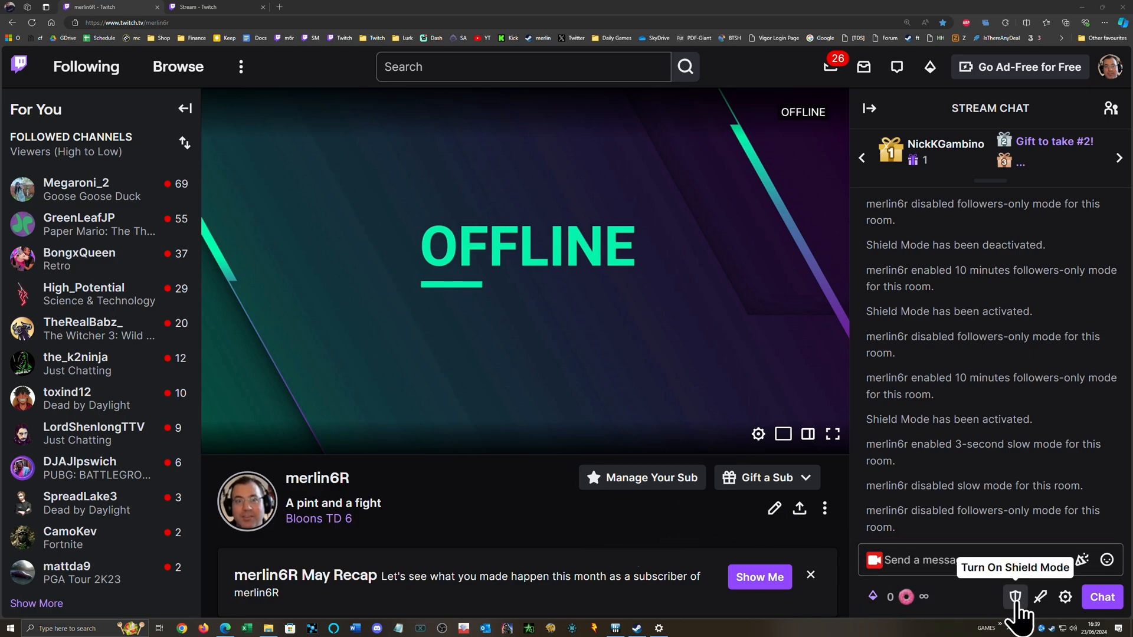
Turn on Shield Mode from the chat shield icon and confirm with Turn On.
{"action": "left_click", "coordinate": [1014, 597]}
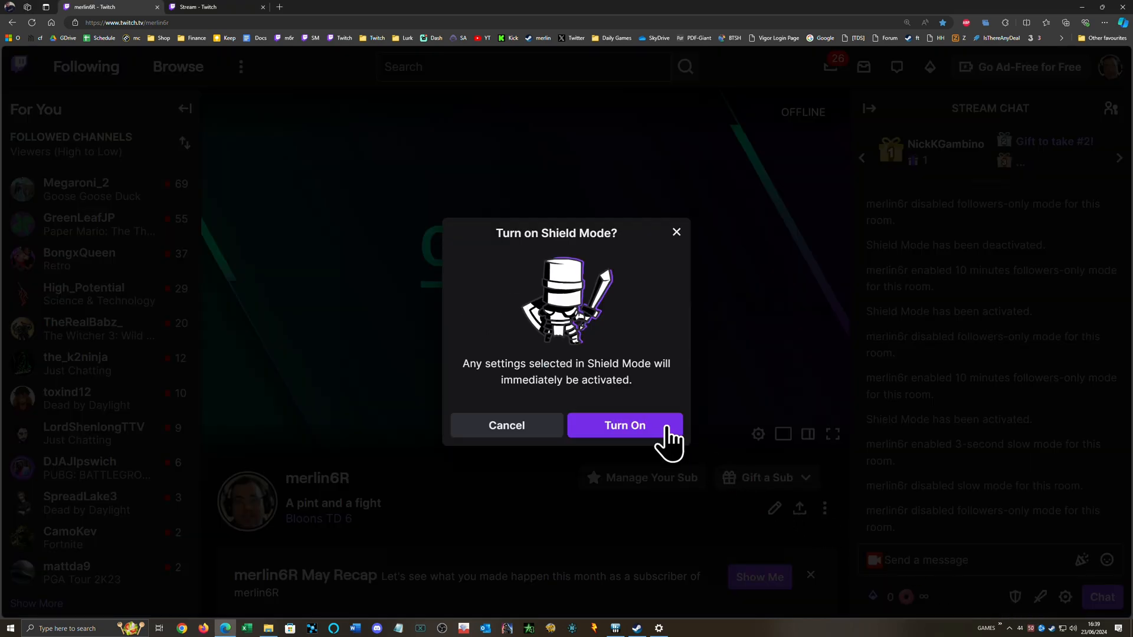
{"action": "left_click", "coordinate": [624, 425]}
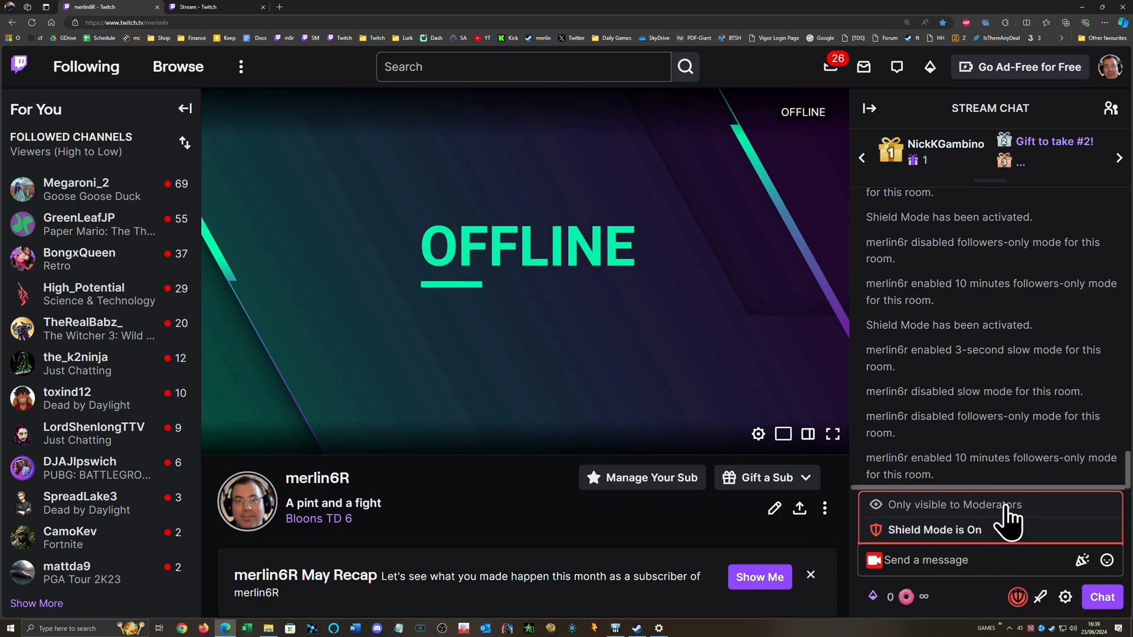
{"action": "mouse_move", "coordinate": [990, 521]}
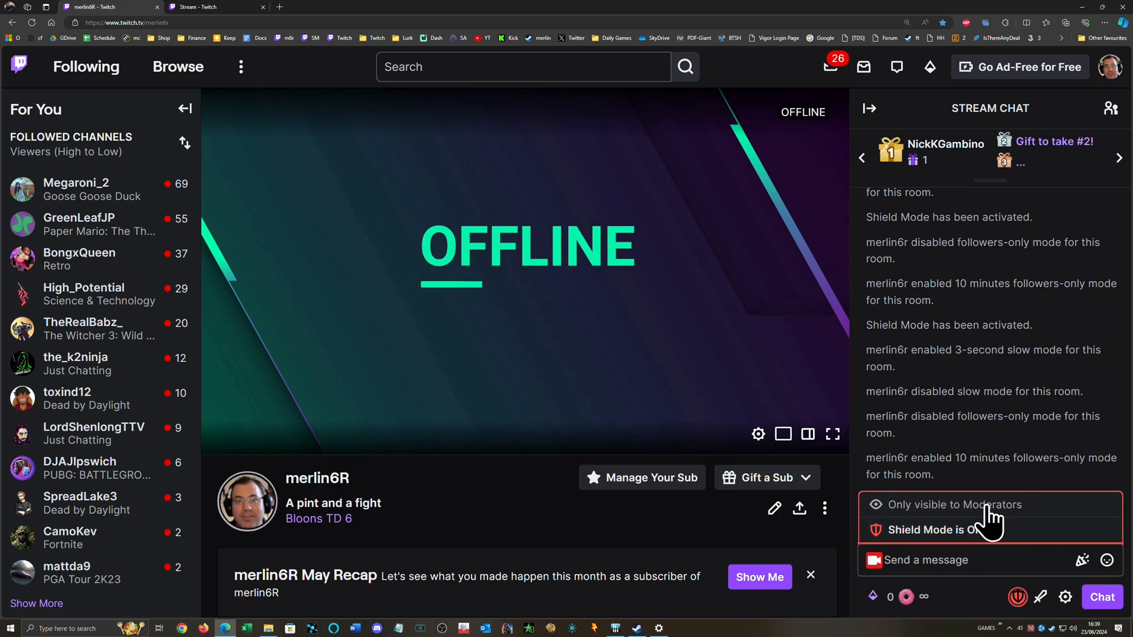
{"action": "mouse_move", "coordinate": [979, 531]}
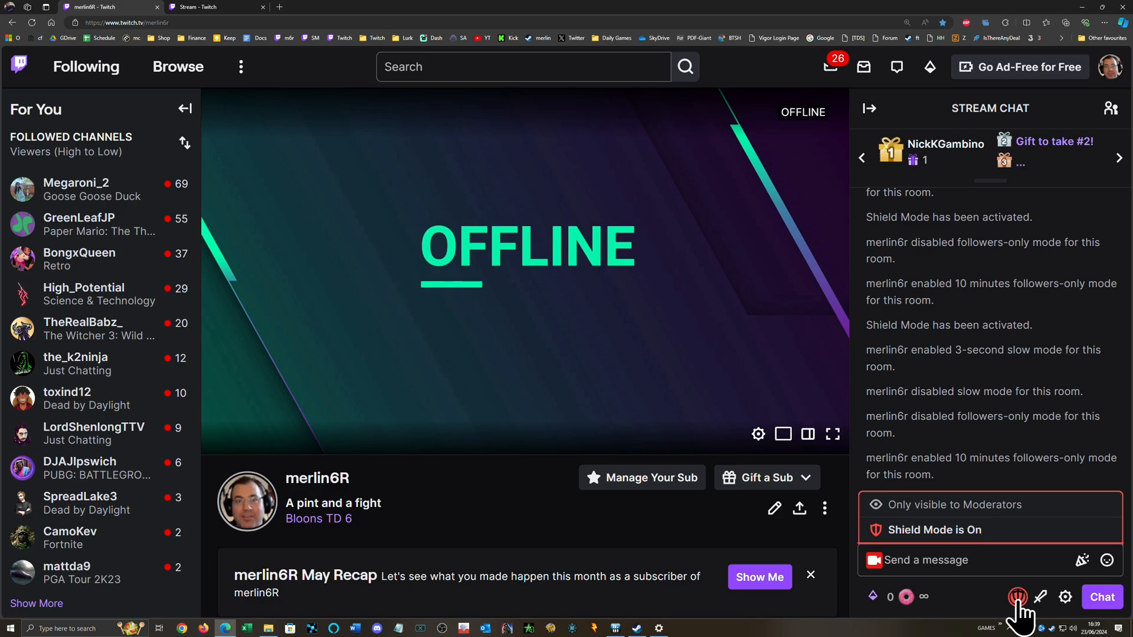
{"action": "mouse_move", "coordinate": [932, 585]}
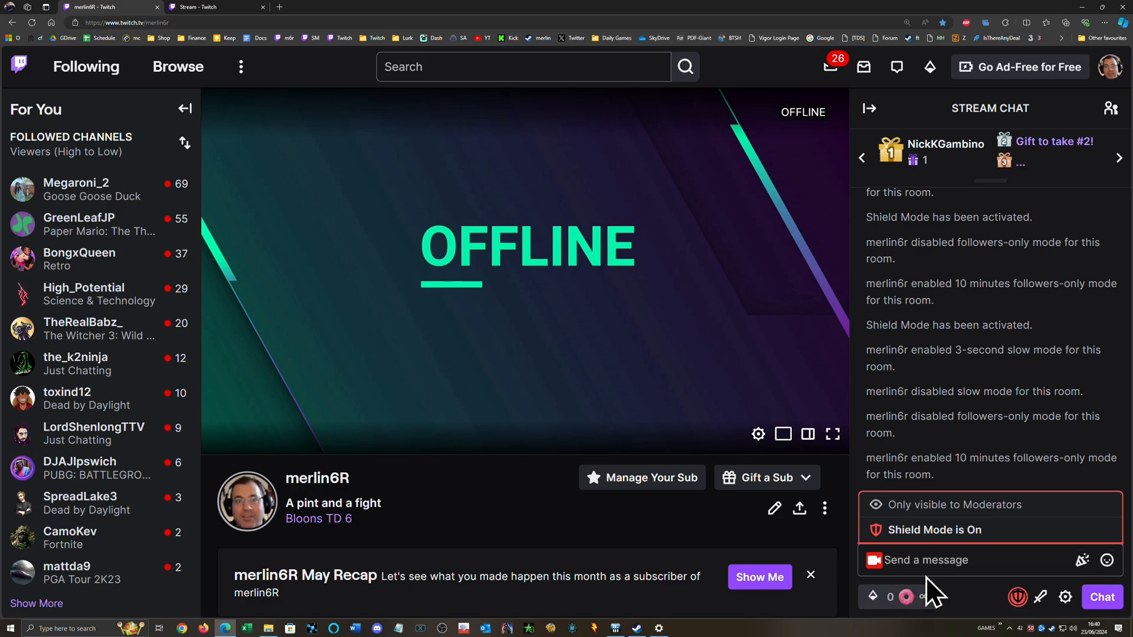
{"action": "mouse_move", "coordinate": [953, 617]}
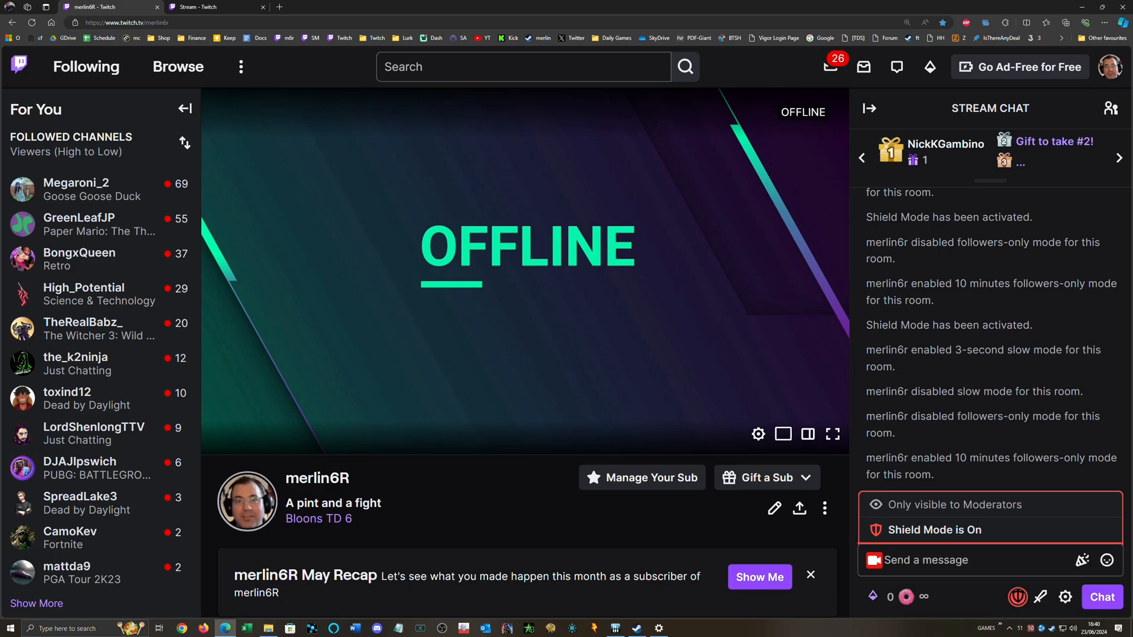
{"action": "mouse_move", "coordinate": [1017, 596]}
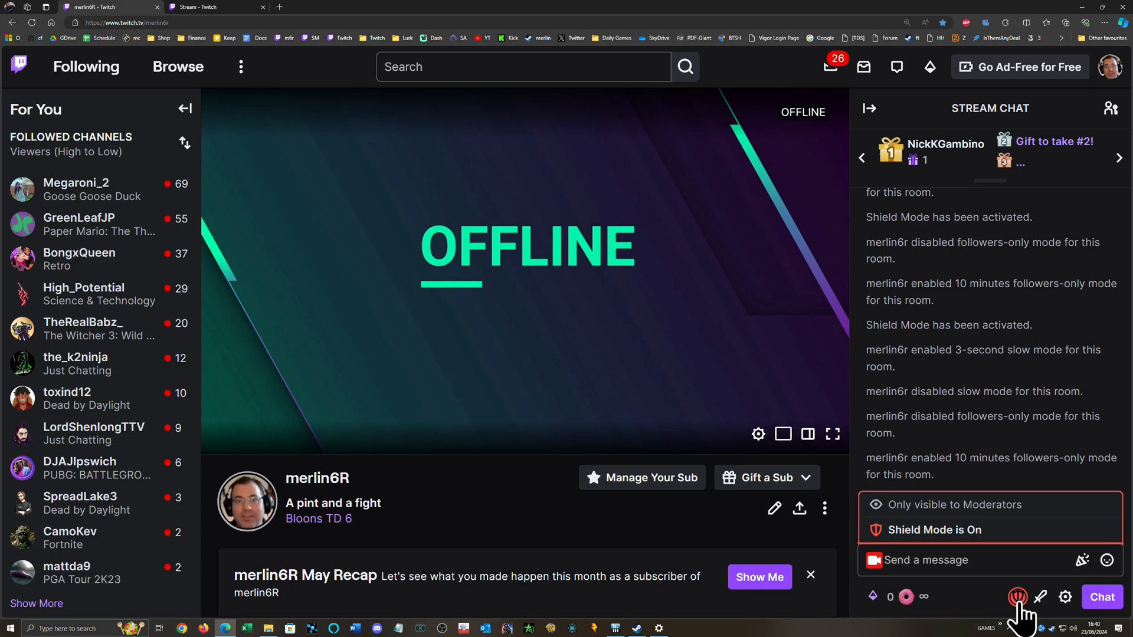
{"action": "mouse_move", "coordinate": [1017, 597]}
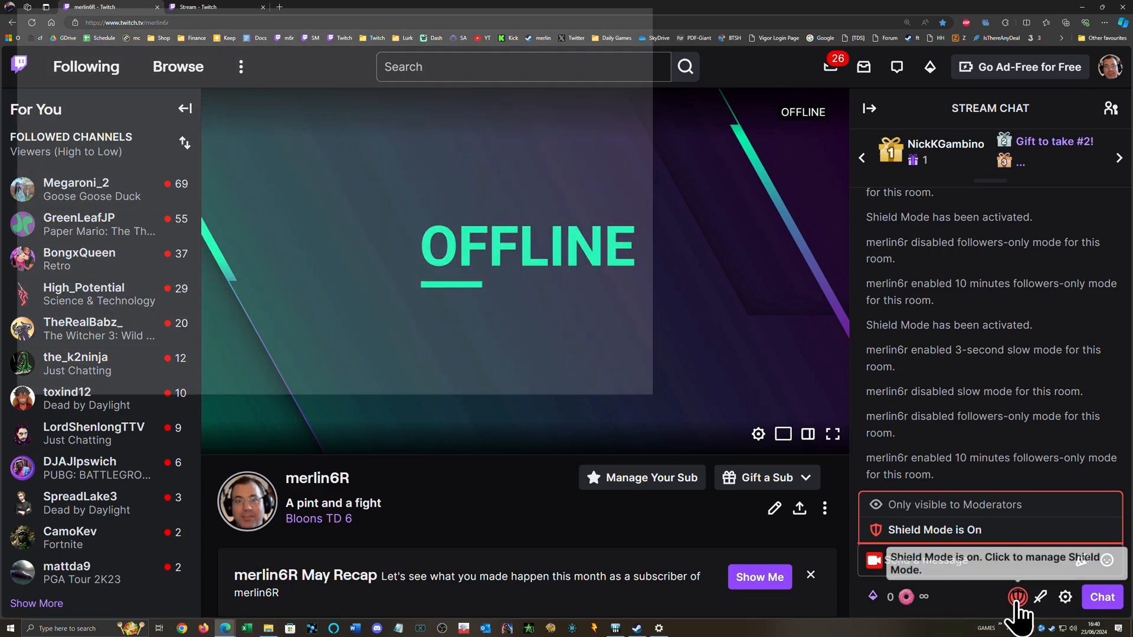
Switch off Shield Mode using the toggle in its settings window, opened from the red chat shield icon.
{"action": "left_click", "coordinate": [1017, 597]}
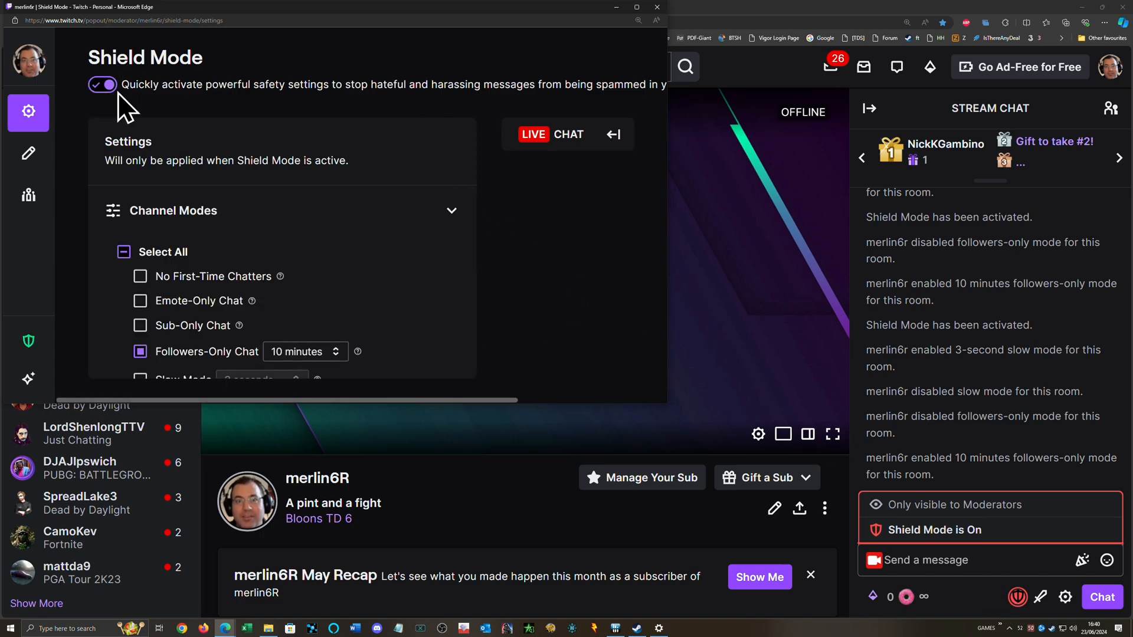
{"action": "left_click", "coordinate": [102, 85]}
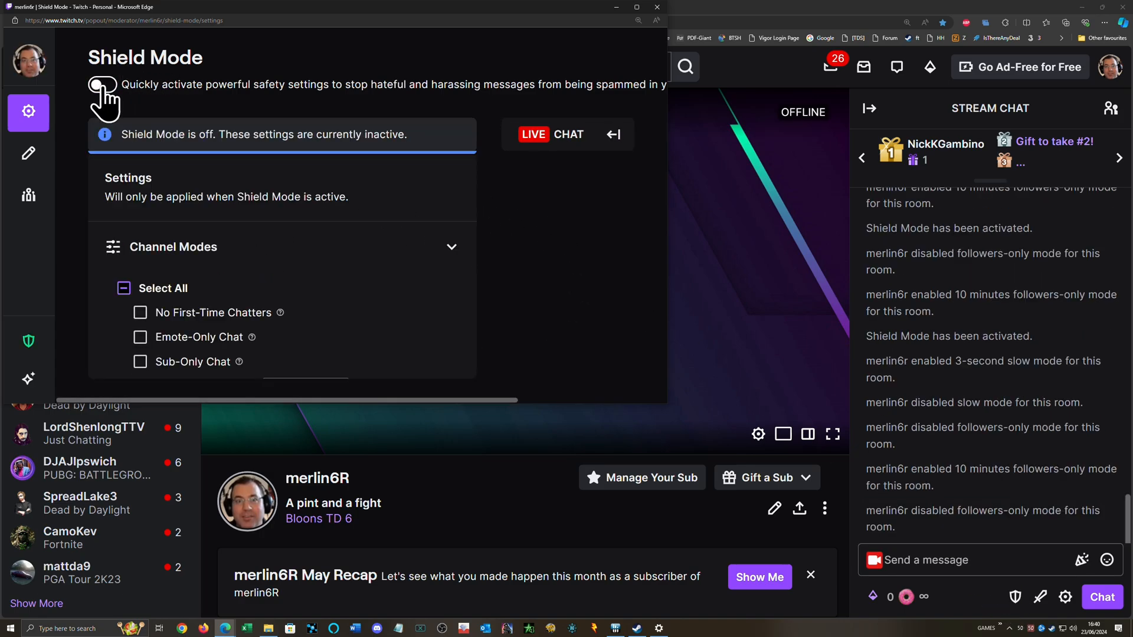